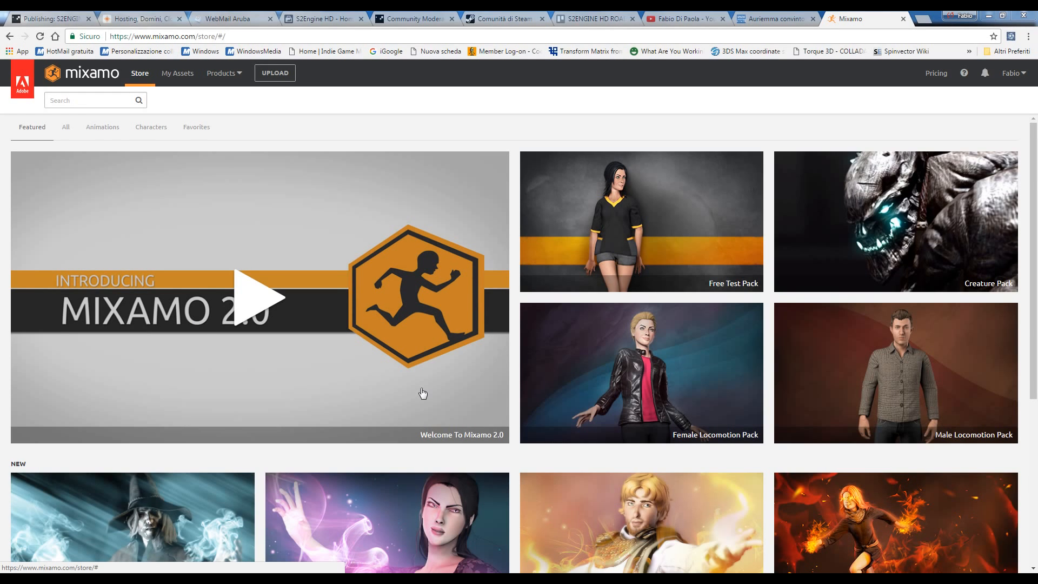
{"action": "mouse_move", "coordinate": [423, 372]}
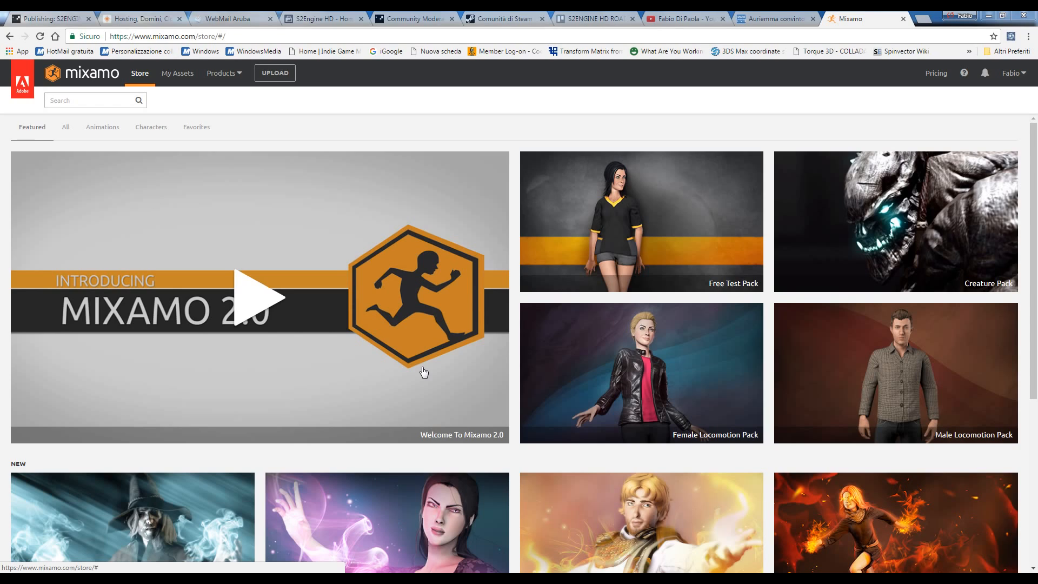
{"action": "mouse_move", "coordinate": [231, 164]}
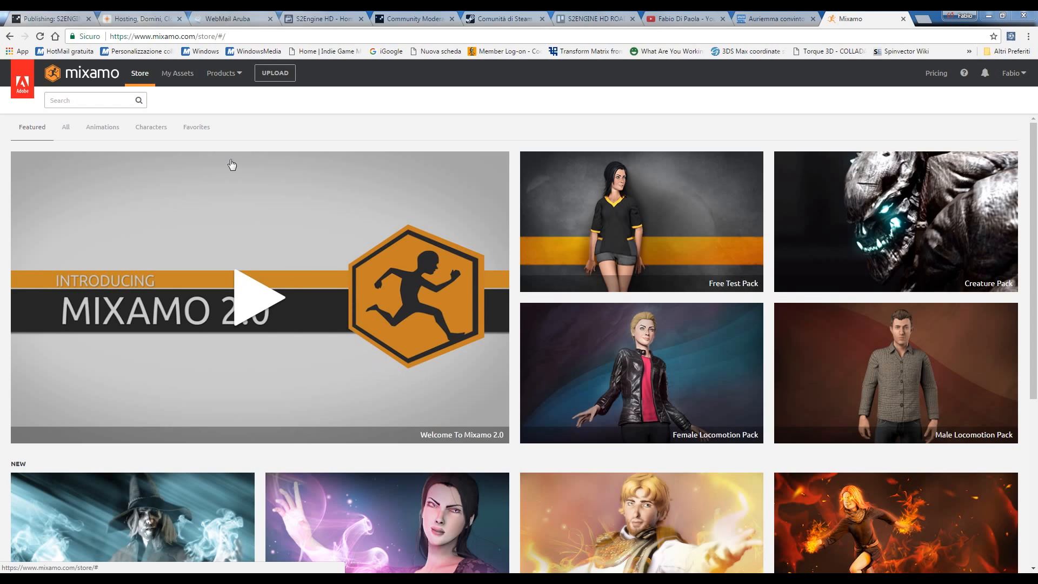
{"action": "mouse_move", "coordinate": [217, 172]}
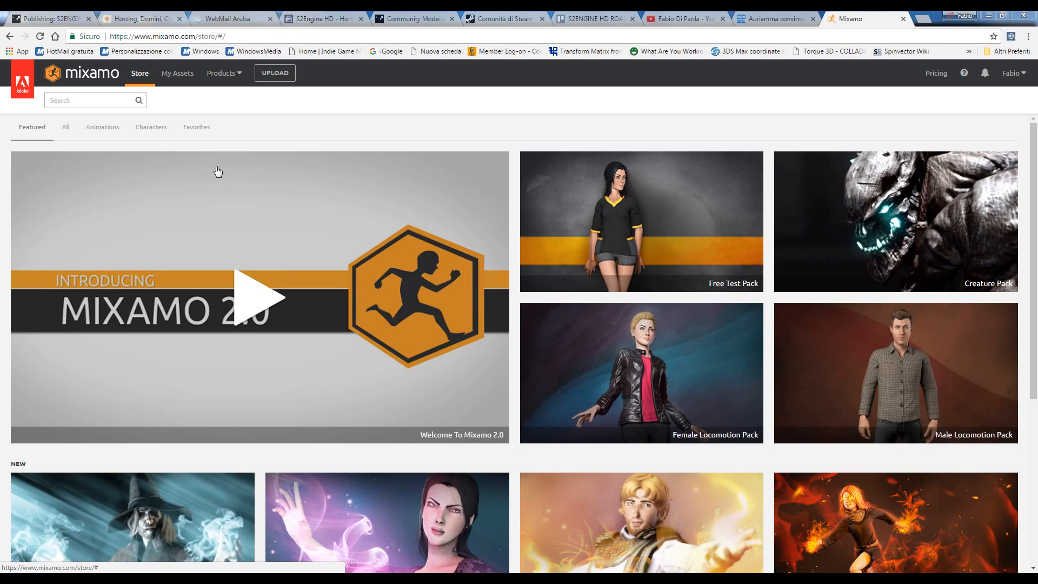
{"action": "mouse_move", "coordinate": [310, 250]}
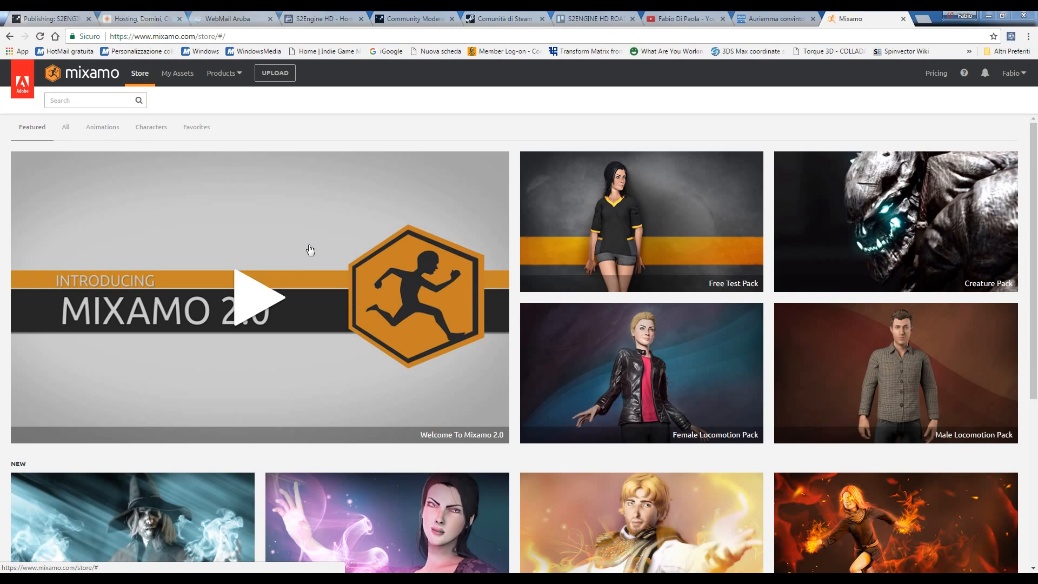
{"action": "mouse_move", "coordinate": [167, 162]}
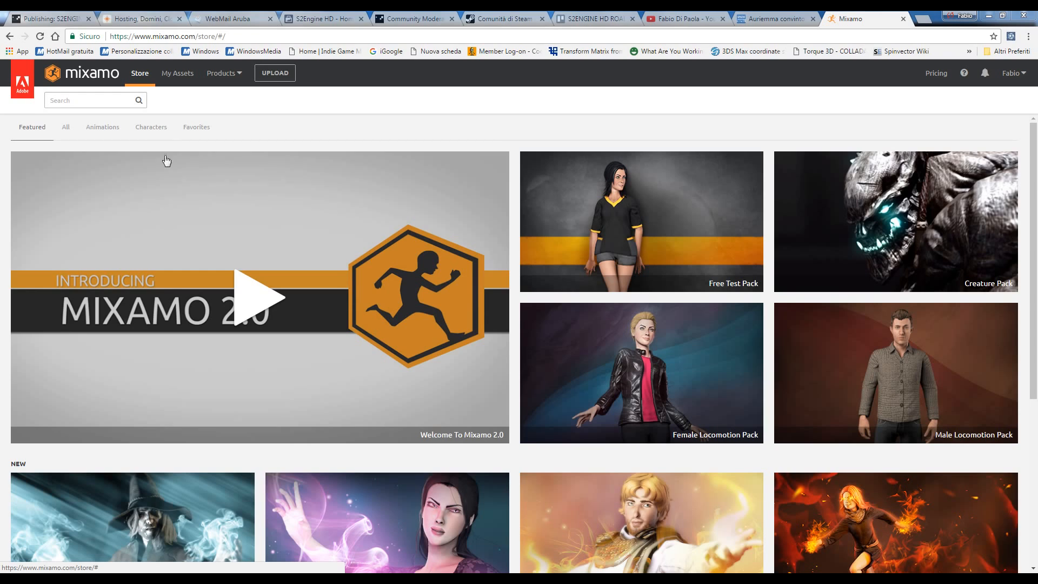
{"action": "mouse_move", "coordinate": [151, 128]}
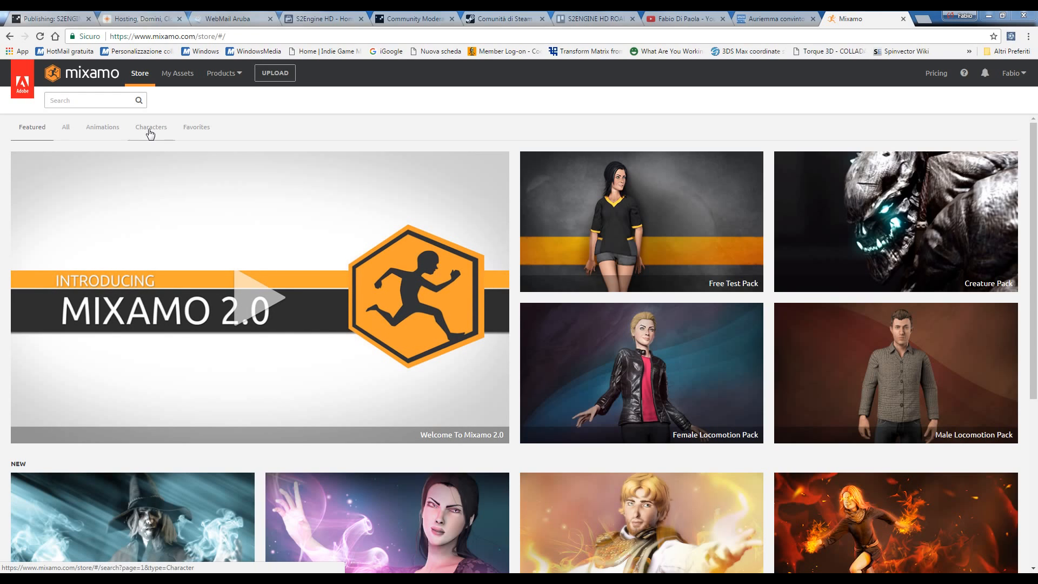
Show My Characters and select the zombie FuseModel to preview her in the viewer
{"action": "left_click", "coordinate": [176, 73]}
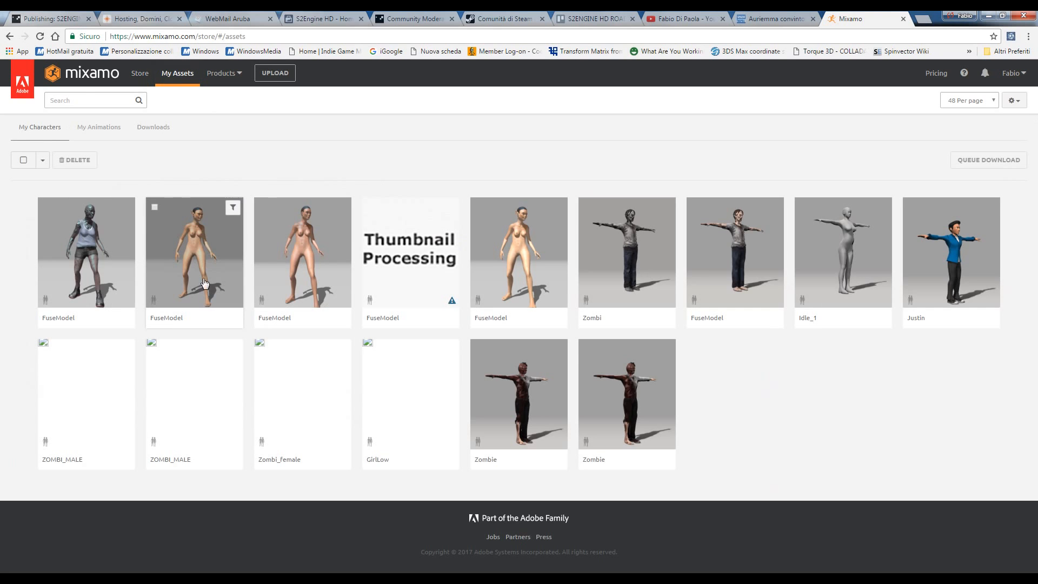
{"action": "mouse_move", "coordinate": [103, 267]}
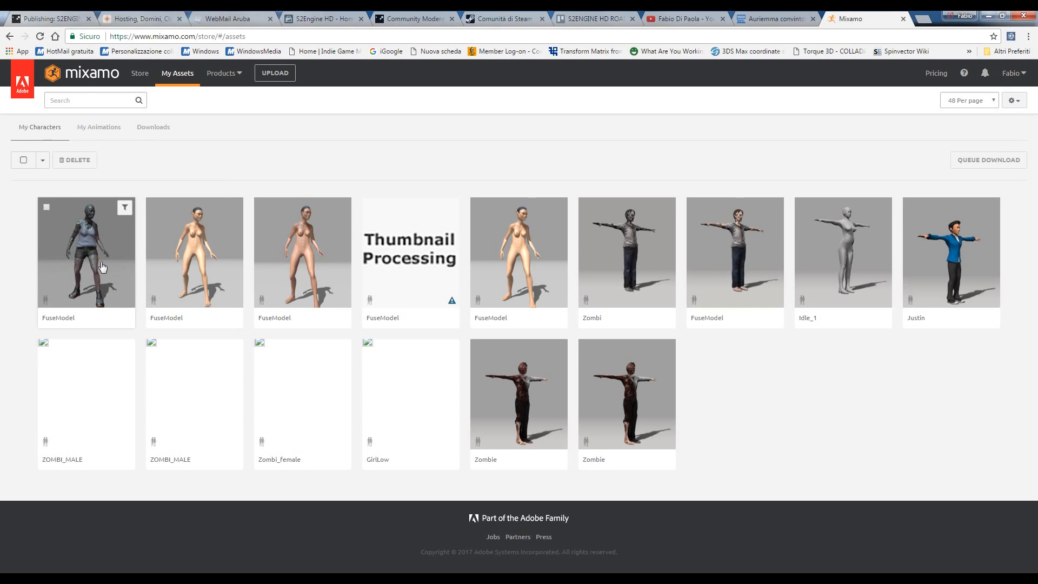
{"action": "mouse_move", "coordinate": [99, 273]}
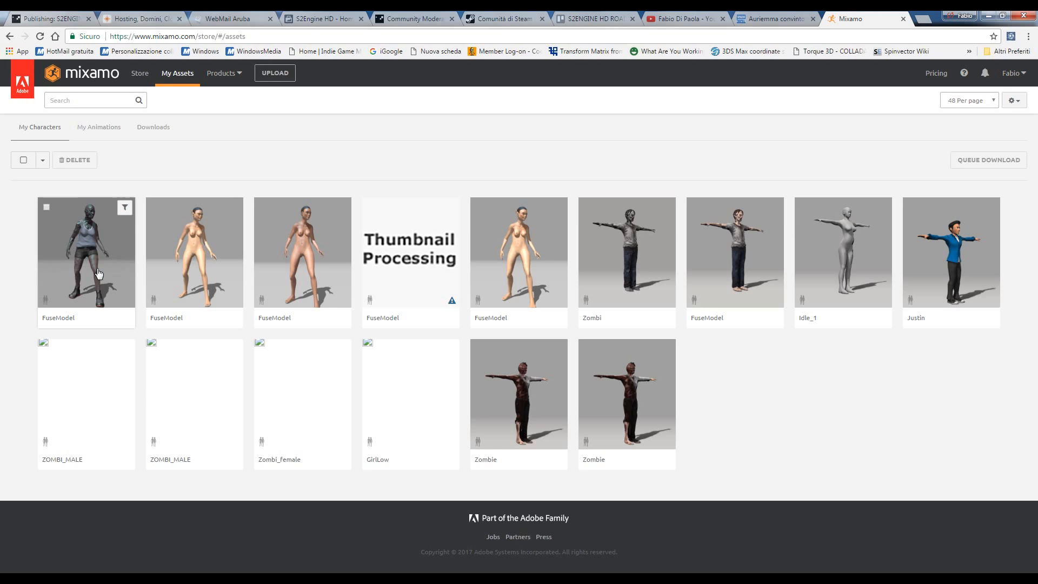
{"action": "left_click", "coordinate": [86, 252]}
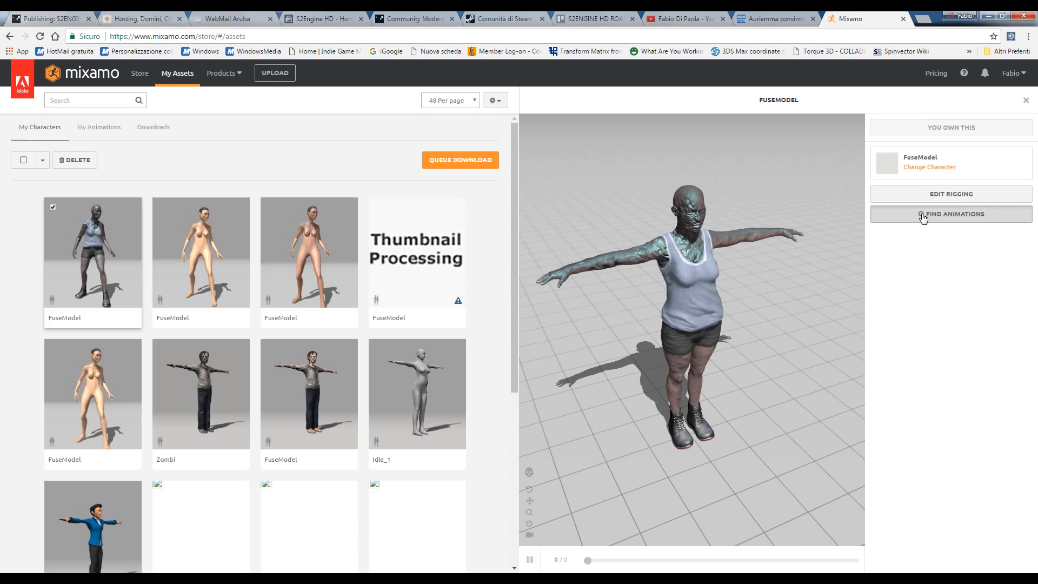
Apply the zombie Walking animation to the character, set to walk In Place
{"action": "left_click", "coordinate": [950, 214]}
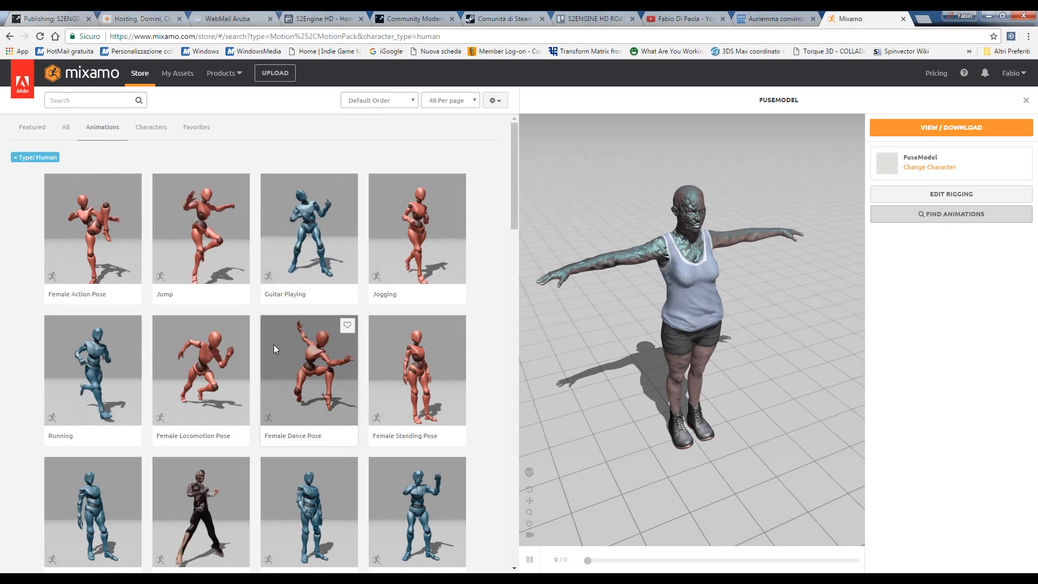
{"action": "scroll", "scroll_direction": "down", "scroll_amount": 3}
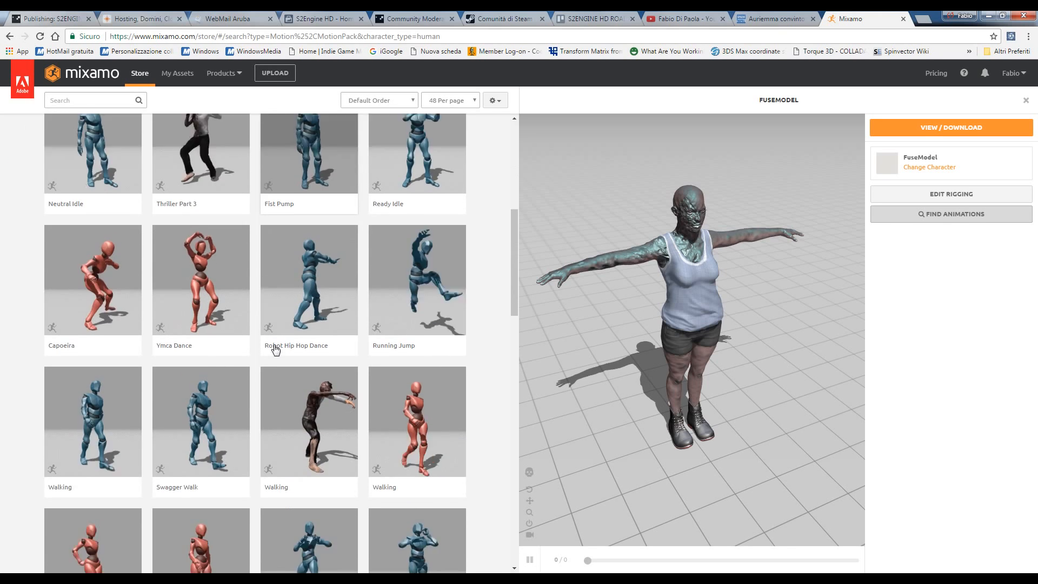
{"action": "left_click", "coordinate": [308, 361]}
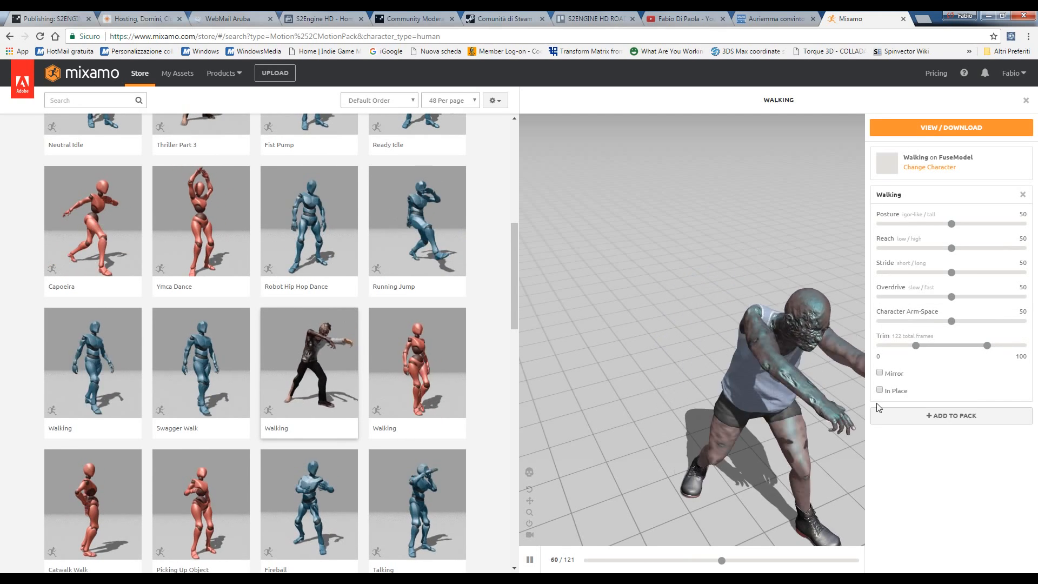
{"action": "left_click", "coordinate": [880, 390]}
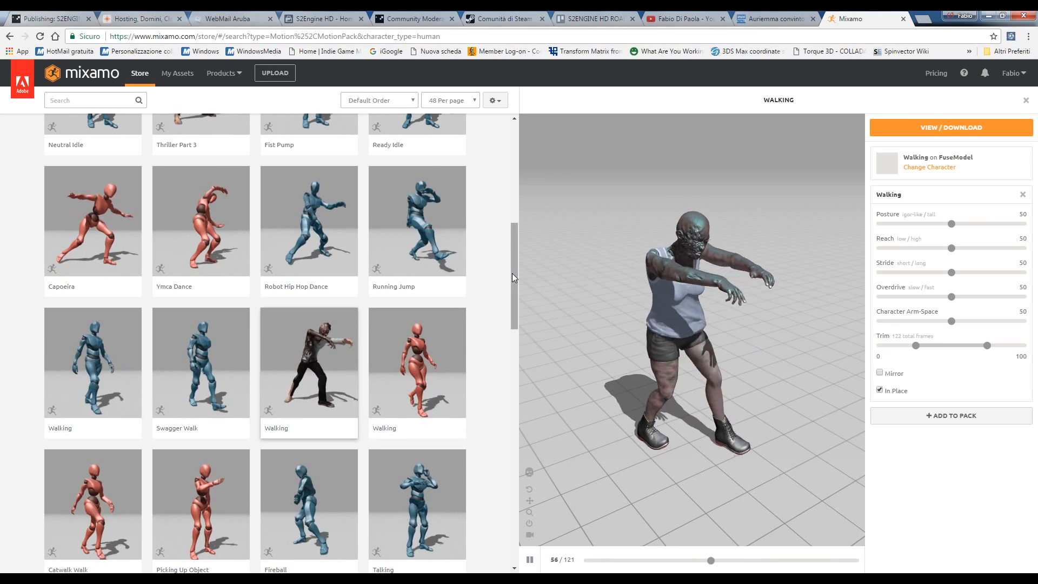
Add the in-place Walking clip to an In-Progress animation pack
{"action": "scroll", "scroll_direction": "down", "scroll_amount": 3}
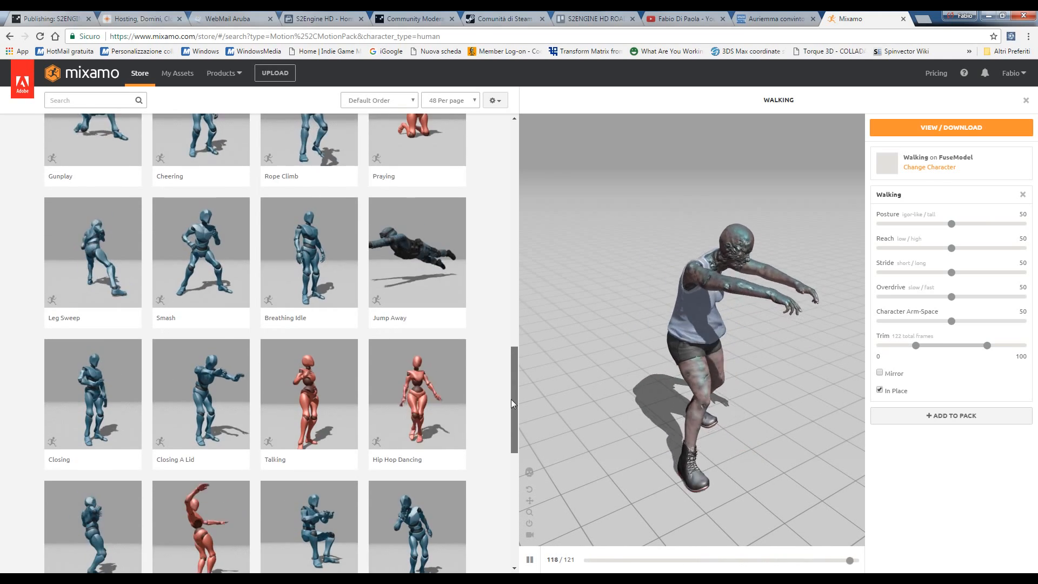
{"action": "scroll", "scroll_direction": "down", "scroll_amount": 3}
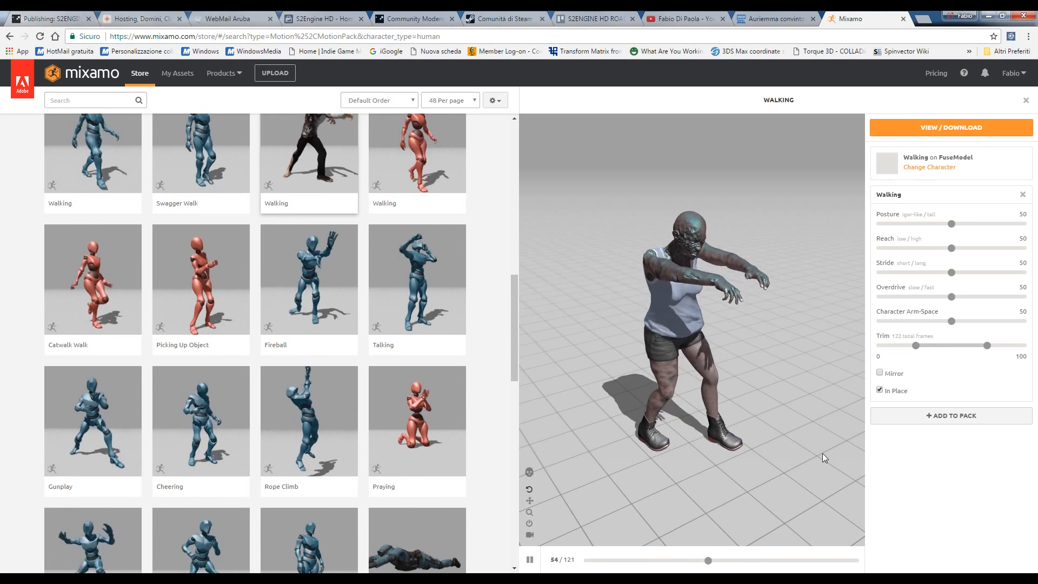
{"action": "left_click", "coordinate": [950, 416]}
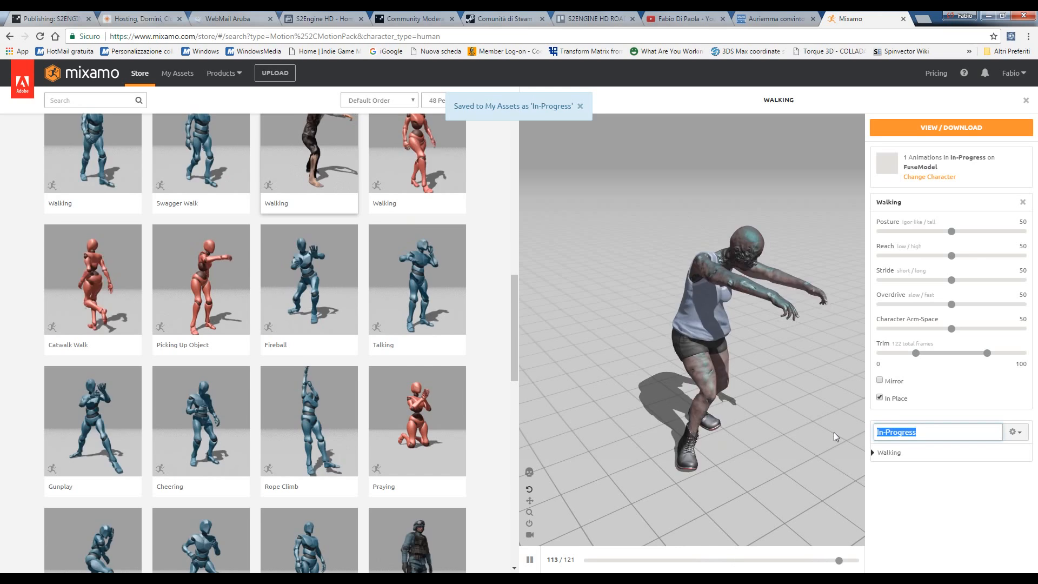
Rename the pack to zombie_female and start Queue Download to reach Download Settings
{"action": "type", "text": "zombie_female"}
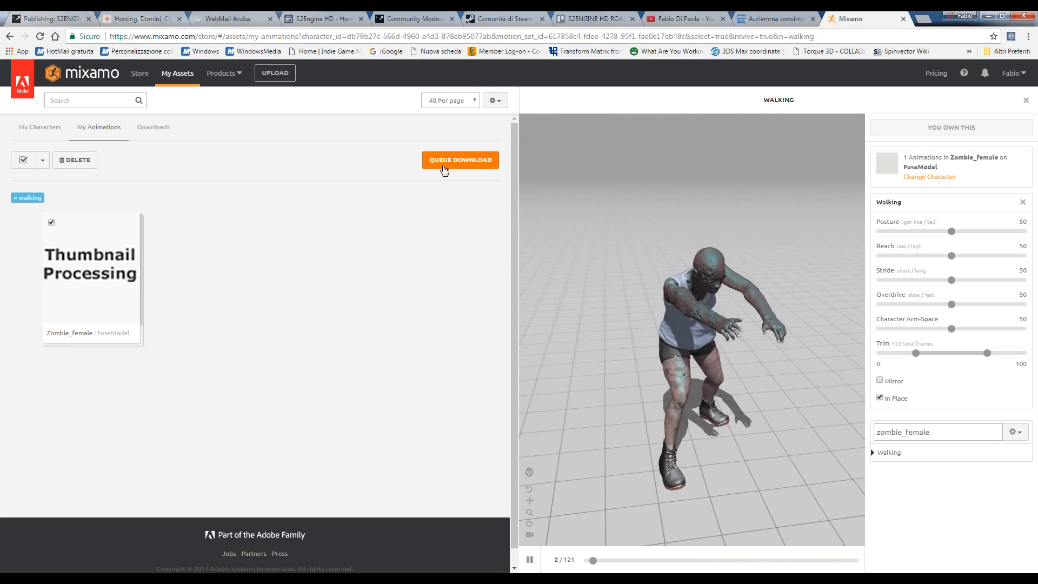
{"action": "left_click", "coordinate": [460, 160]}
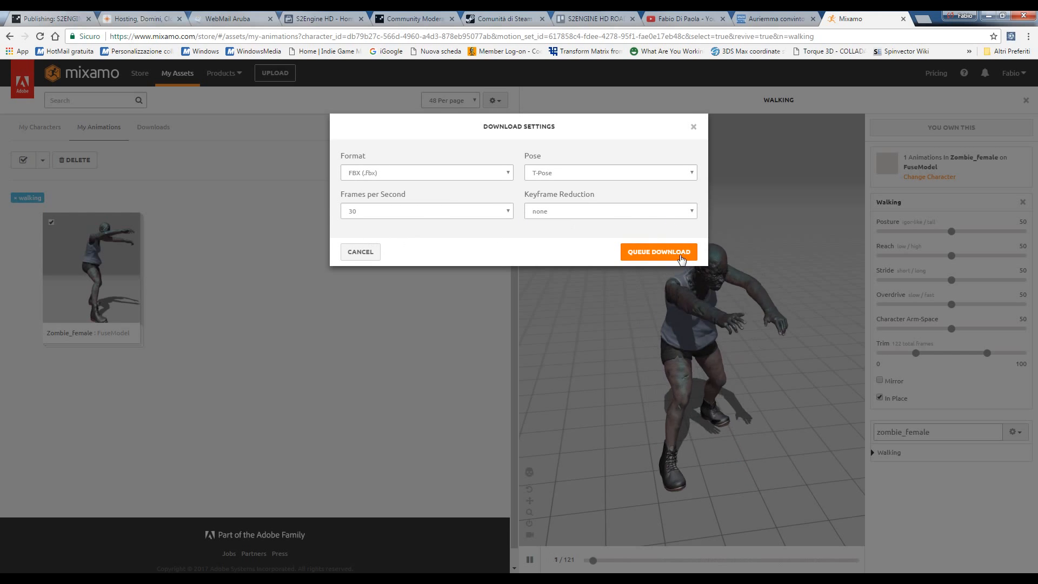
Queue the zombie_female pack for download as FBX at 30 fps
{"action": "left_click", "coordinate": [657, 252]}
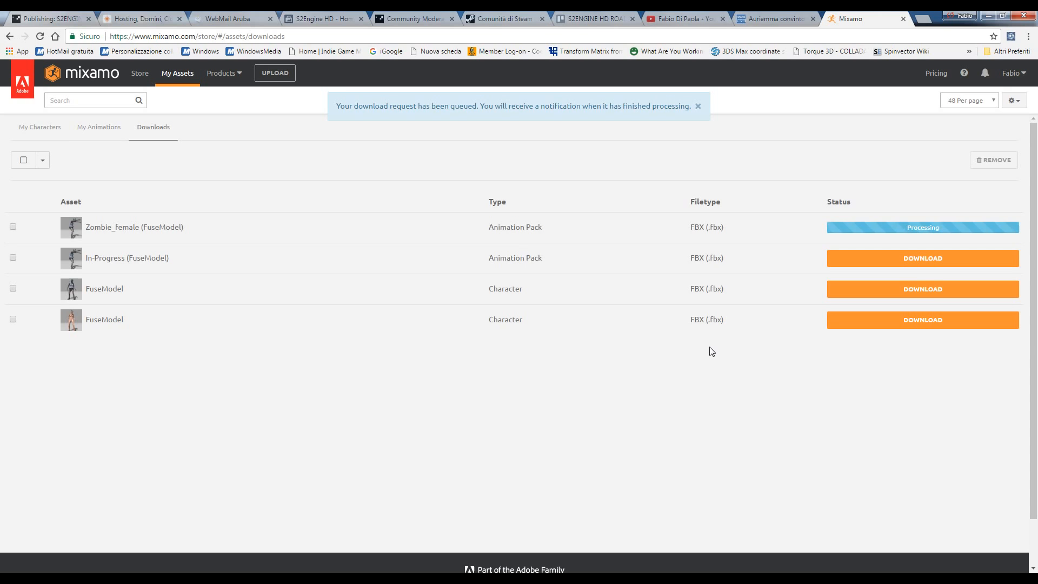
{"action": "mouse_move", "coordinate": [243, 345]}
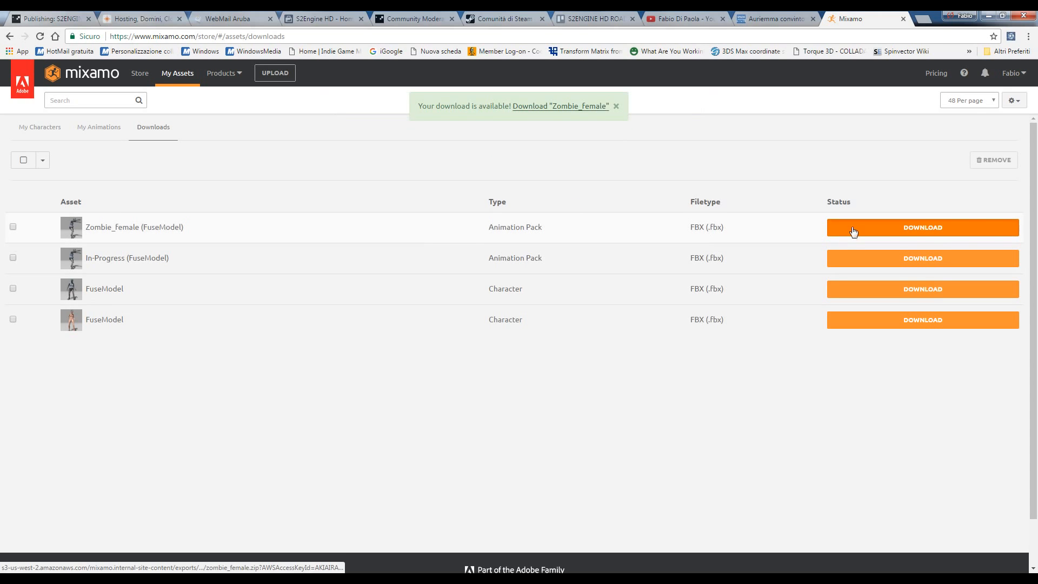
{"action": "mouse_move", "coordinate": [316, 299]}
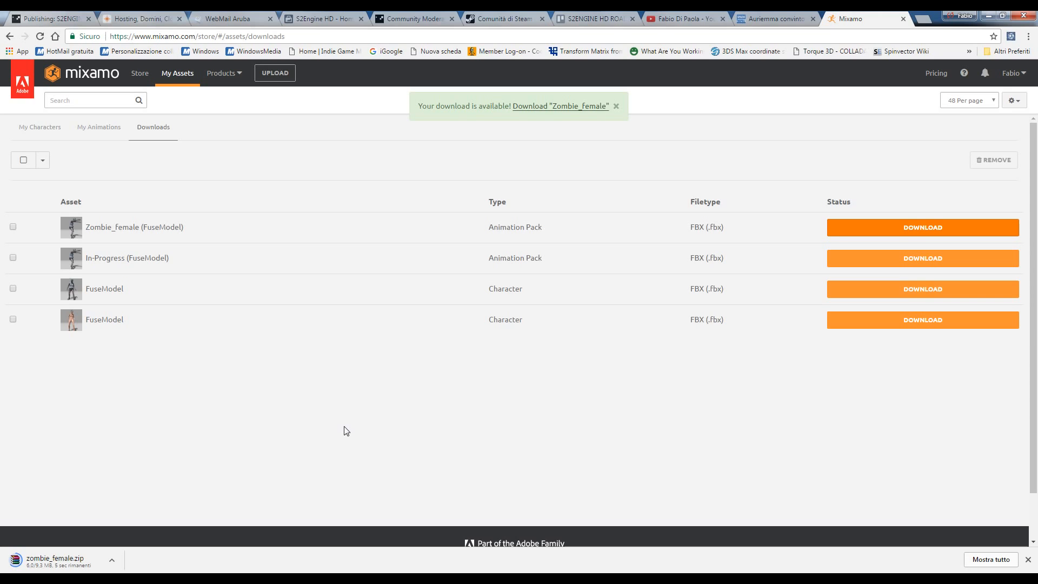
{"action": "mouse_move", "coordinate": [293, 412]}
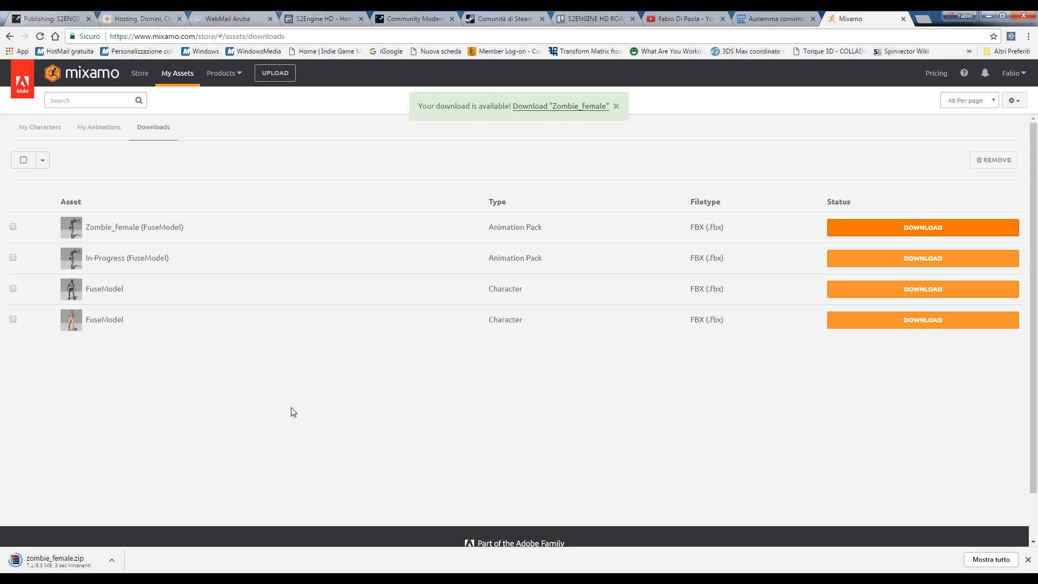
{"action": "mouse_move", "coordinate": [134, 474]}
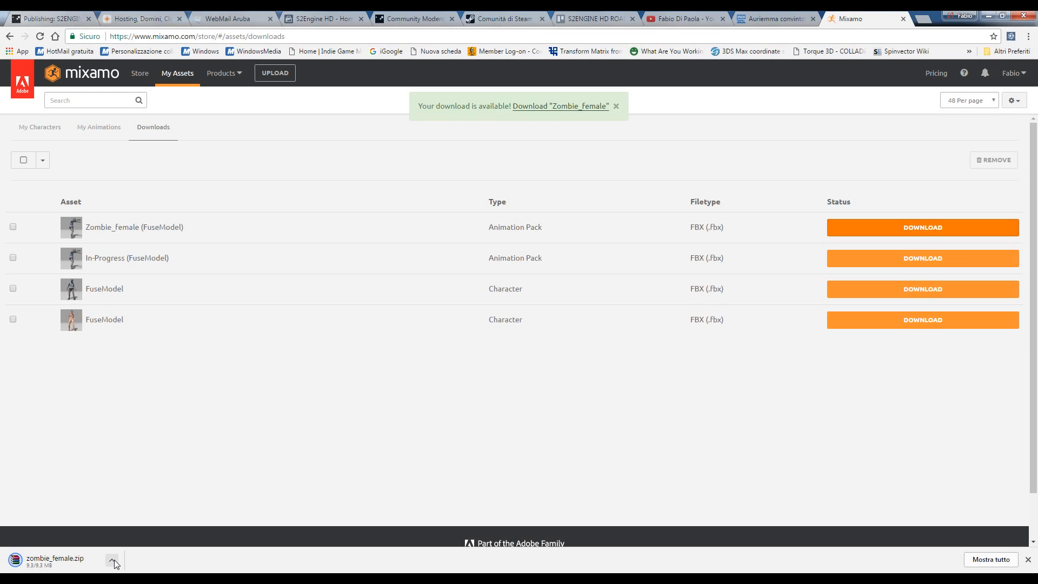
{"action": "mouse_move", "coordinate": [408, 431]}
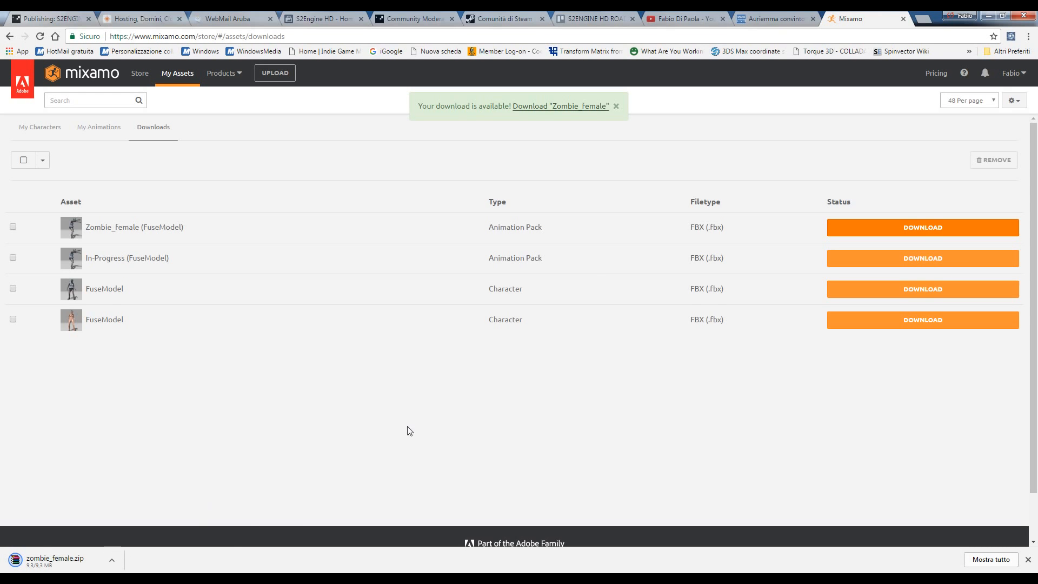
{"action": "mouse_move", "coordinate": [683, 170]}
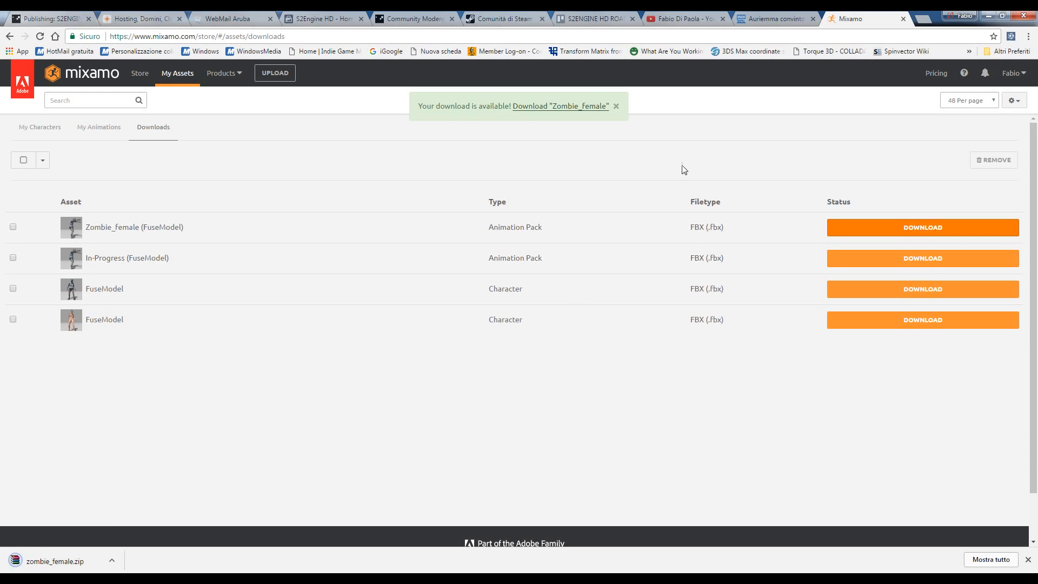
{"action": "mouse_move", "coordinate": [753, 164]}
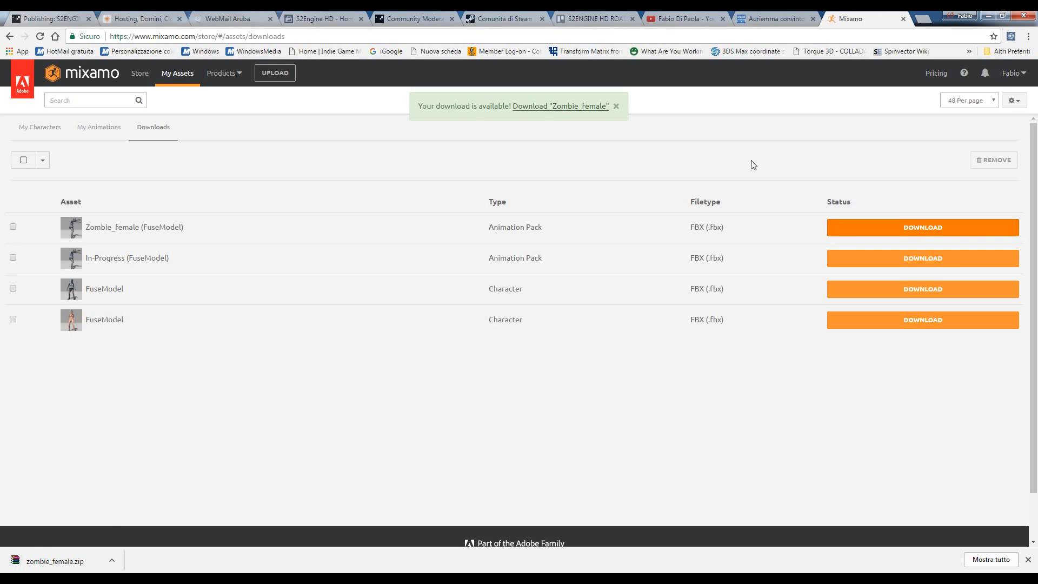
{"action": "mouse_move", "coordinate": [110, 563]}
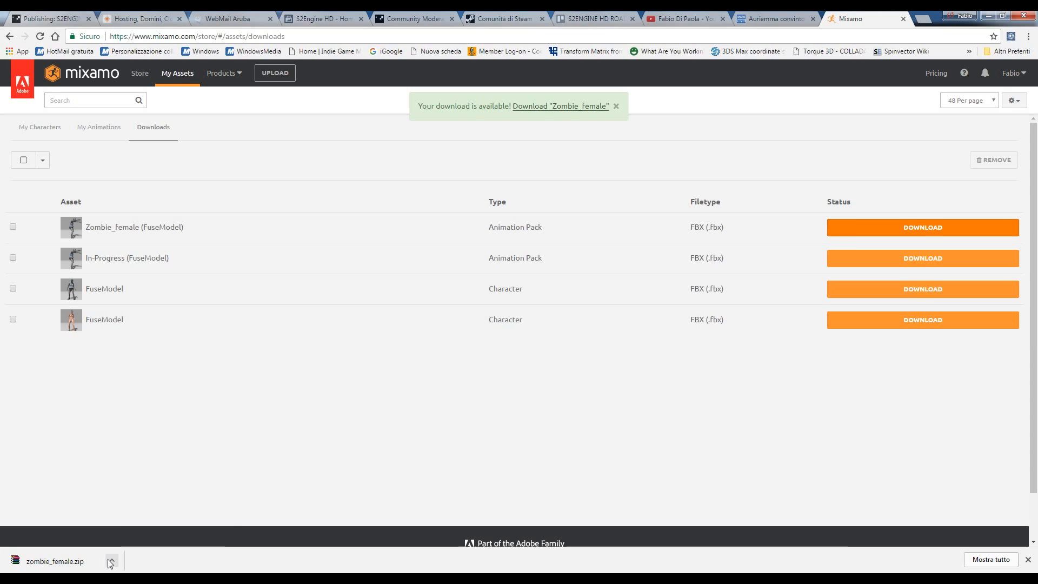
Open the downloaded zombie_female.zip in WinRAR and select walking_inPlace.fbx inside it
{"action": "left_click", "coordinate": [110, 563]}
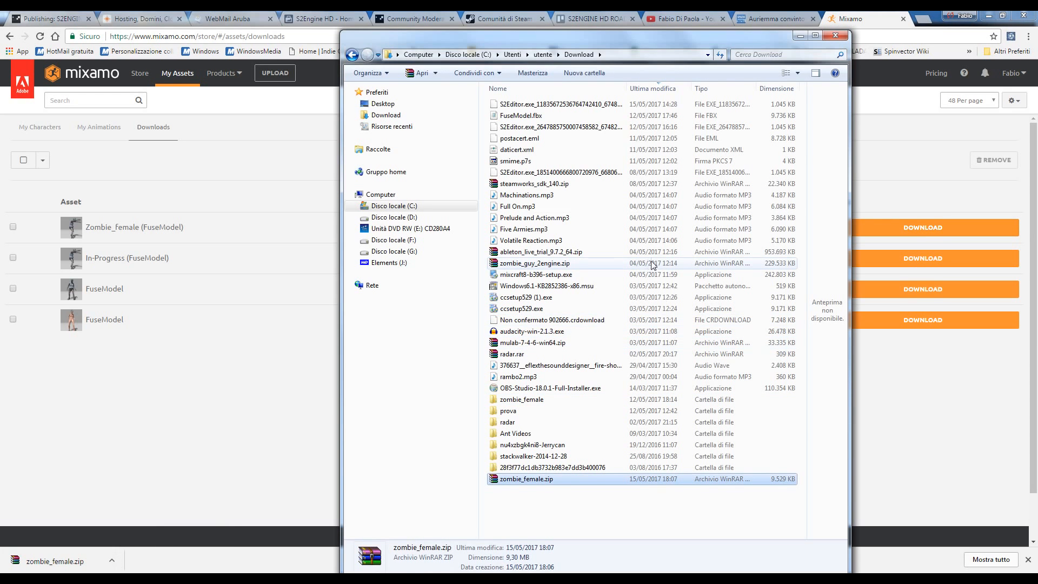
{"action": "mouse_move", "coordinate": [530, 484]}
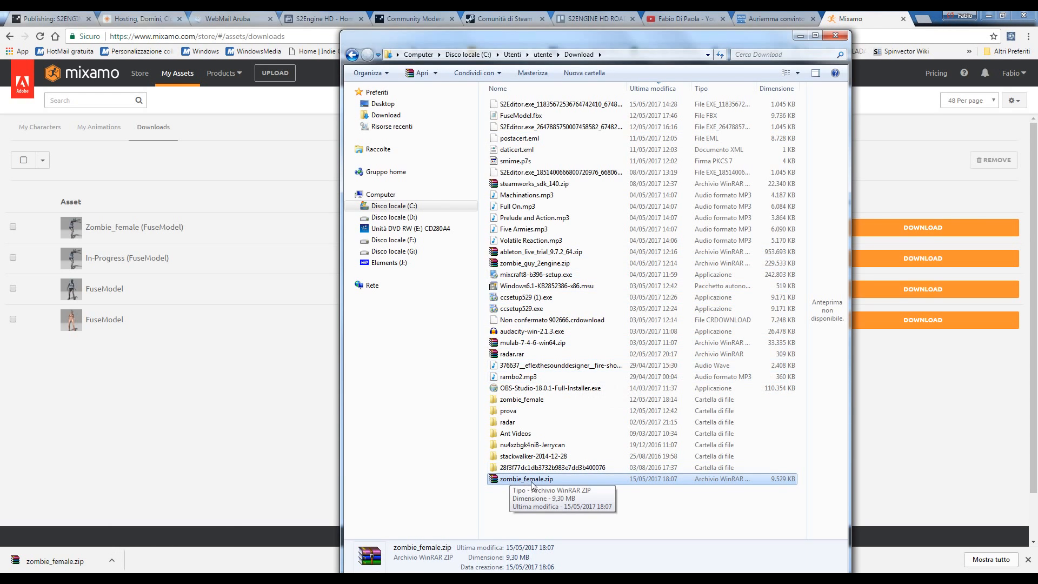
{"action": "mouse_move", "coordinate": [537, 483]}
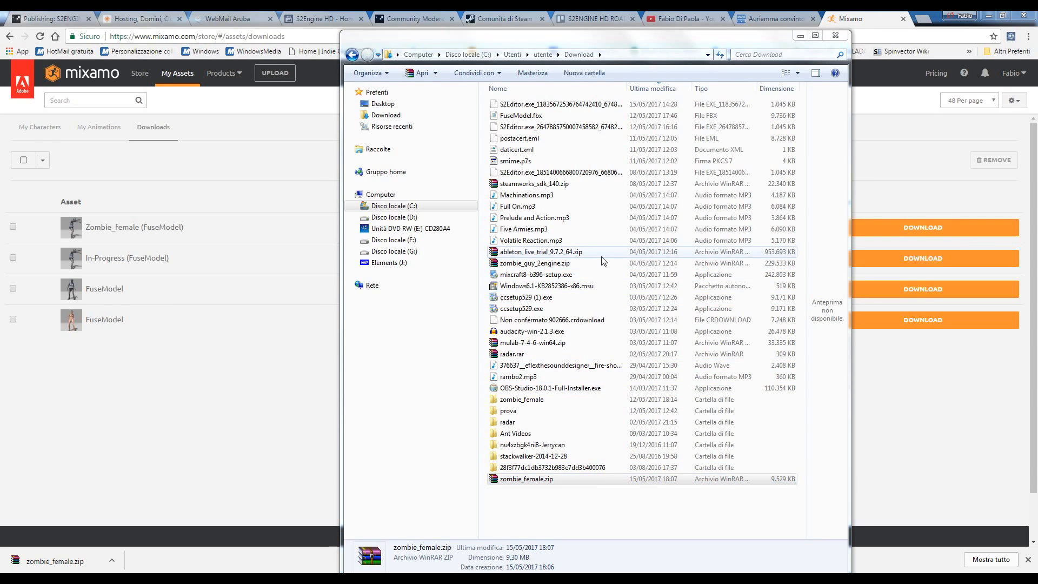
{"action": "double_click", "coordinate": [537, 479]}
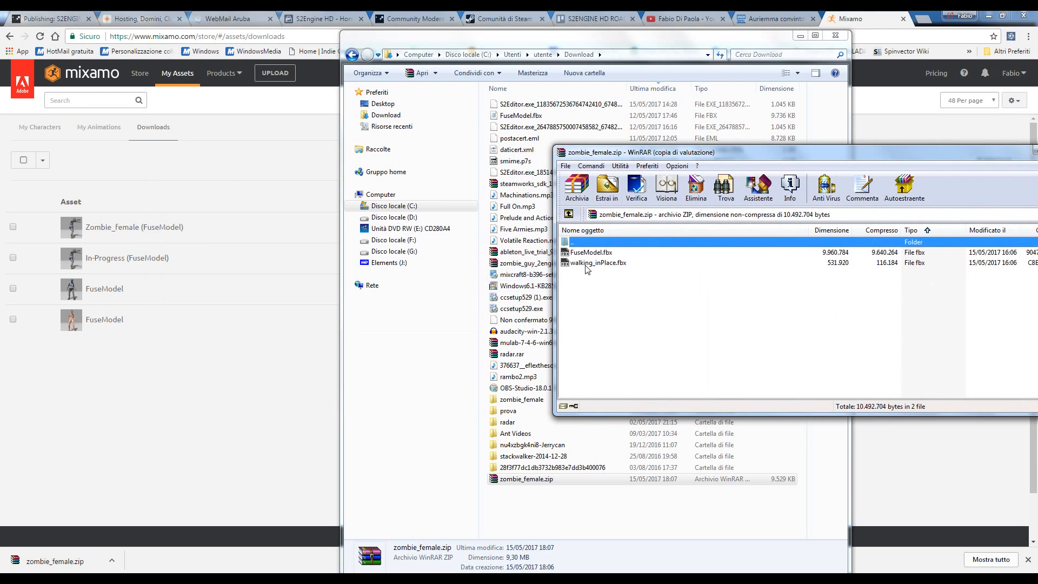
{"action": "left_click", "coordinate": [595, 262]}
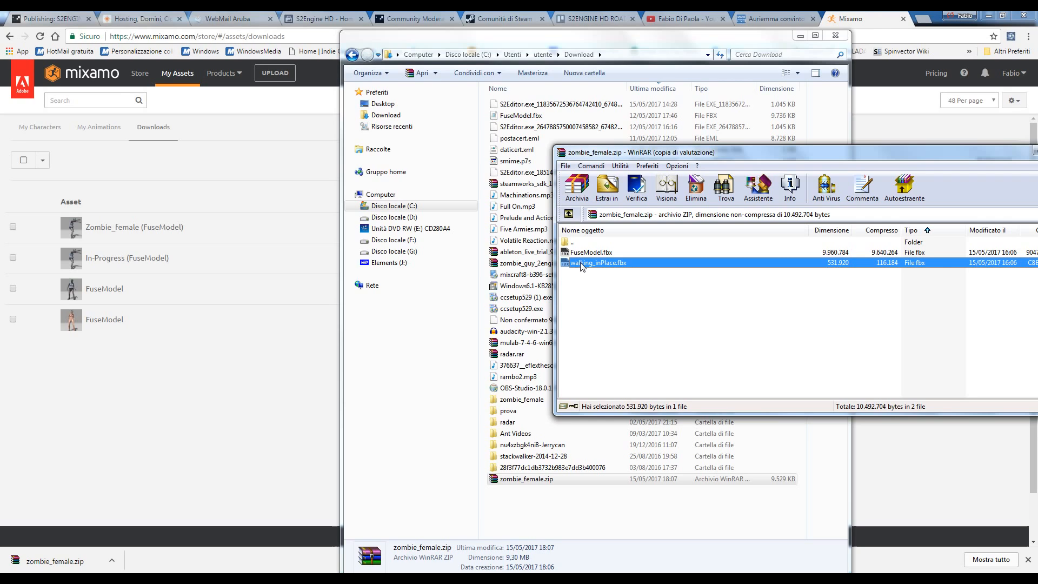
{"action": "mouse_move", "coordinate": [667, 367]}
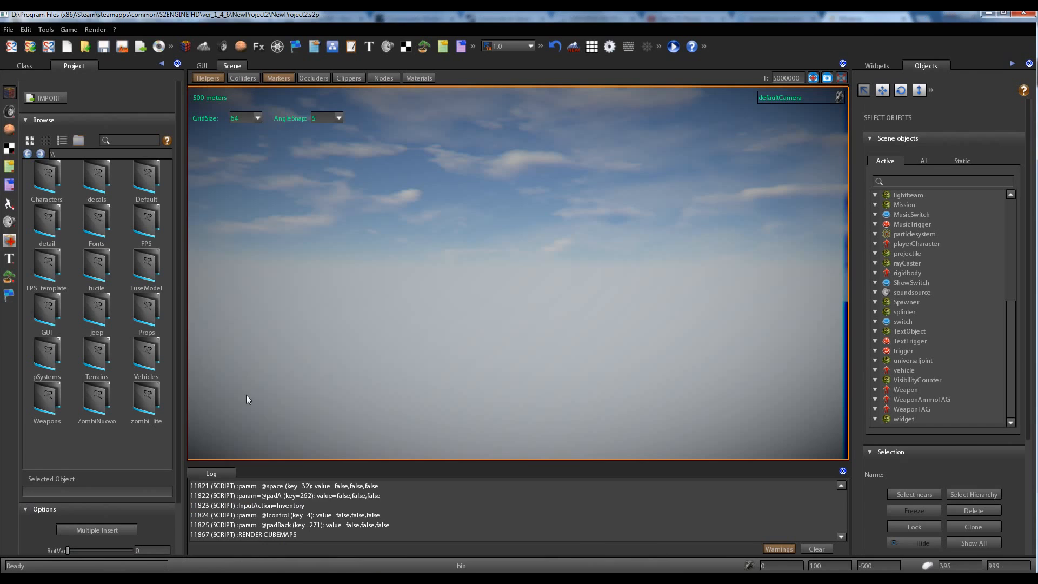
{"action": "mouse_move", "coordinate": [96, 355]}
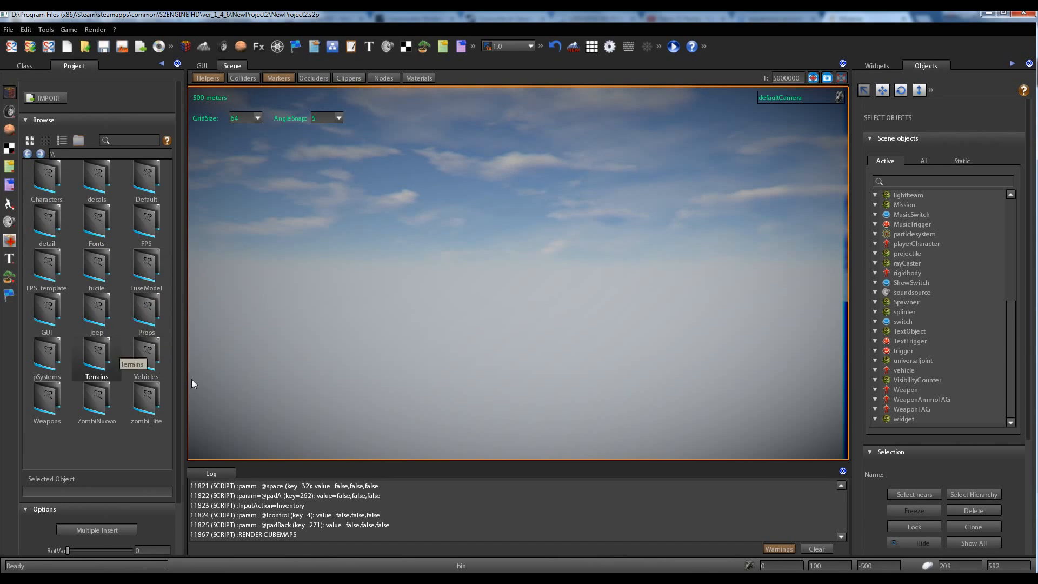
{"action": "mouse_move", "coordinate": [151, 274]}
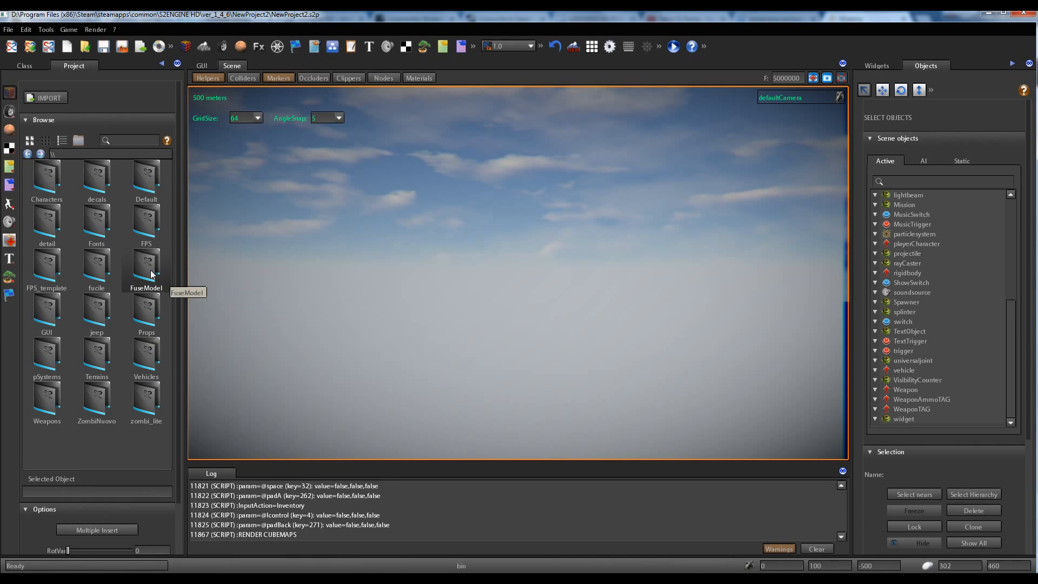
Enter the FuseModel project folder and start an asset import
{"action": "double_click", "coordinate": [146, 265]}
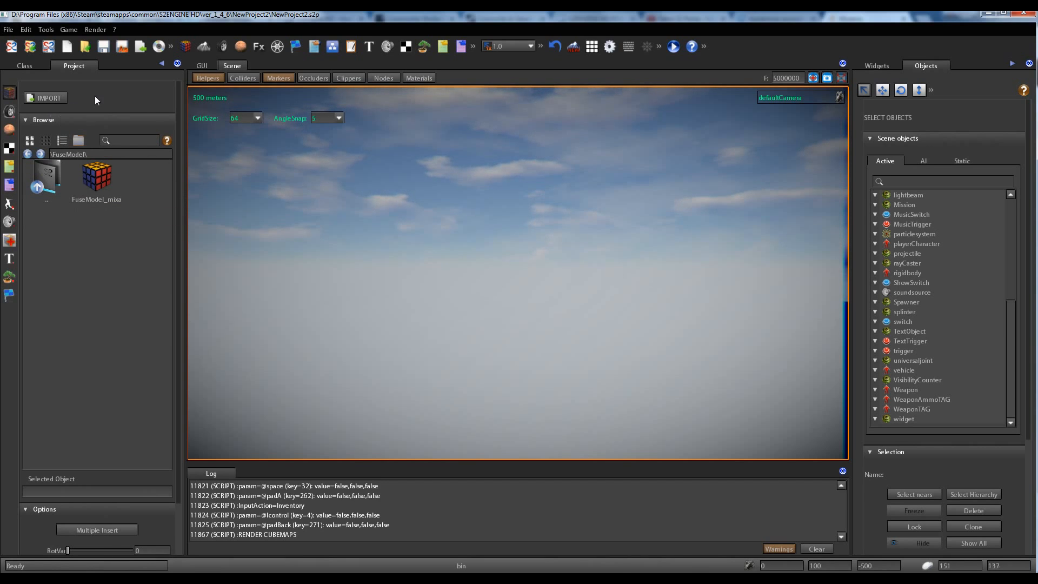
{"action": "mouse_move", "coordinate": [96, 202]}
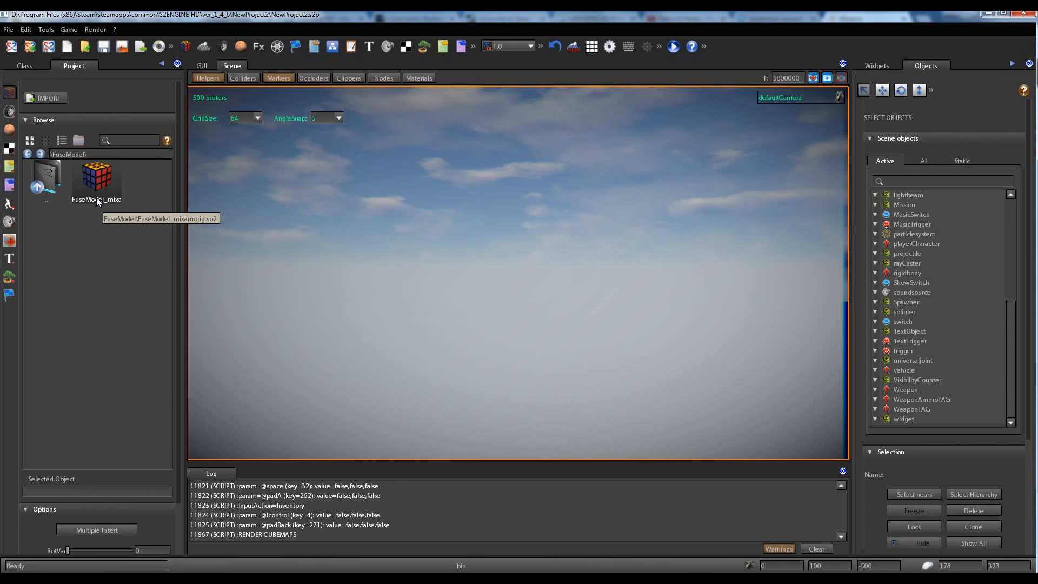
{"action": "mouse_move", "coordinate": [96, 191]}
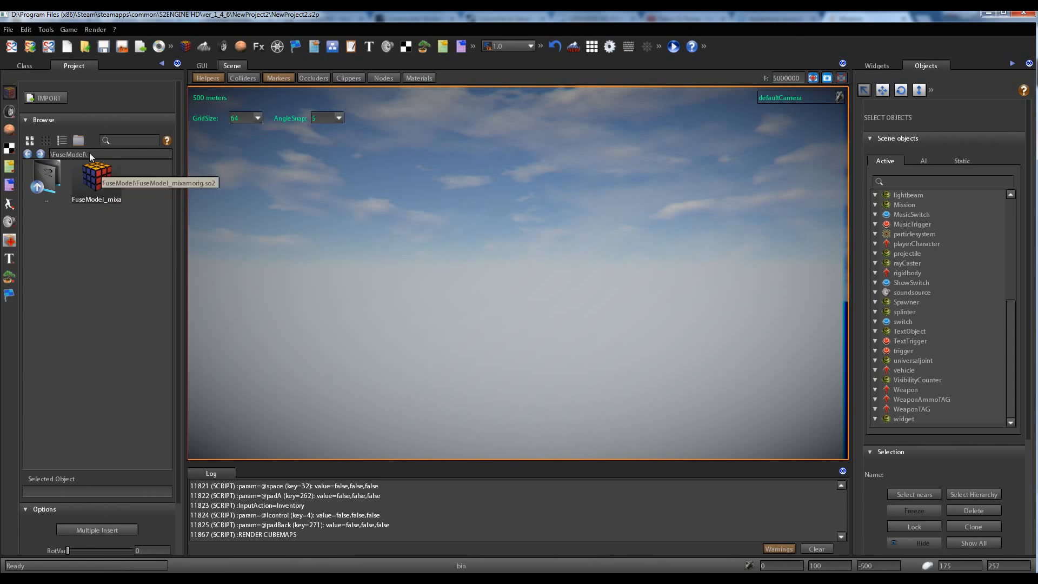
{"action": "left_click", "coordinate": [45, 98]}
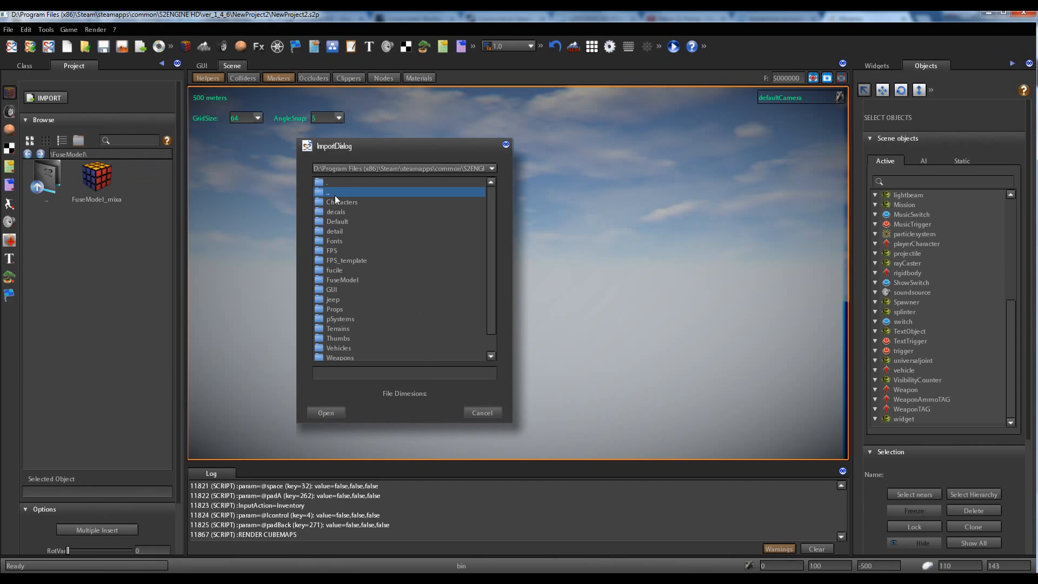
Browse to C:\Users\...\Downloads and choose walking_inPlace.fbx for import
{"action": "left_click", "coordinate": [491, 169]}
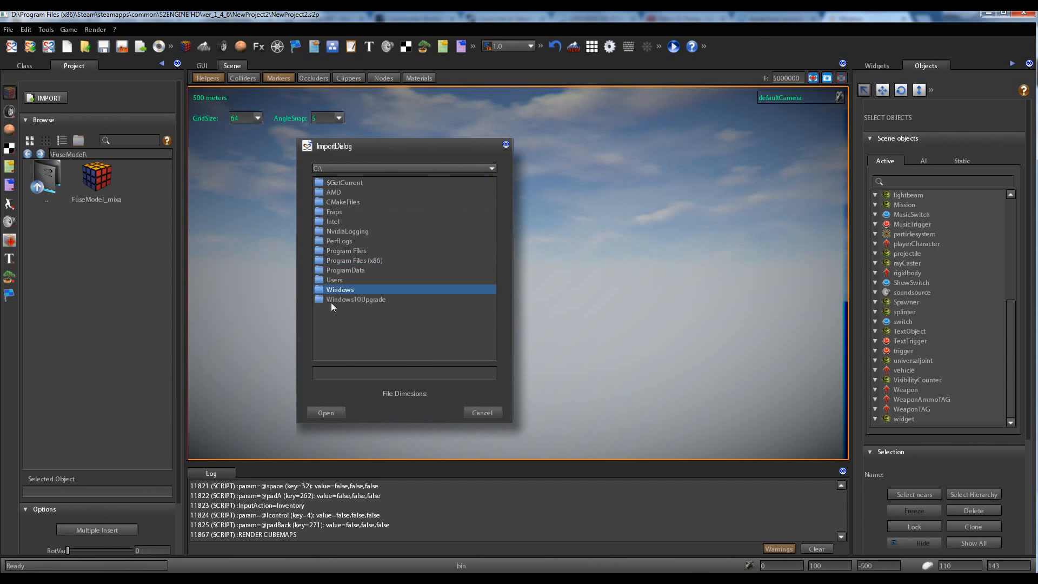
{"action": "left_click", "coordinate": [346, 250]}
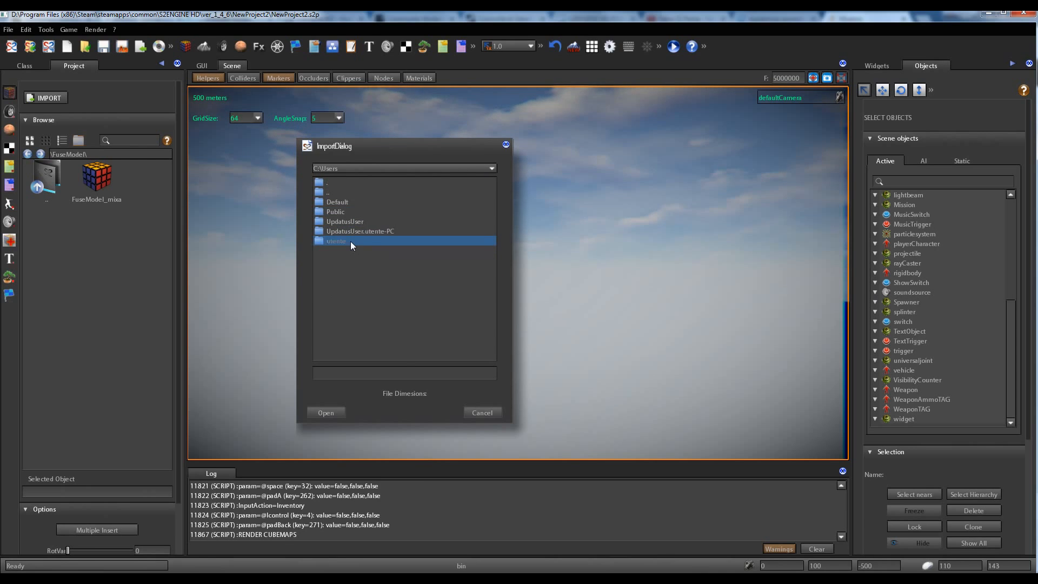
{"action": "double_click", "coordinate": [336, 241]}
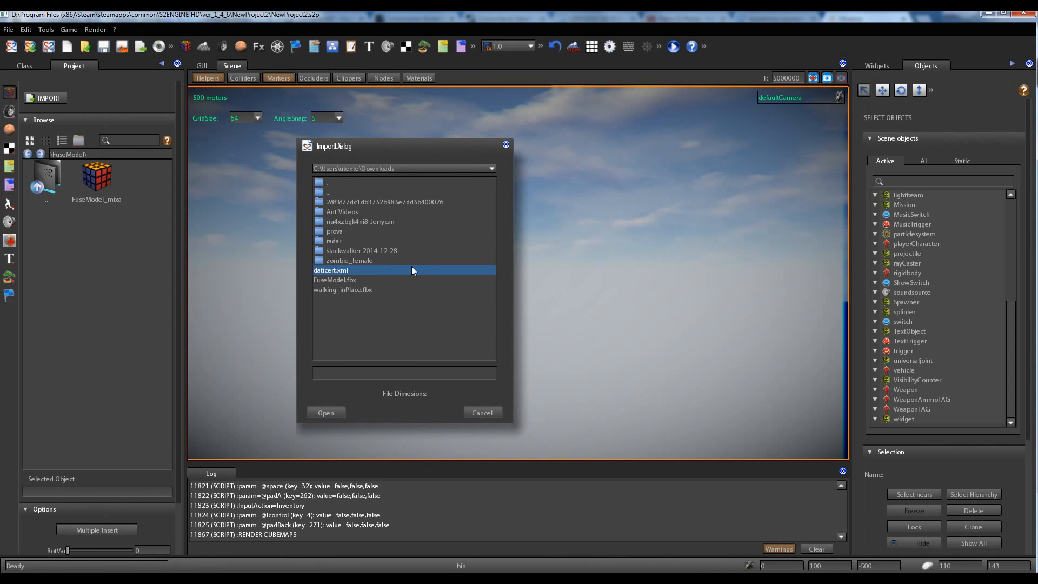
{"action": "left_click", "coordinate": [343, 290]}
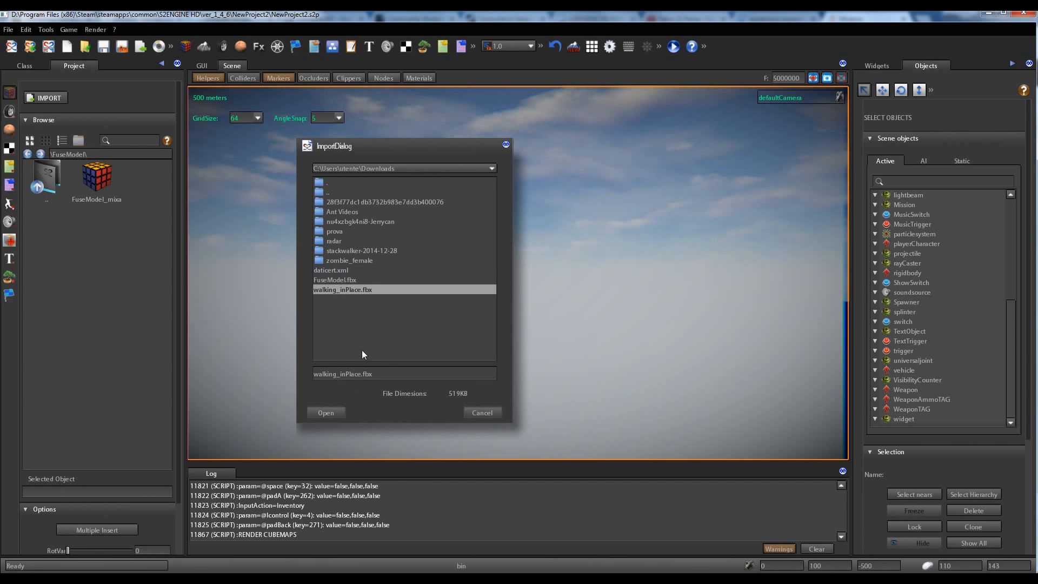
{"action": "left_click", "coordinate": [325, 412]}
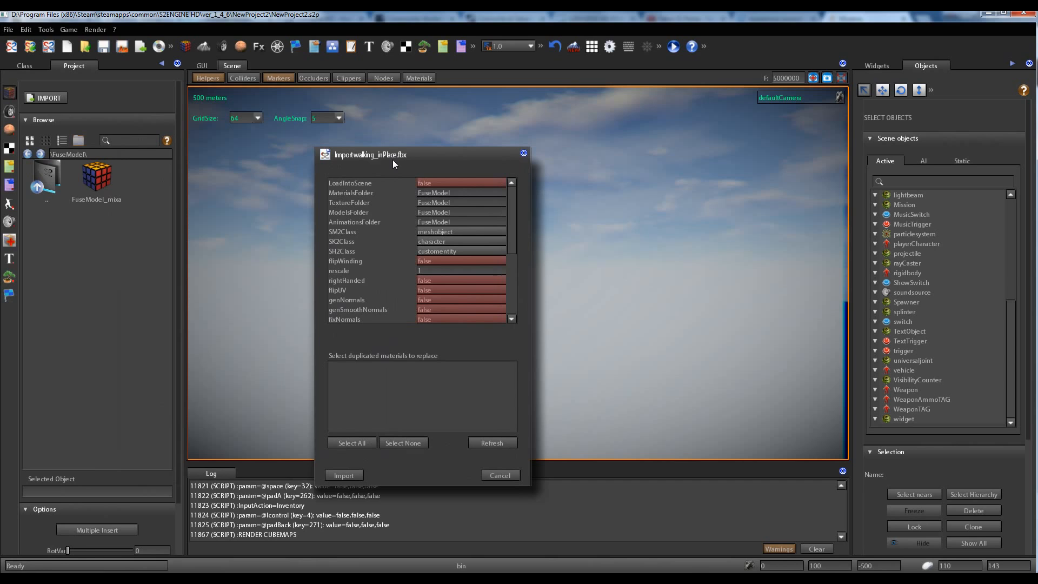
{"action": "mouse_move", "coordinate": [409, 163]}
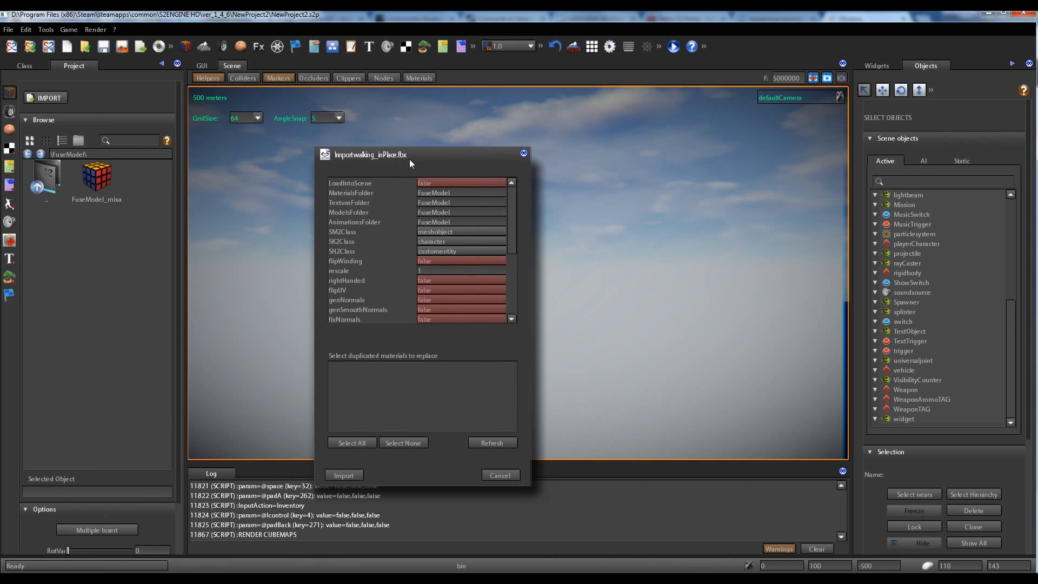
{"action": "mouse_move", "coordinate": [437, 164]}
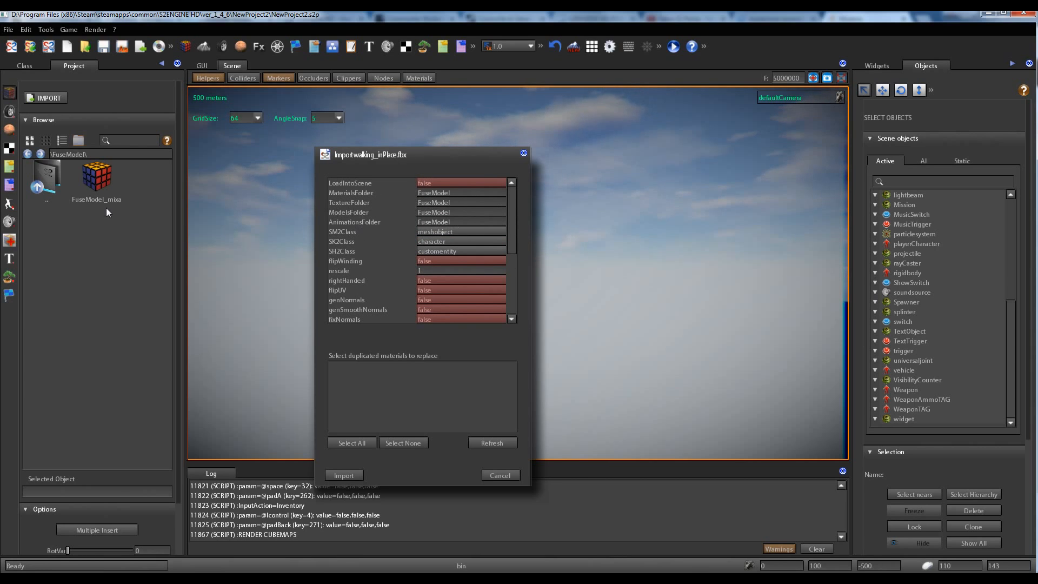
{"action": "mouse_move", "coordinate": [103, 186]}
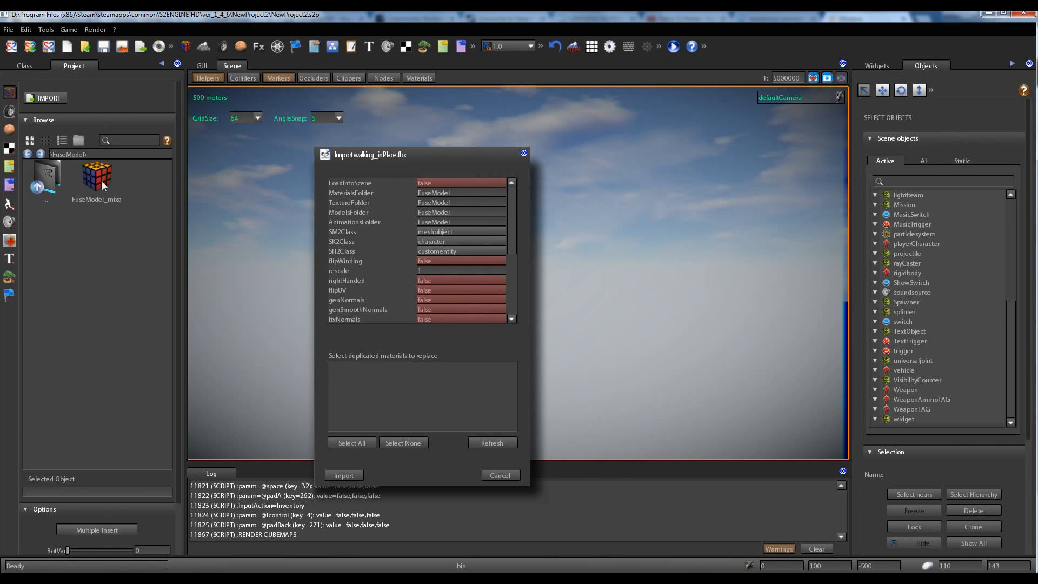
{"action": "mouse_move", "coordinate": [79, 200]}
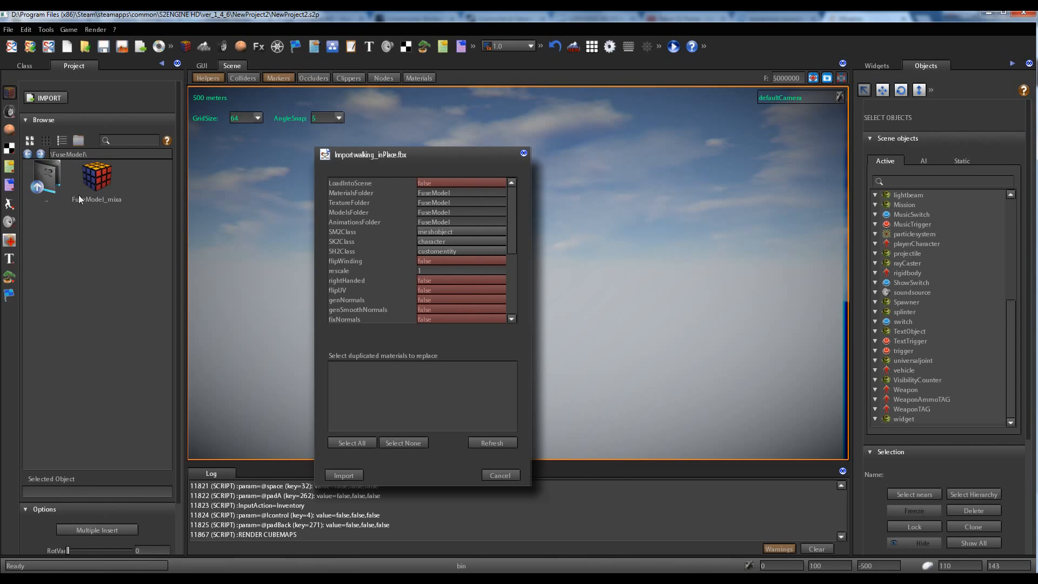
{"action": "mouse_move", "coordinate": [110, 217]}
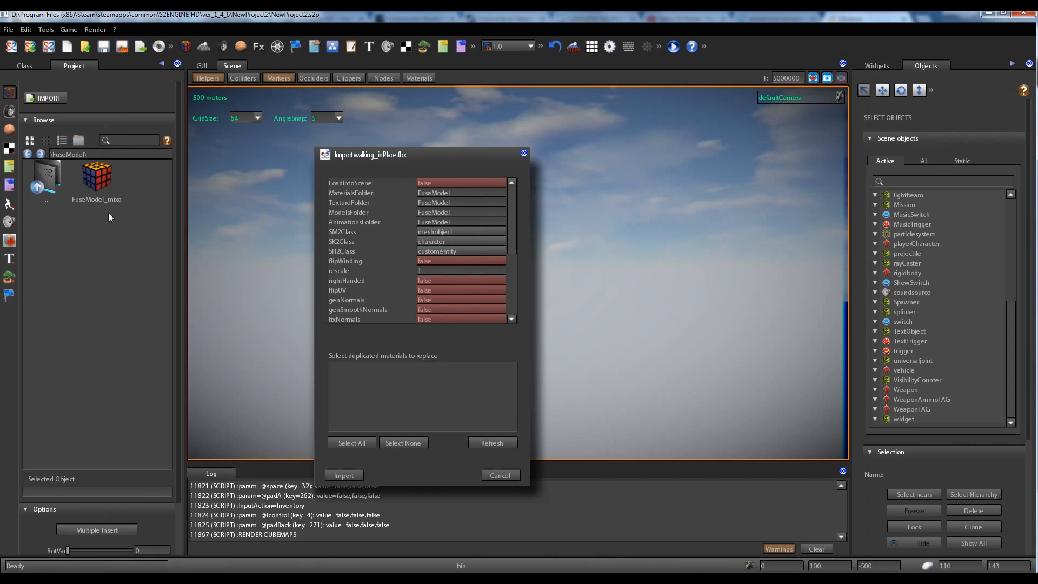
{"action": "mouse_move", "coordinate": [44, 106]}
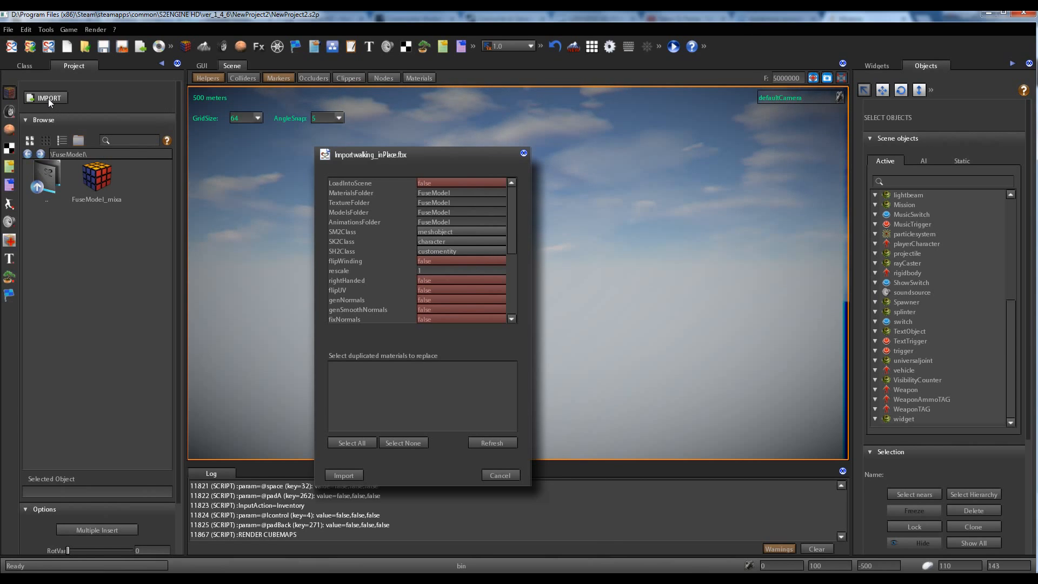
{"action": "mouse_move", "coordinate": [140, 166]}
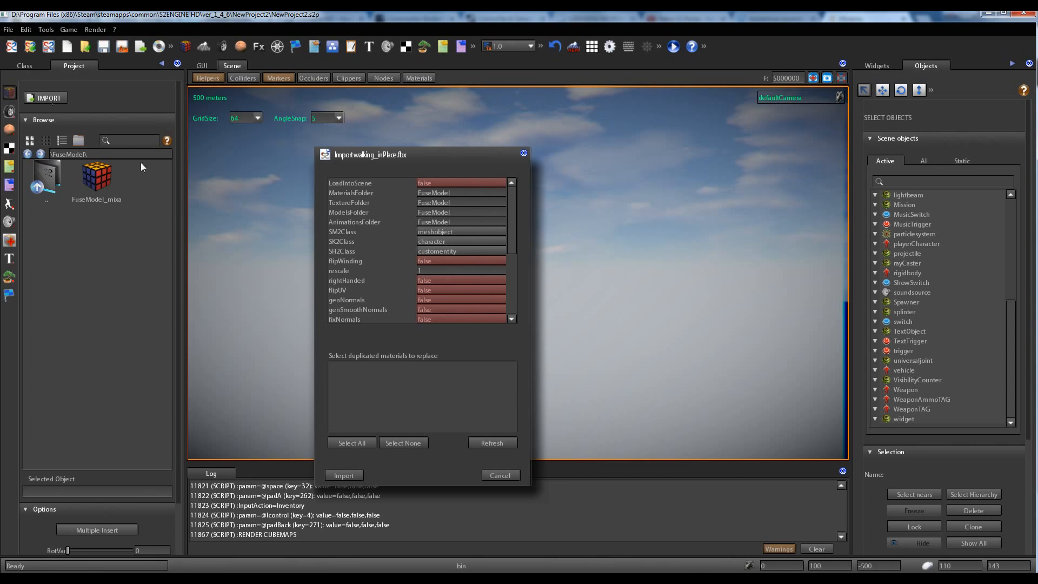
{"action": "mouse_move", "coordinate": [108, 197]}
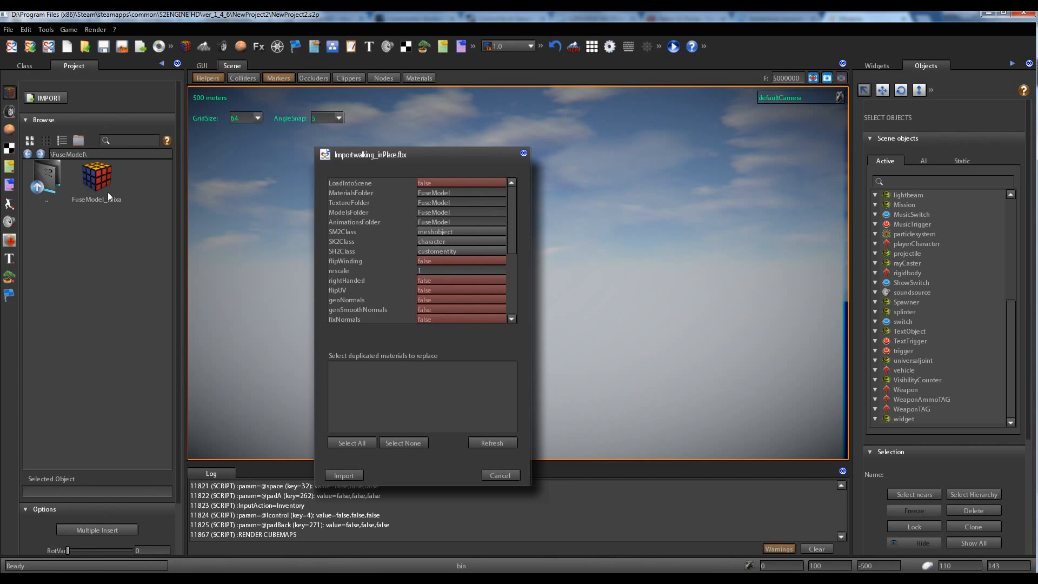
{"action": "mouse_move", "coordinate": [58, 220]}
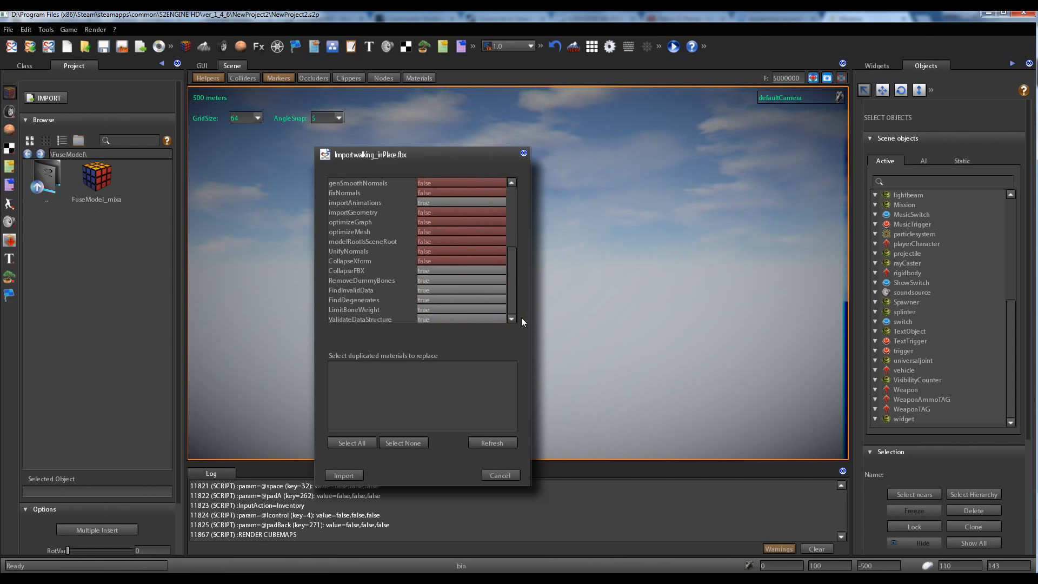
Import with importAnimations true and importGeometry false, creating walking_inPlace_mixamo.com.an2
{"action": "left_click", "coordinate": [461, 212]}
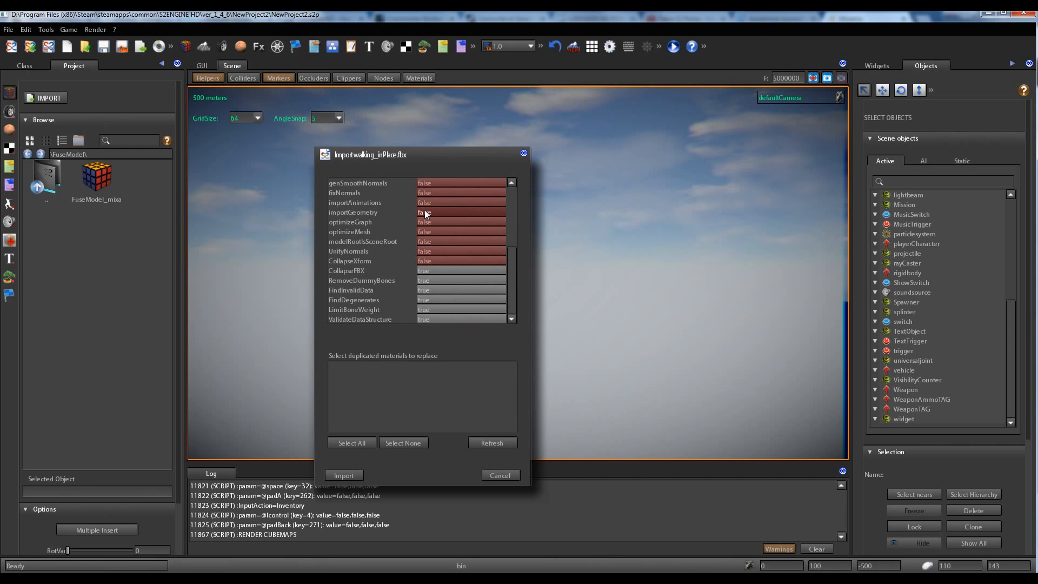
{"action": "left_click", "coordinate": [461, 211]}
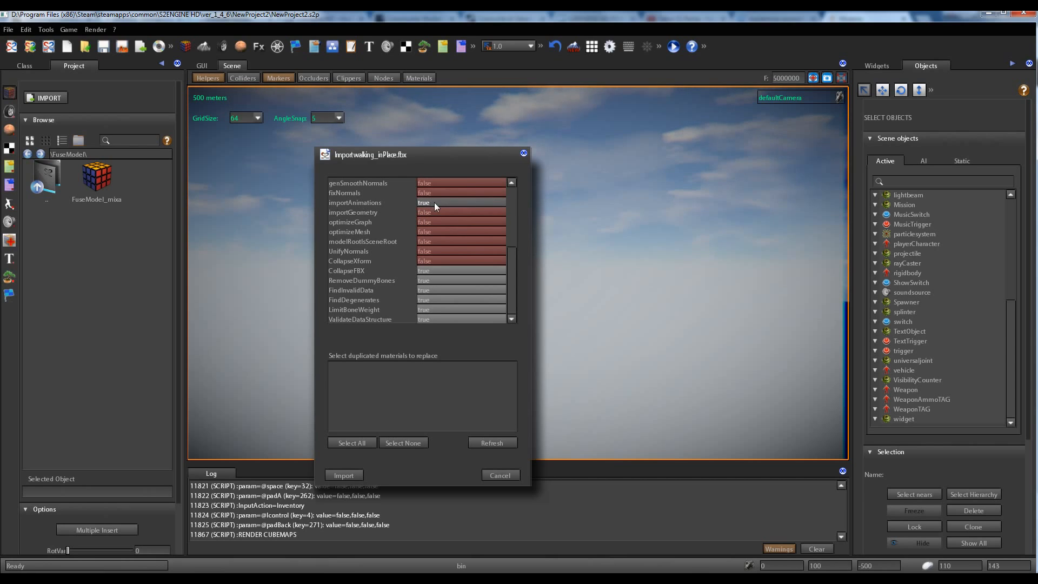
{"action": "scroll", "scroll_direction": "up", "scroll_amount": 3}
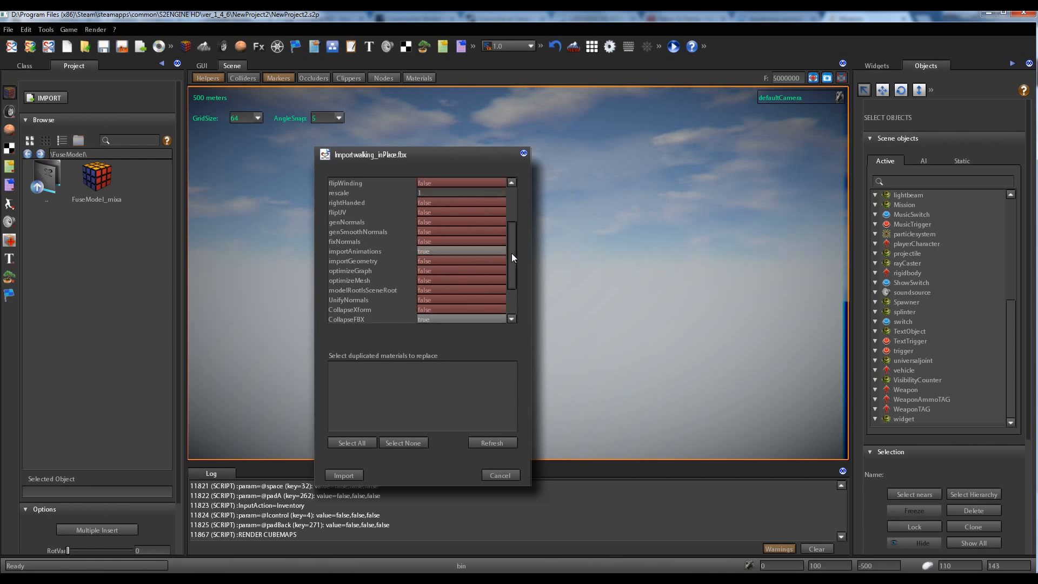
{"action": "scroll", "scroll_direction": "up", "scroll_amount": 3}
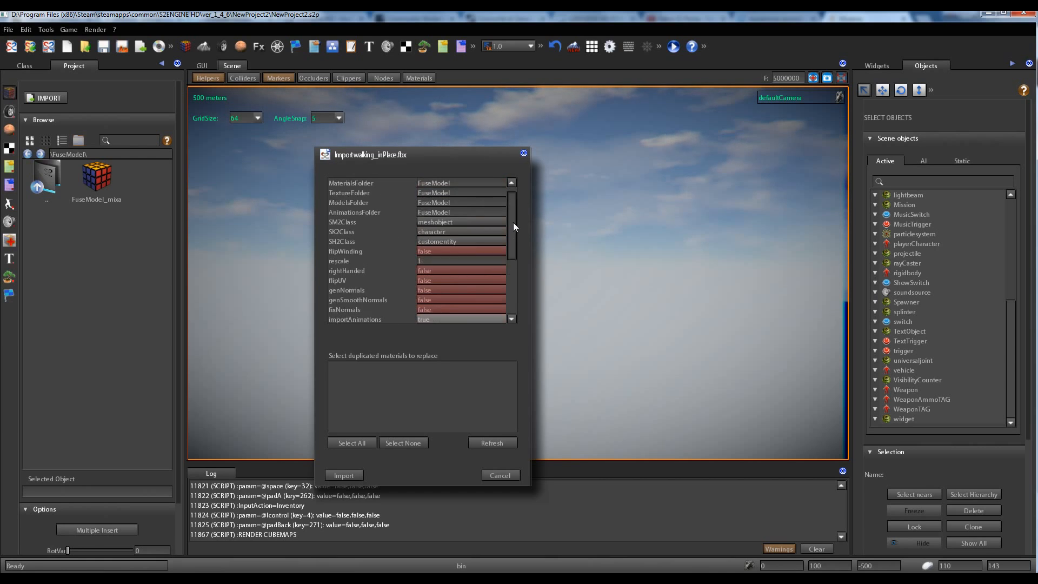
{"action": "scroll", "scroll_direction": "down", "scroll_amount": 3}
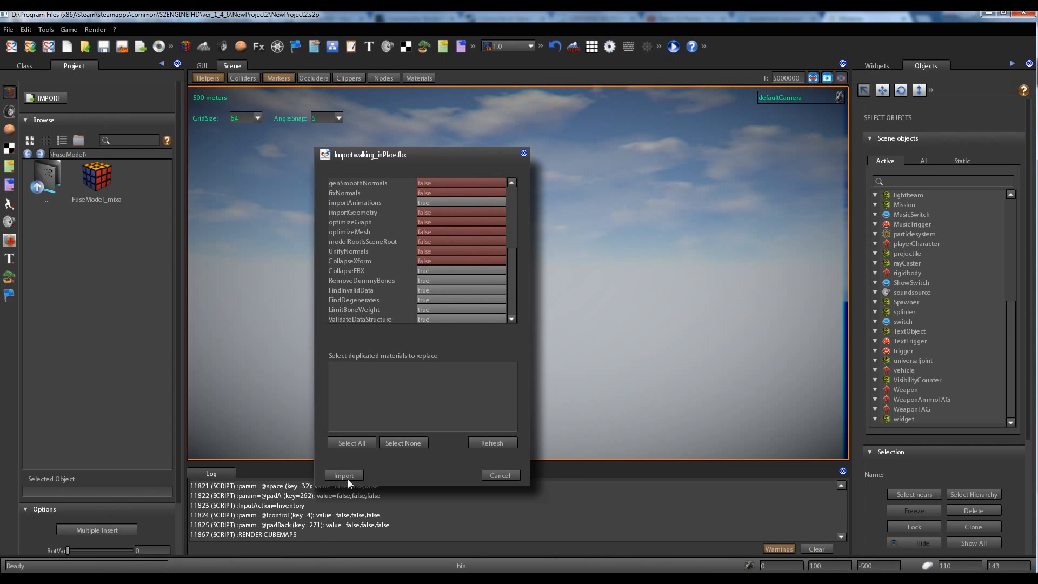
{"action": "left_click", "coordinate": [343, 474]}
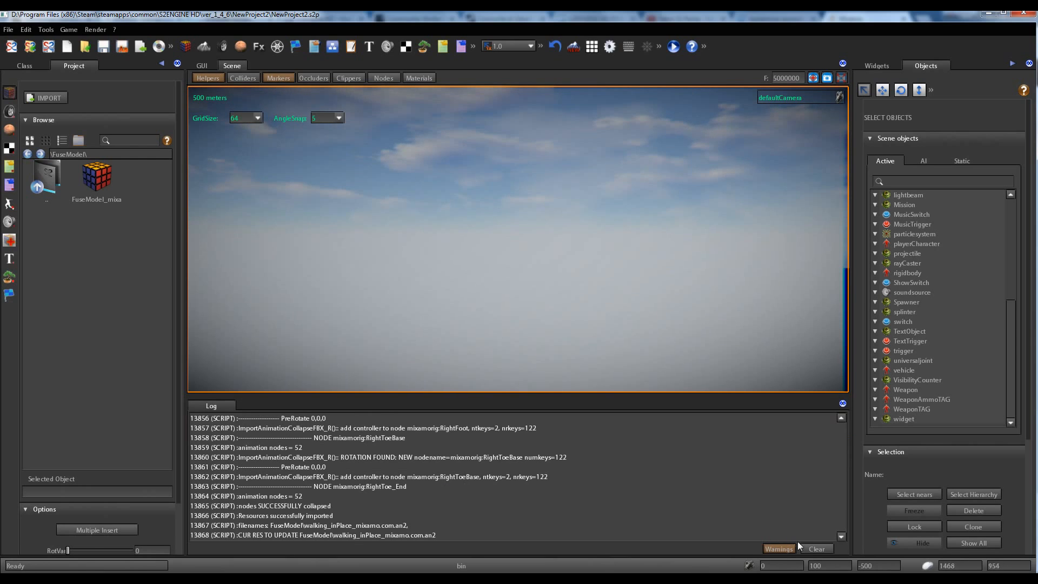
Clear the log, then delete the duplicate walking clip so FuseModel keeps only walking_inPlace
{"action": "left_click", "coordinate": [816, 548]}
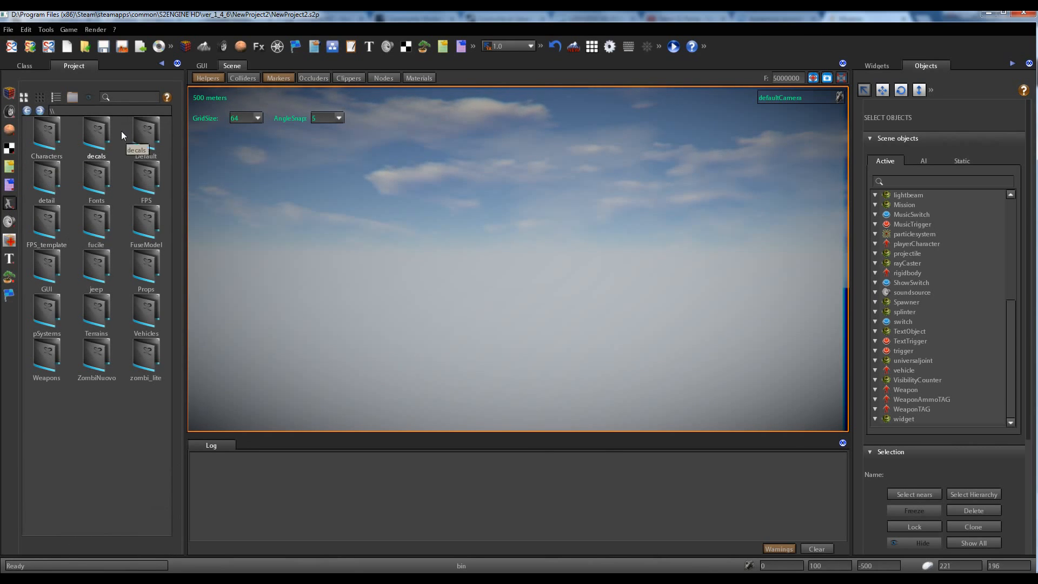
{"action": "mouse_move", "coordinate": [152, 231]}
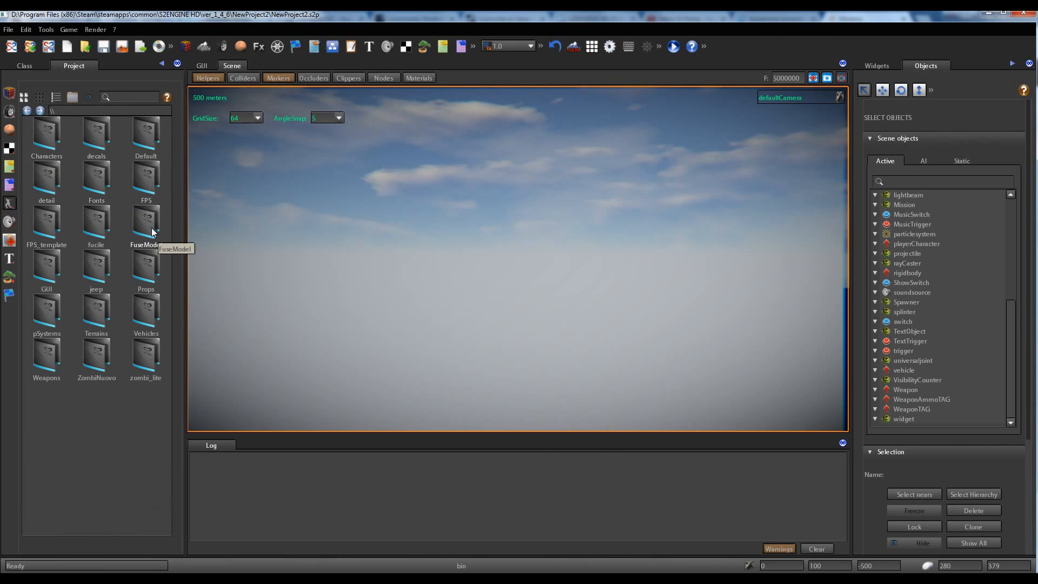
{"action": "double_click", "coordinate": [145, 222]}
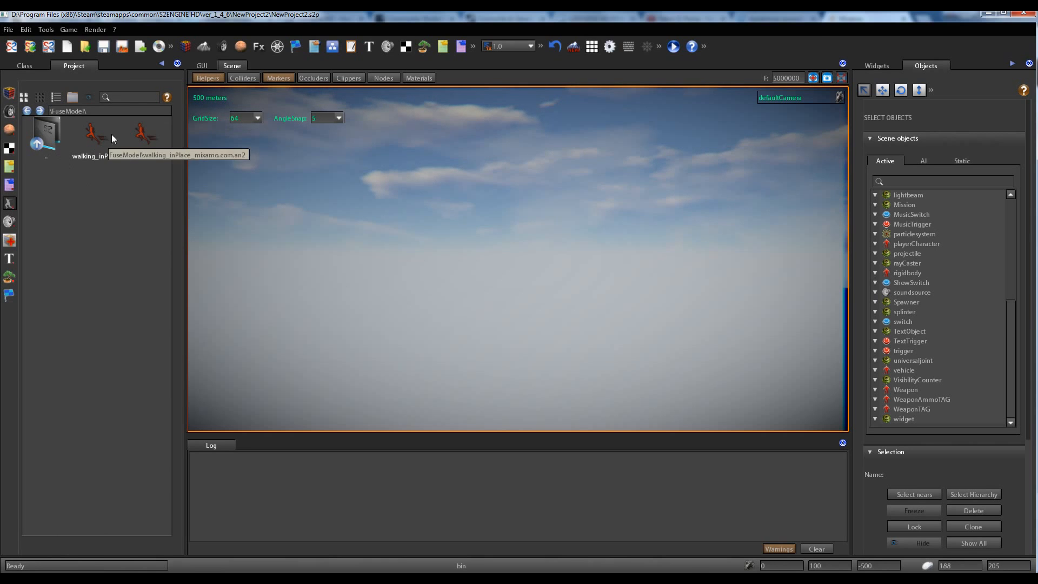
{"action": "mouse_move", "coordinate": [89, 143]}
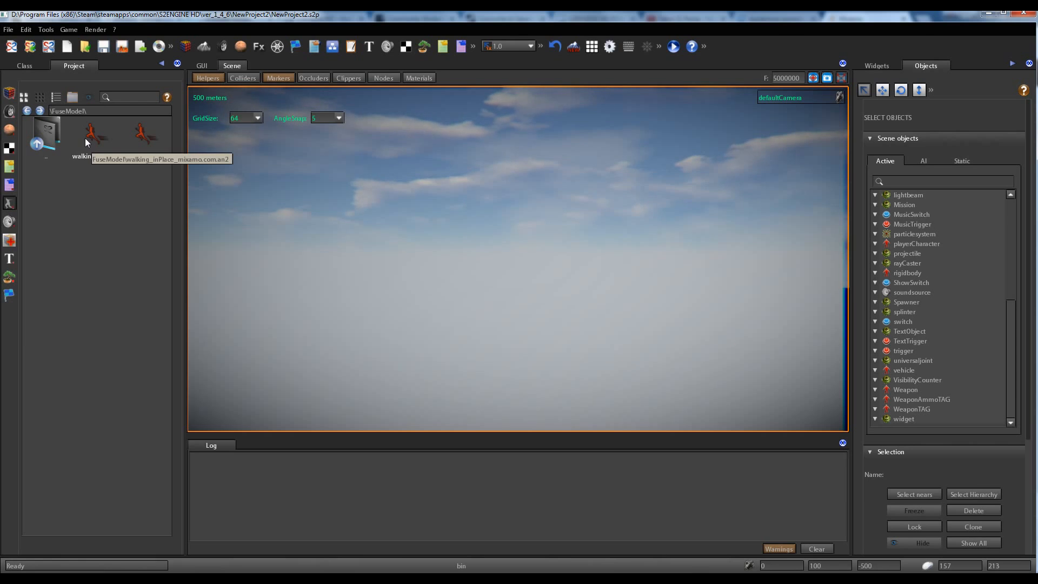
{"action": "mouse_move", "coordinate": [144, 136]}
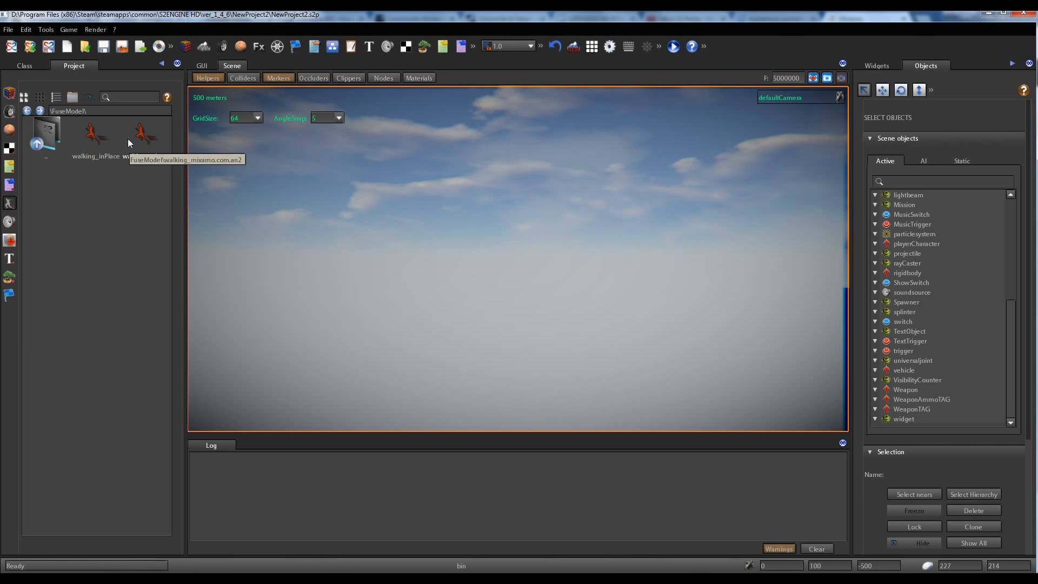
{"action": "right_click", "coordinate": [128, 143]}
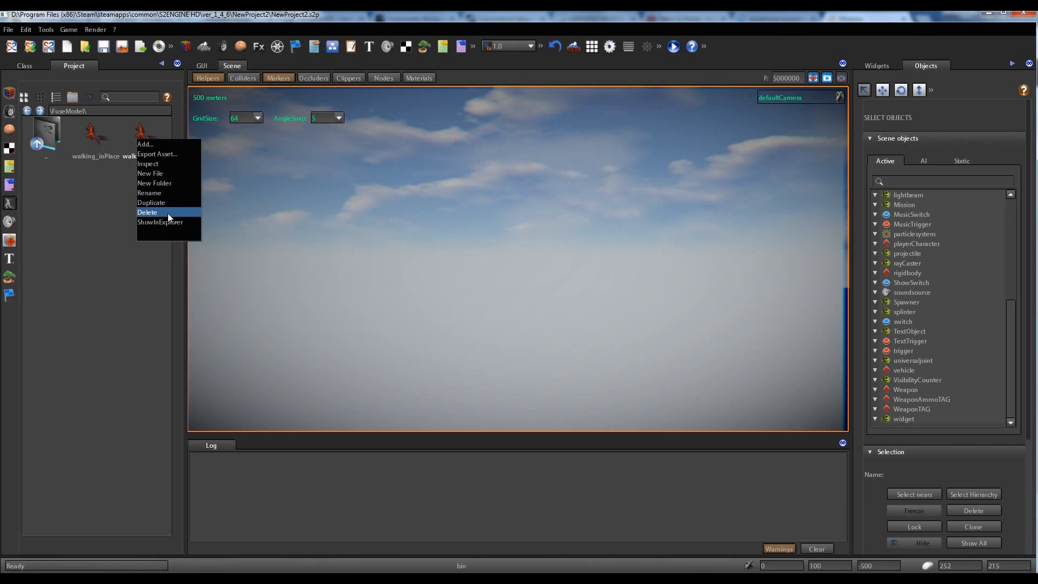
{"action": "left_click", "coordinate": [147, 212]}
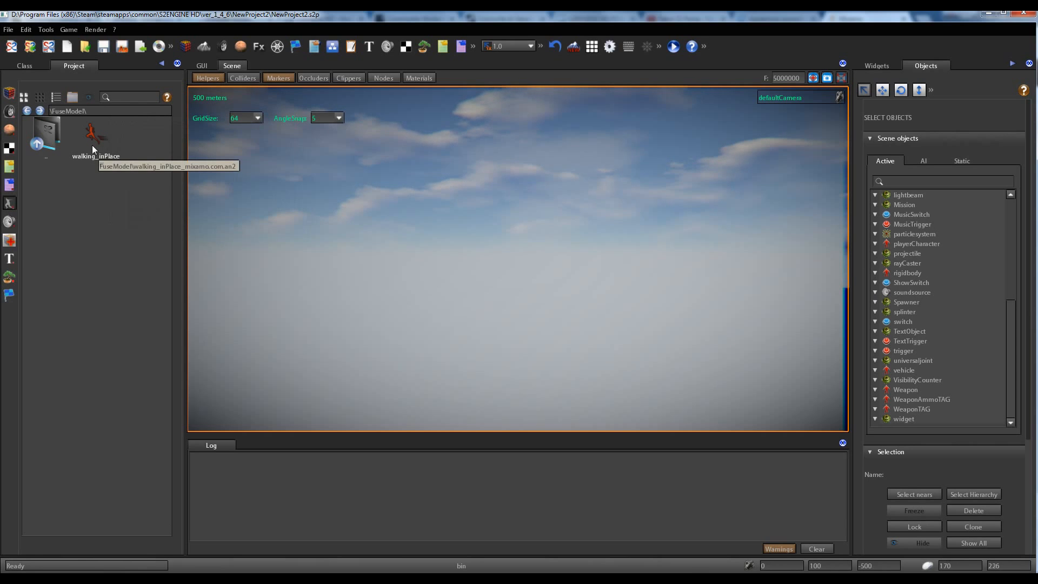
{"action": "mouse_move", "coordinate": [97, 143]}
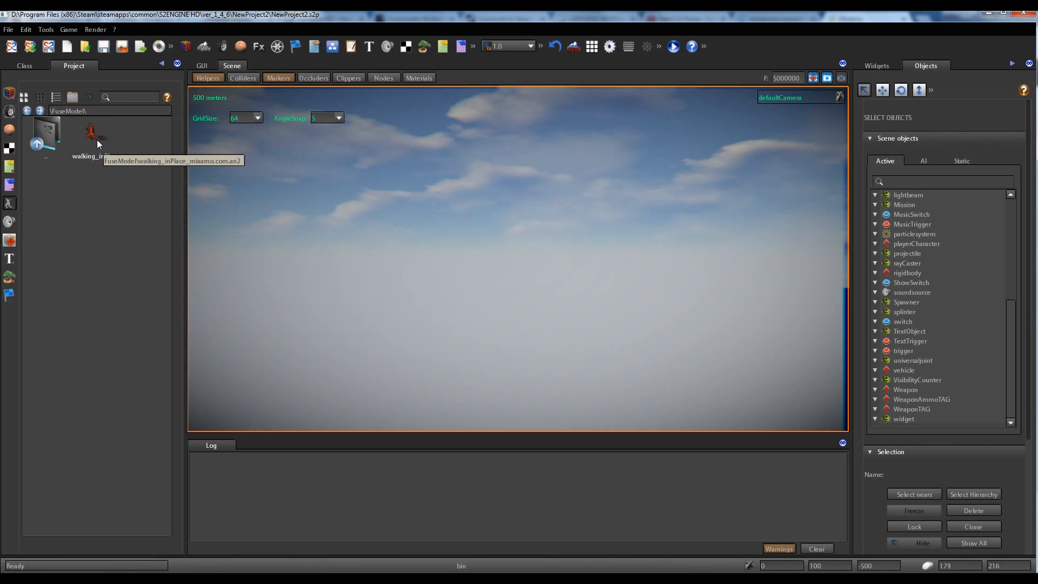
{"action": "mouse_move", "coordinate": [52, 219]}
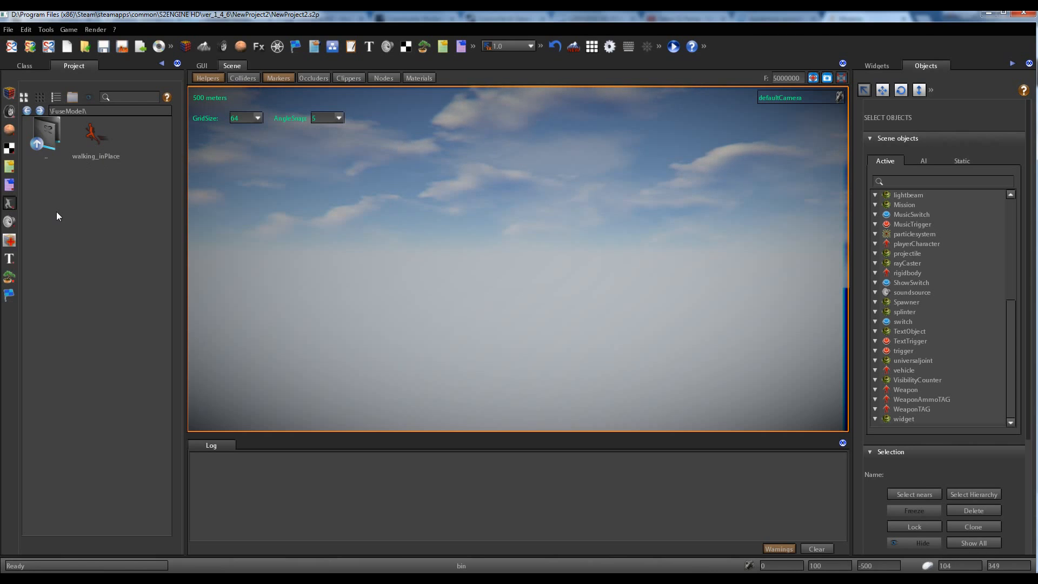
{"action": "mouse_move", "coordinate": [120, 237]}
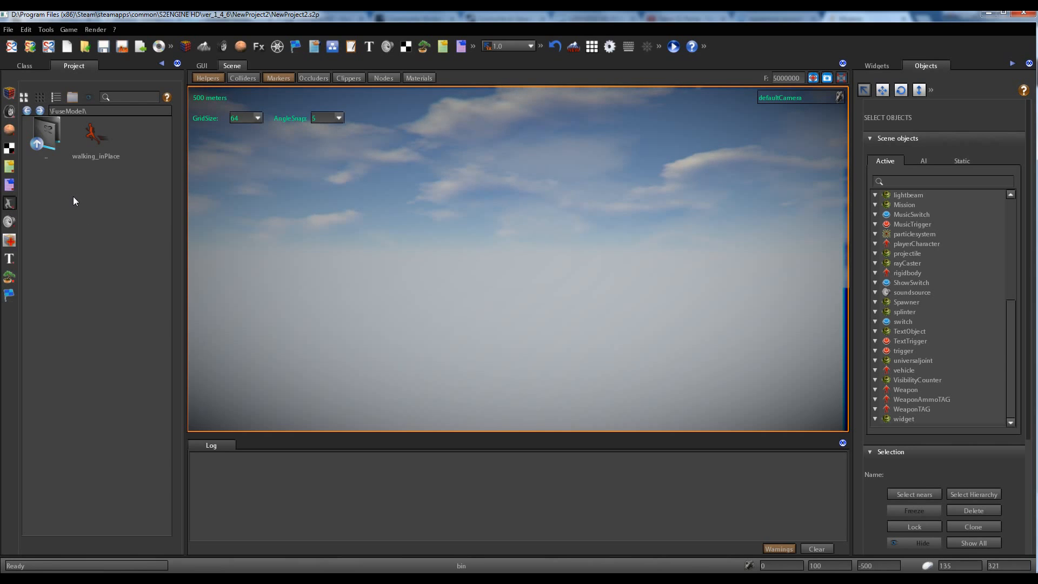
From the project root, load NewScene3.bin so the zombie woman stands in the scene
{"action": "left_click", "coordinate": [26, 110]}
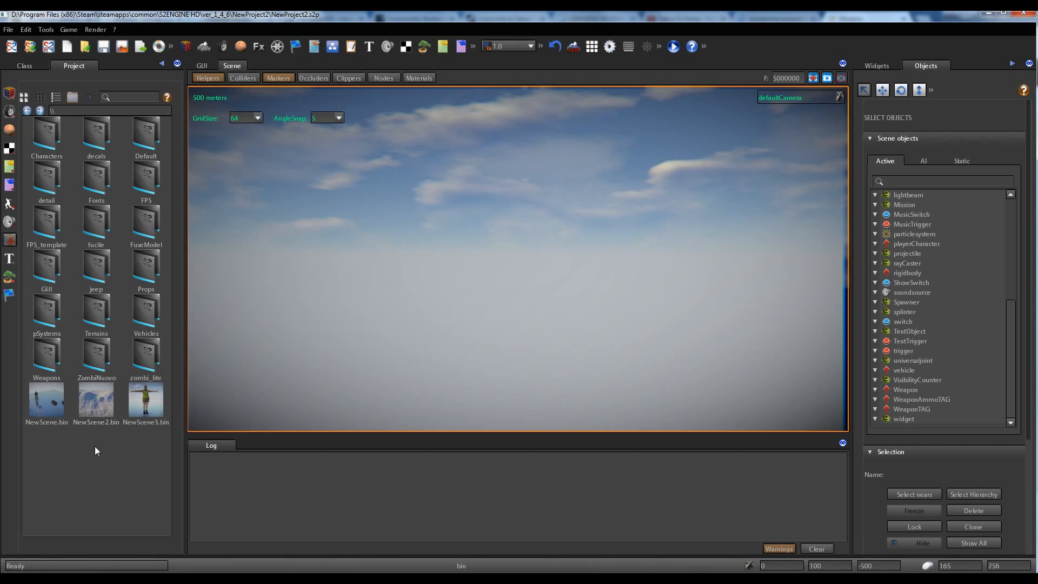
{"action": "right_click", "coordinate": [144, 397]}
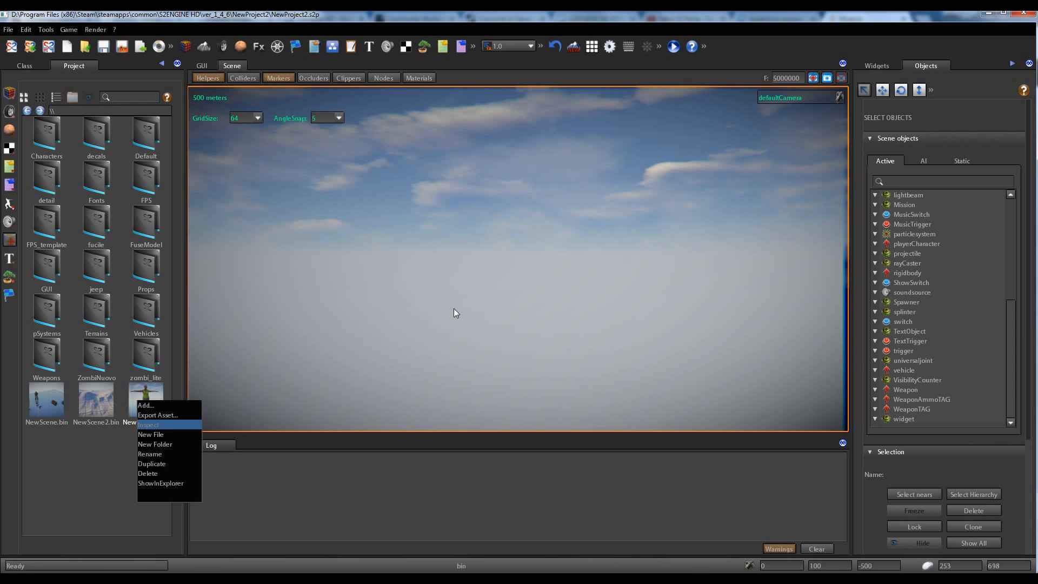
{"action": "left_click", "coordinate": [149, 424]}
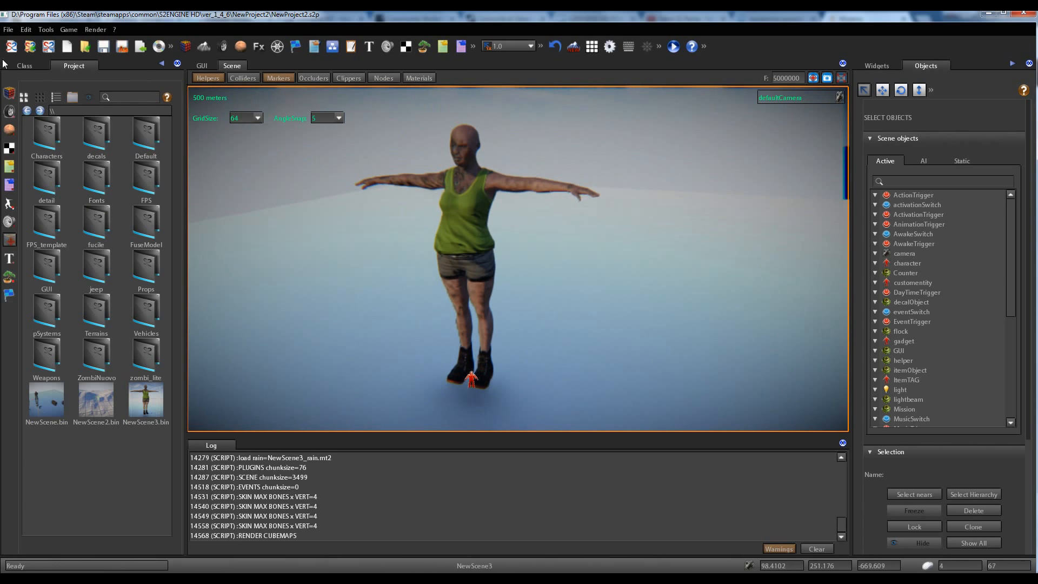
Assign walking_inPlace_mixamo.com.an2 from the FuseModel folder as the selected character's animation
{"action": "left_click", "coordinate": [25, 66]}
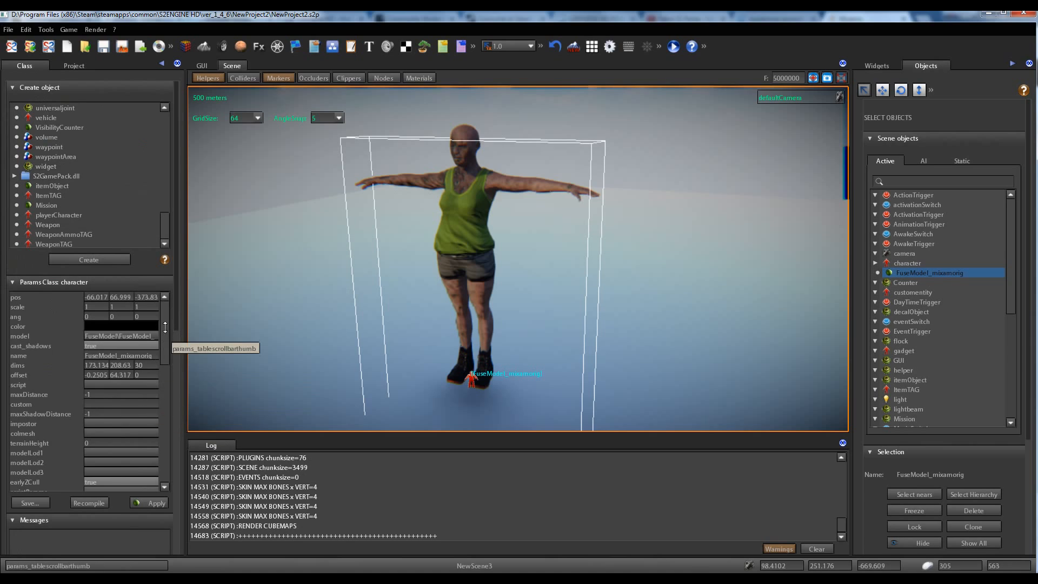
{"action": "scroll", "scroll_direction": "down", "scroll_amount": 3}
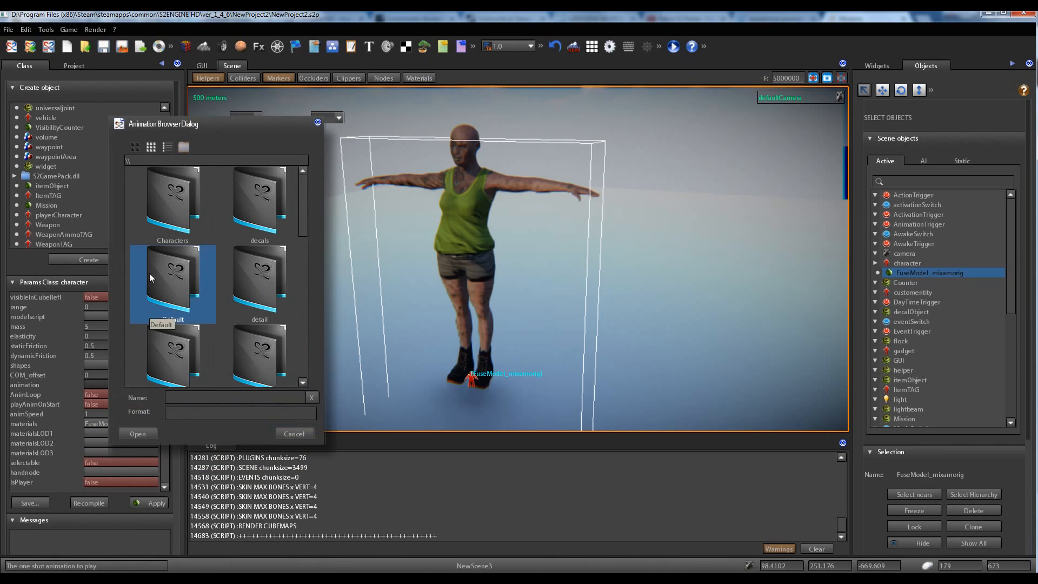
{"action": "left_click", "coordinate": [152, 146]}
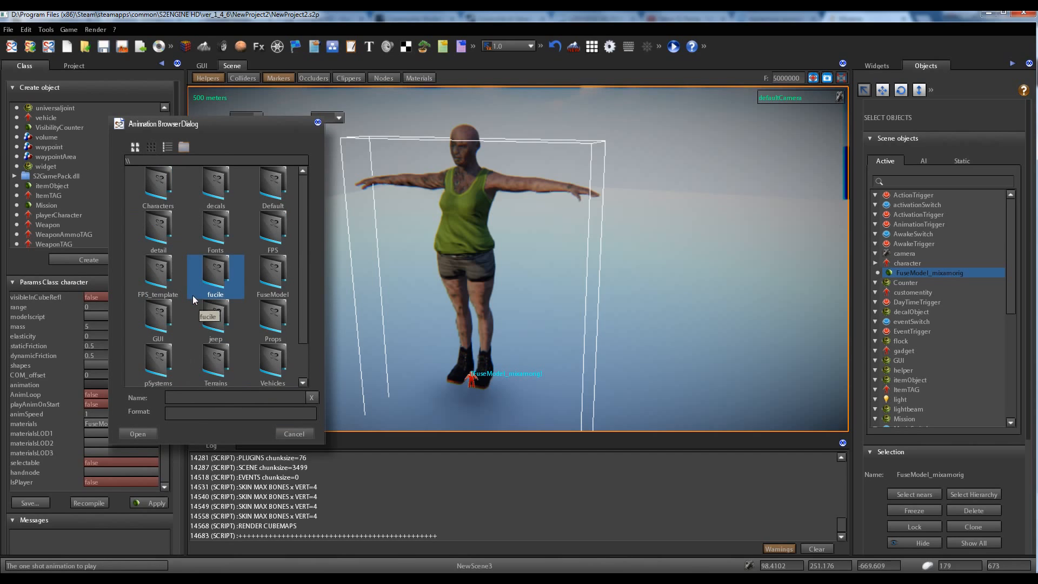
{"action": "left_click", "coordinate": [272, 271]}
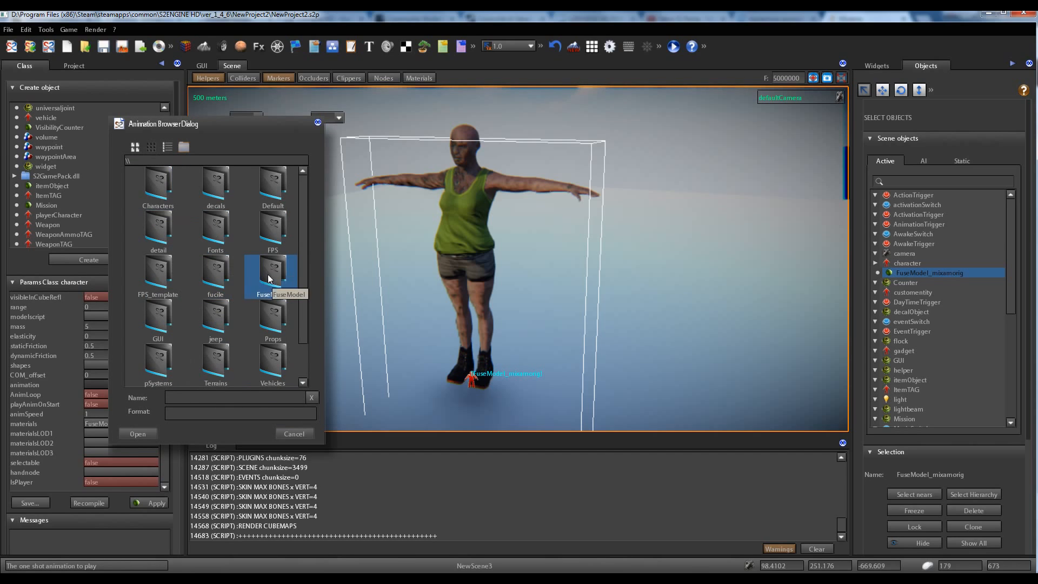
{"action": "double_click", "coordinate": [272, 271]}
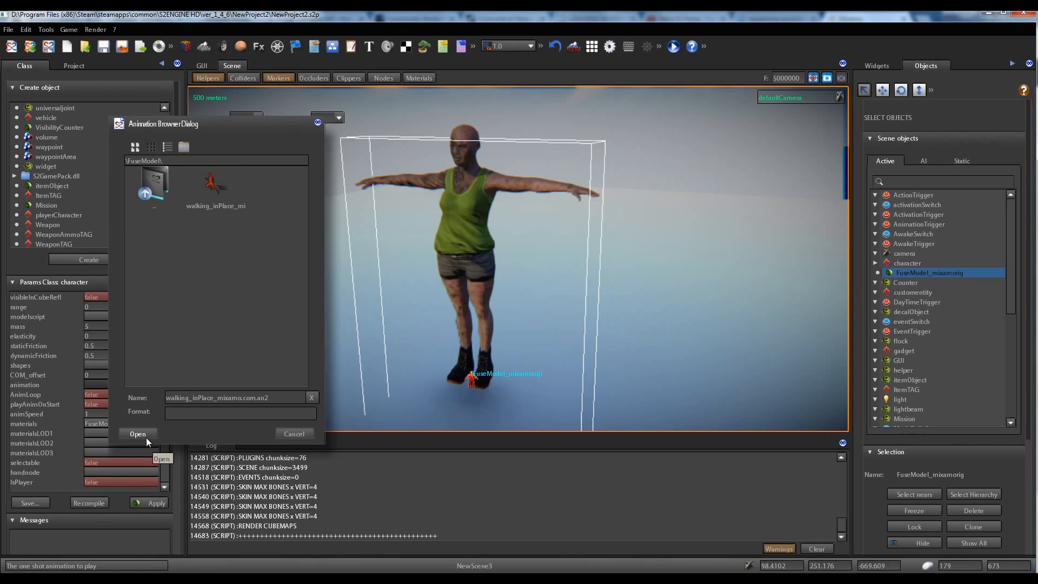
{"action": "left_click", "coordinate": [137, 433]}
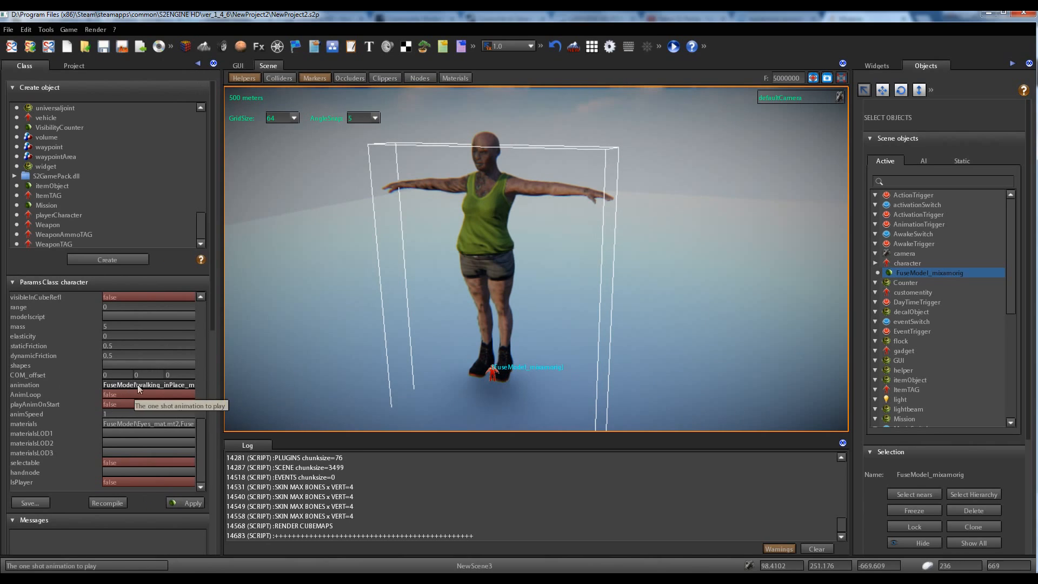
{"action": "mouse_move", "coordinate": [118, 393]}
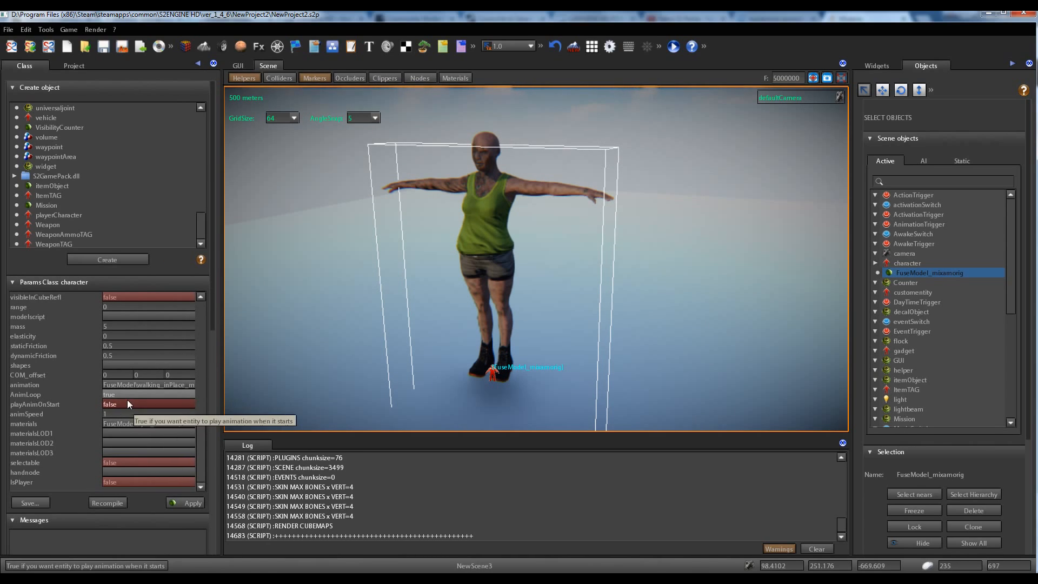
Enable playAnimOnStart so the character's walking animation plays when the scene begins
{"action": "left_click", "coordinate": [148, 403]}
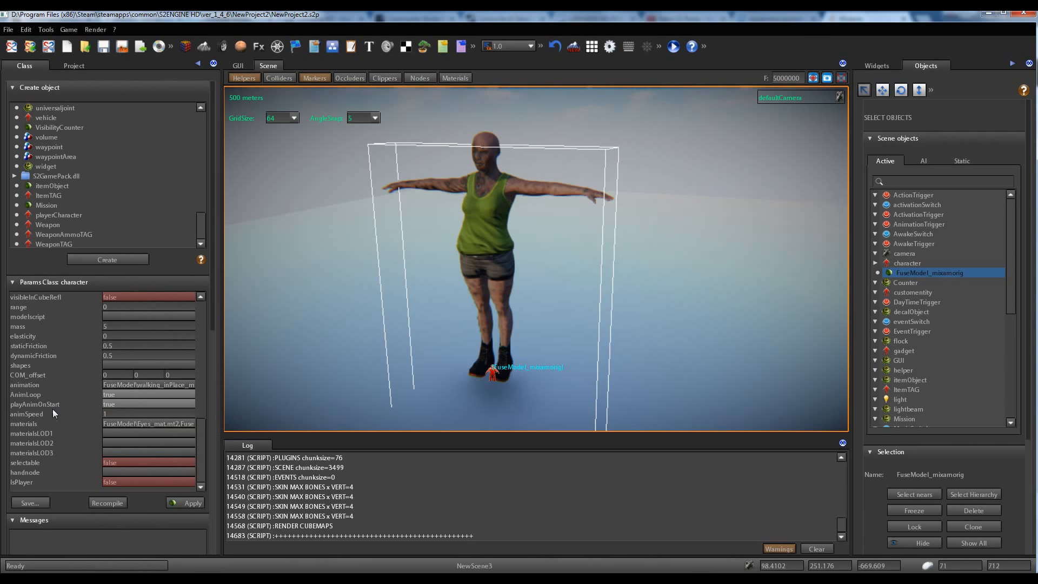
{"action": "mouse_move", "coordinate": [134, 403]}
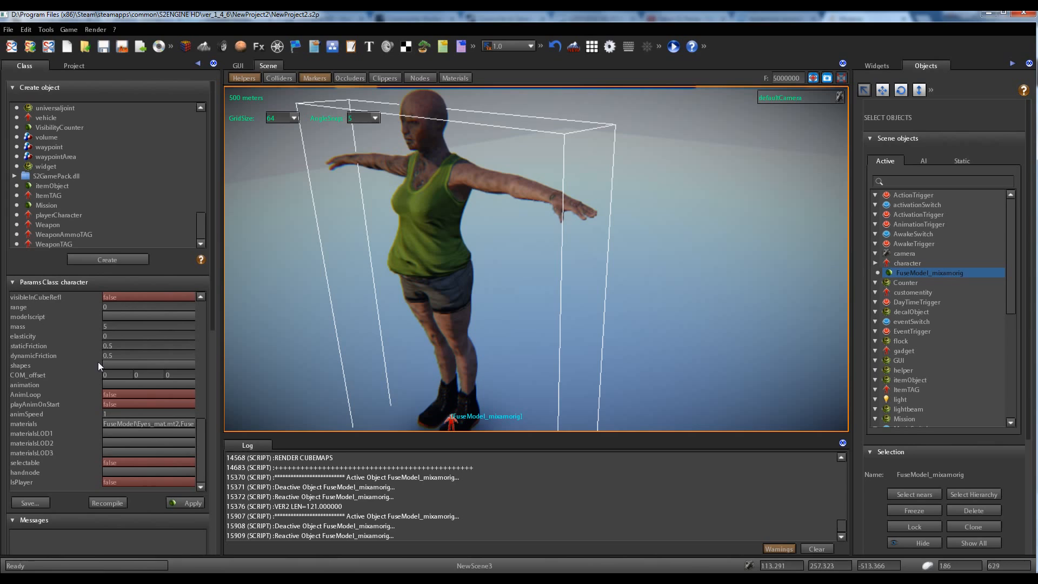
{"action": "mouse_move", "coordinate": [87, 376]}
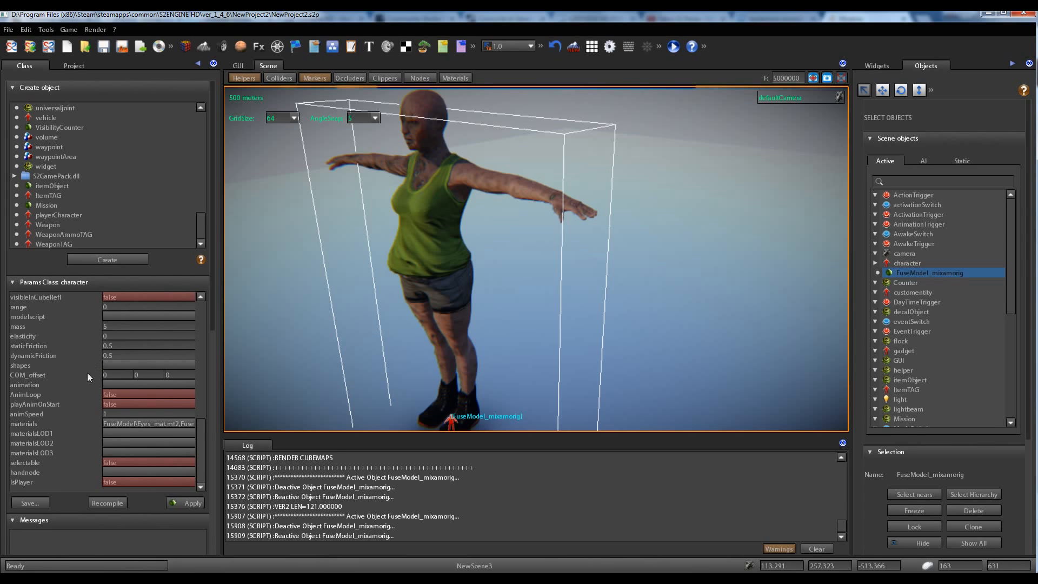
{"action": "mouse_move", "coordinate": [116, 387]}
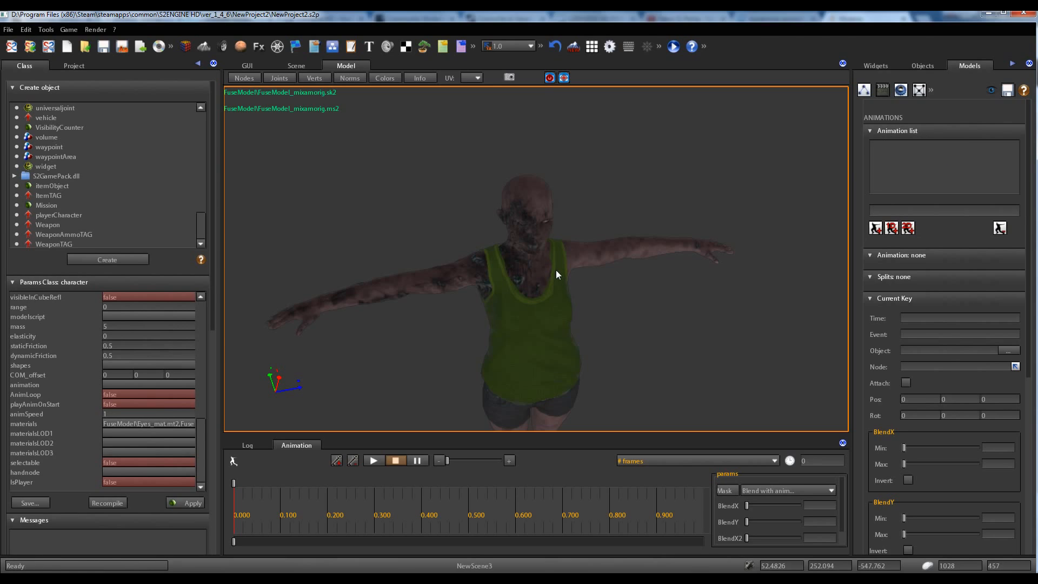
{"action": "mouse_move", "coordinate": [312, 99]}
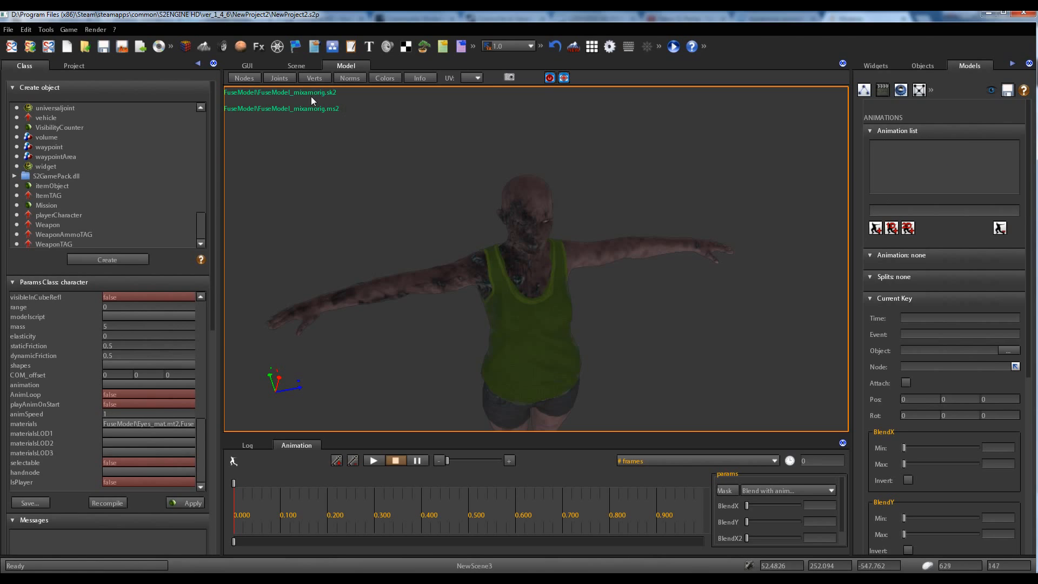
{"action": "mouse_move", "coordinate": [330, 98]}
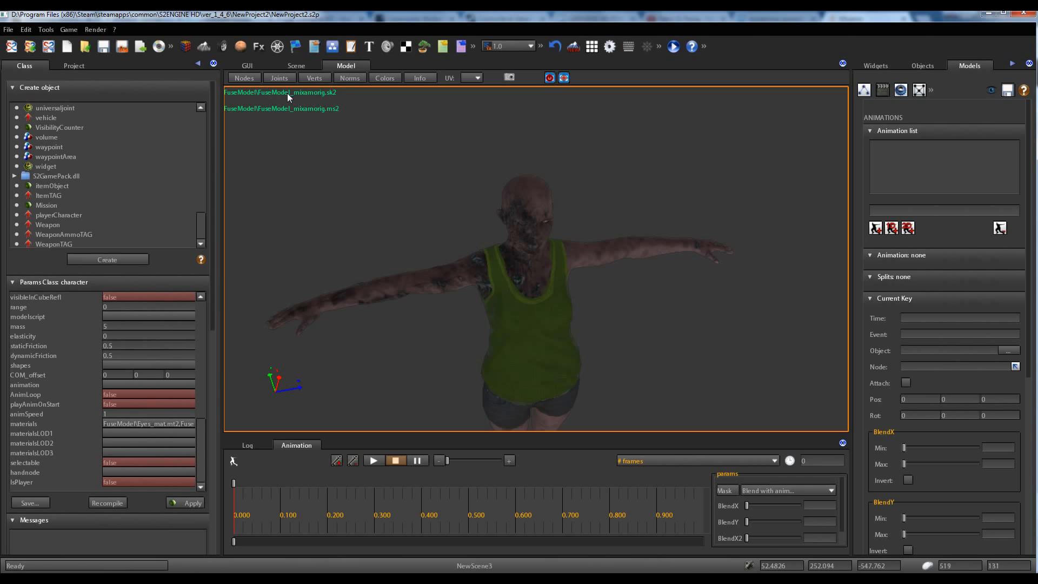
{"action": "mouse_move", "coordinate": [543, 311]}
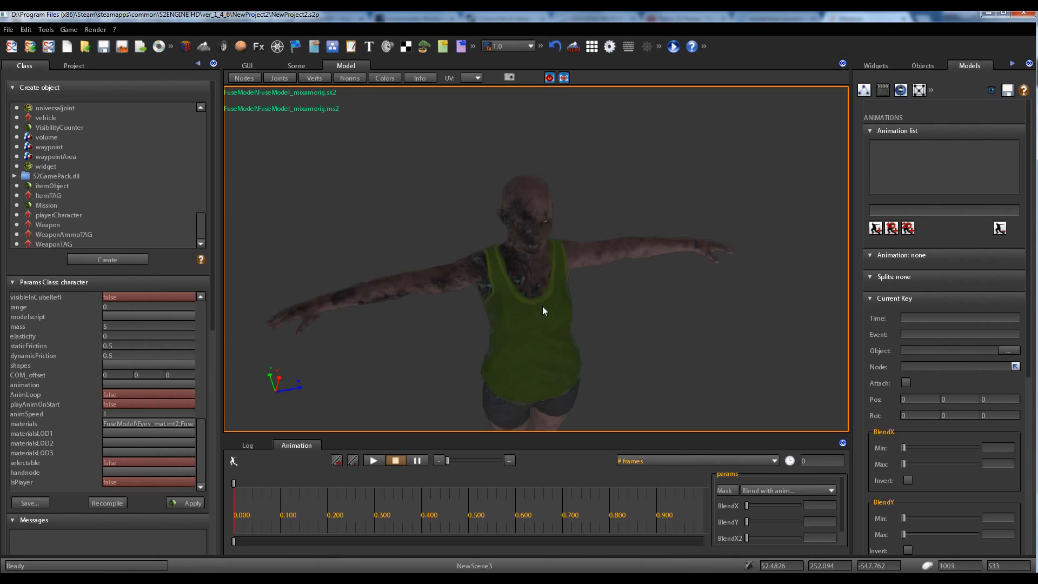
{"action": "mouse_move", "coordinate": [277, 120]}
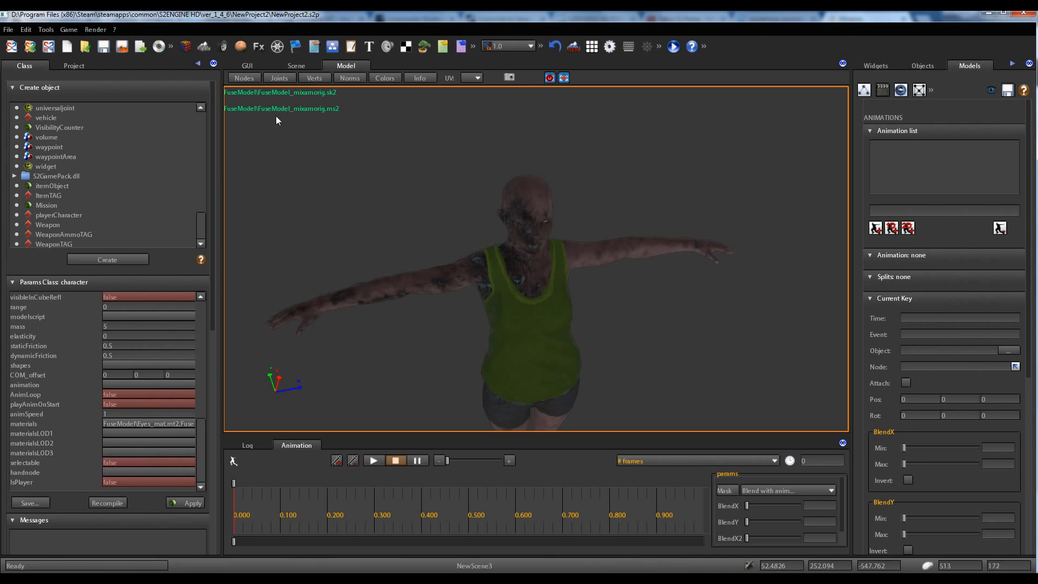
{"action": "mouse_move", "coordinate": [337, 113]}
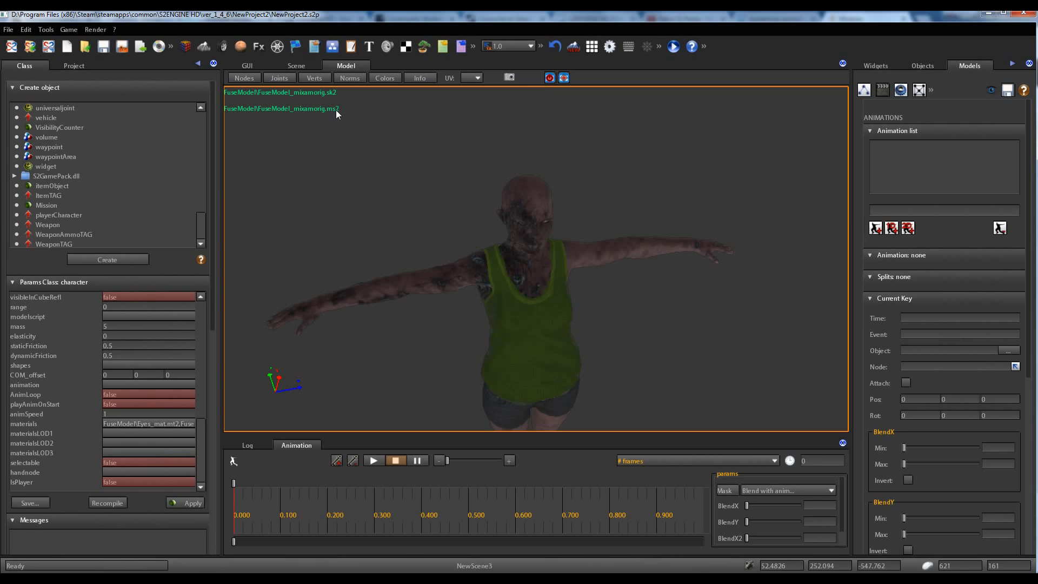
{"action": "mouse_move", "coordinate": [579, 282]}
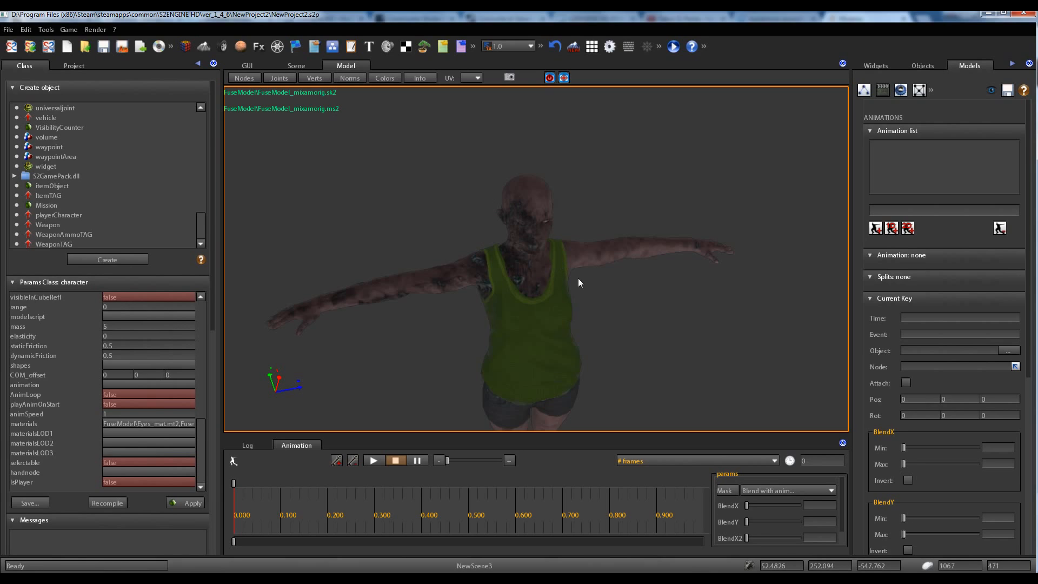
{"action": "mouse_move", "coordinate": [577, 281]}
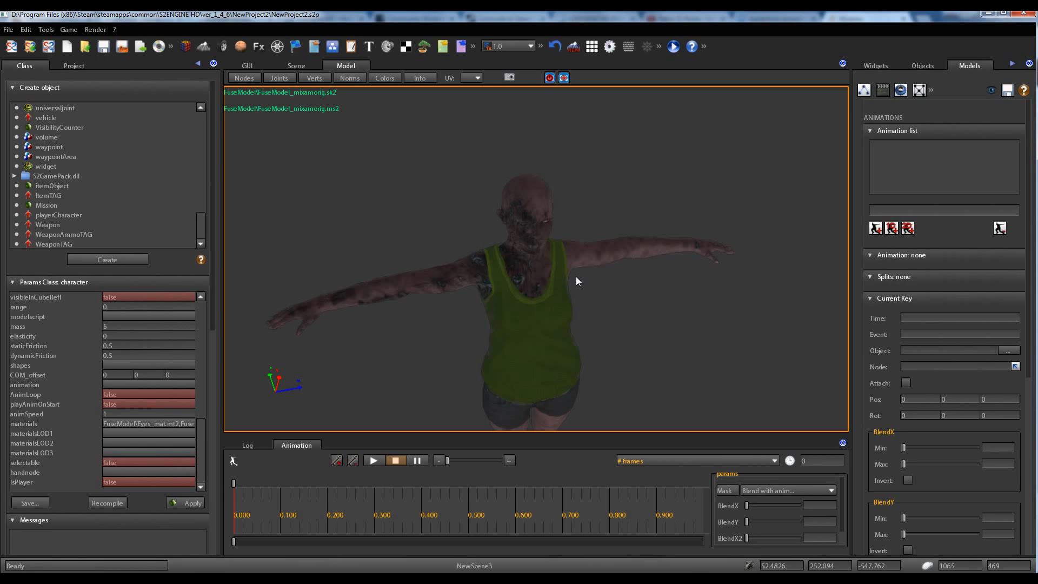
{"action": "mouse_move", "coordinate": [305, 117]}
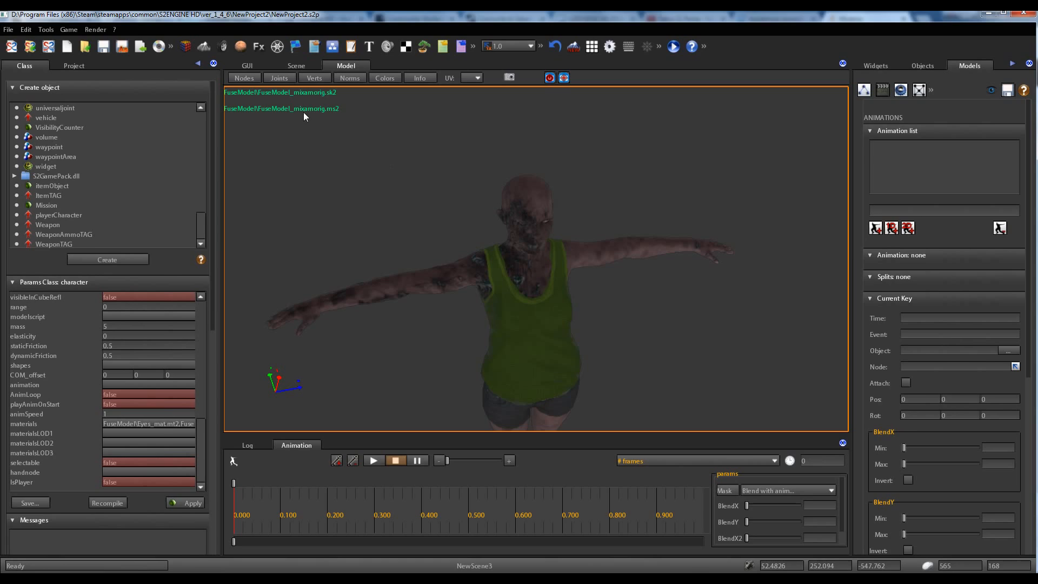
{"action": "mouse_move", "coordinate": [304, 117]}
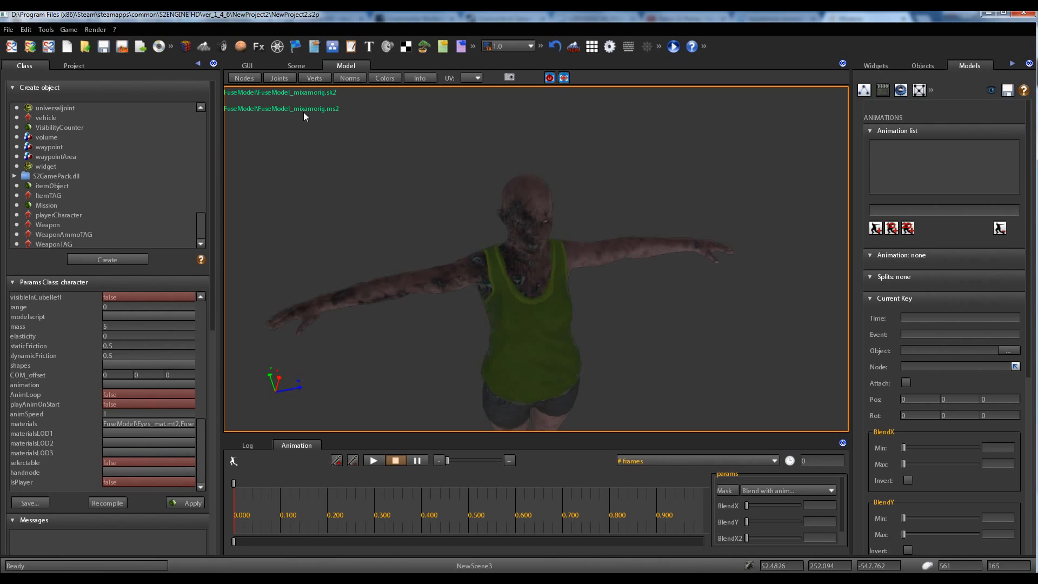
{"action": "mouse_move", "coordinate": [305, 116]}
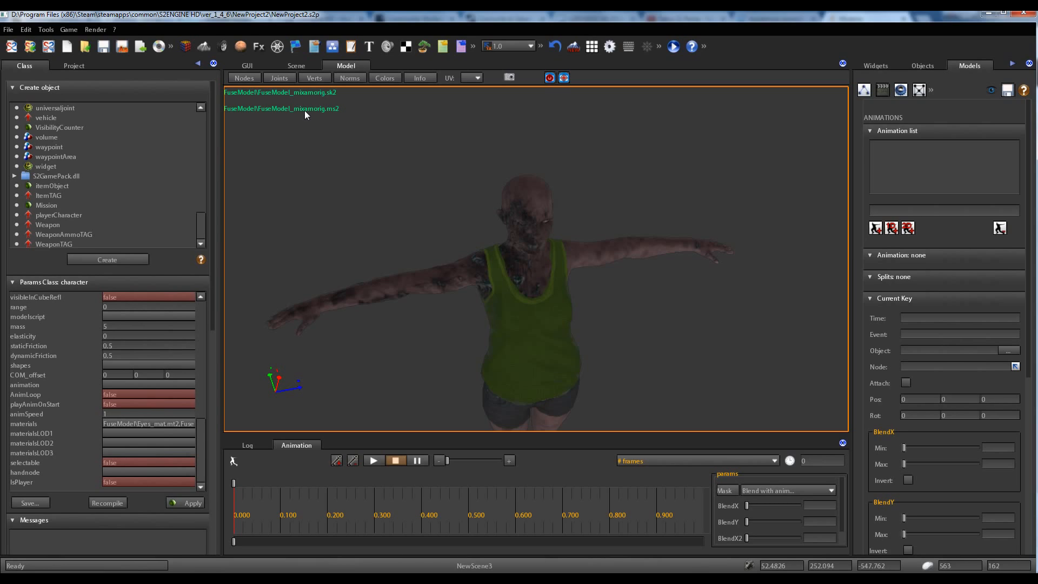
{"action": "mouse_move", "coordinate": [310, 134]}
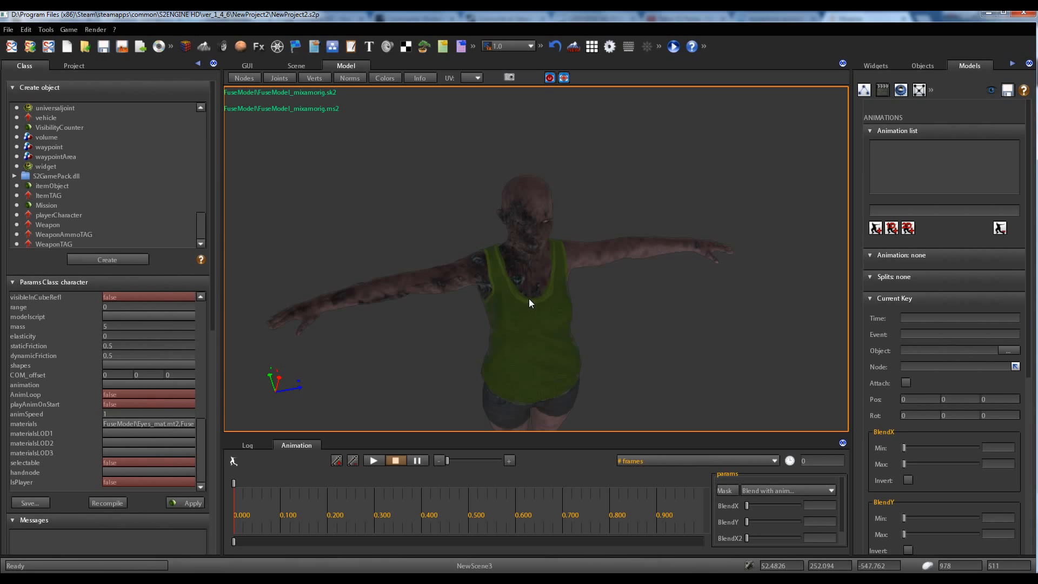
{"action": "mouse_move", "coordinate": [510, 274]}
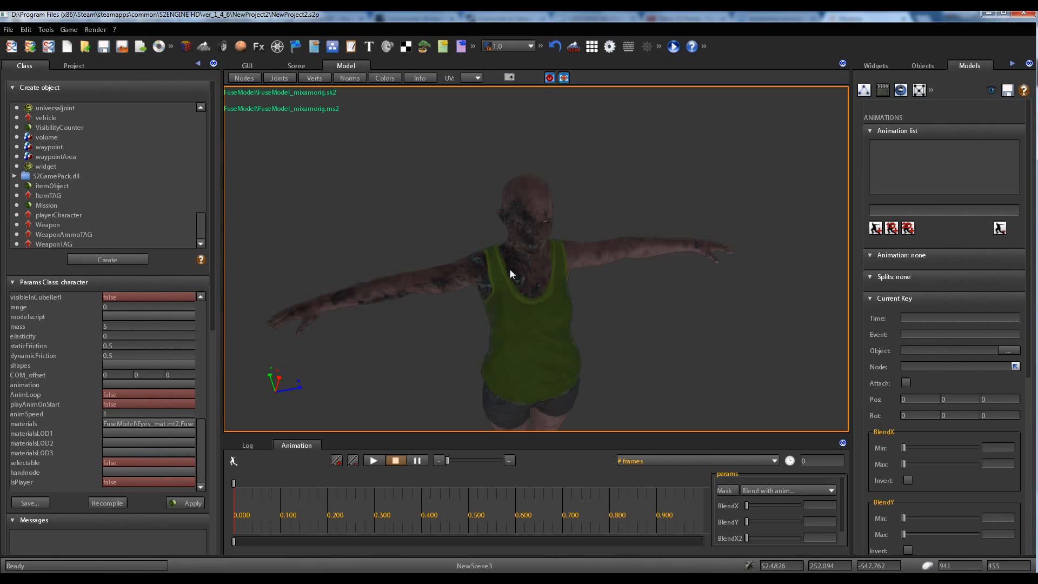
{"action": "mouse_move", "coordinate": [545, 276]}
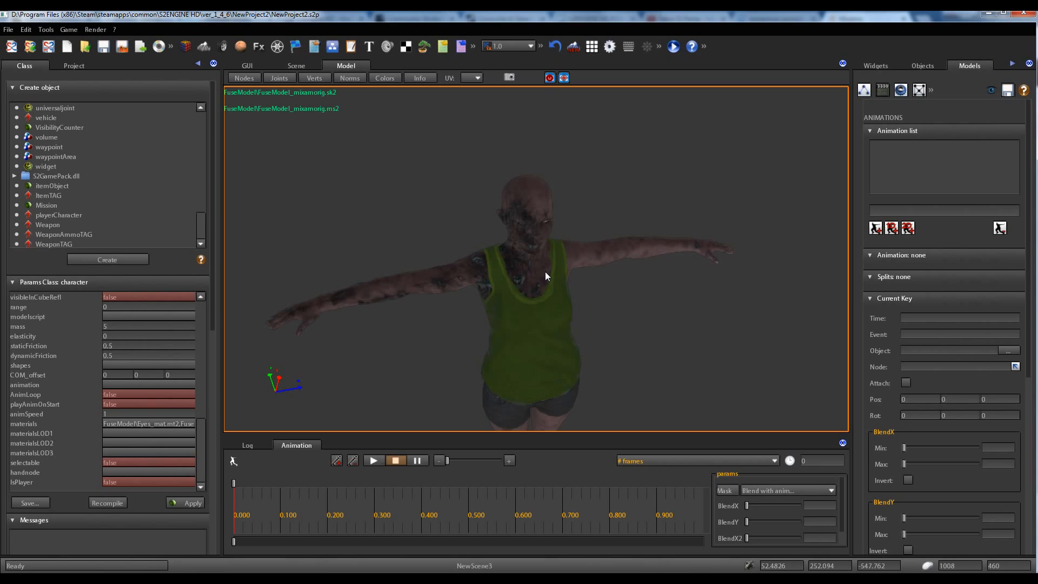
{"action": "mouse_move", "coordinate": [932, 206]}
{"action": "type", "text": "w"}
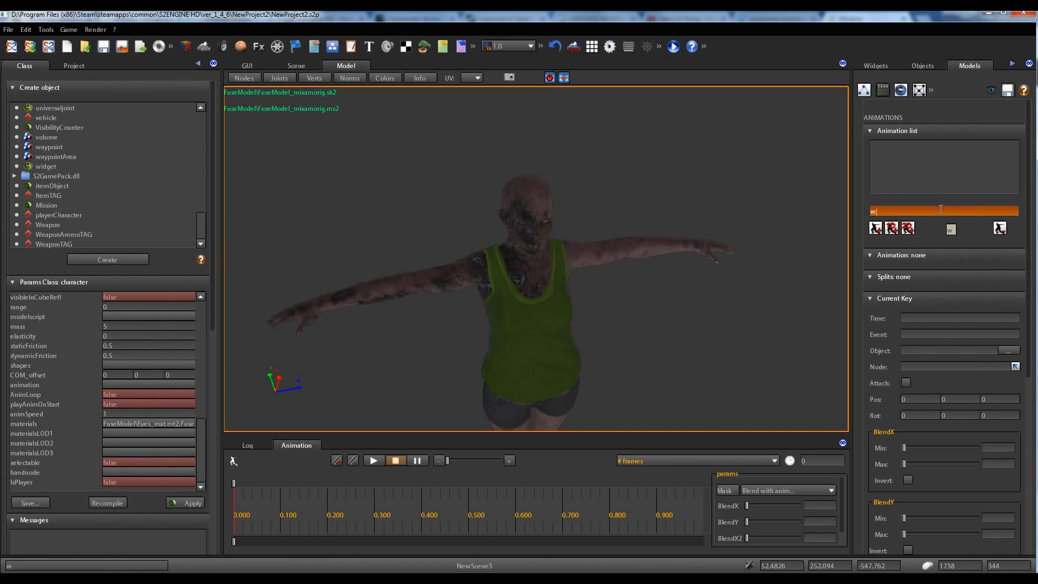
Name the new animation entry 'walk' and select it in the model's Animation list
{"action": "type", "text": "alk"}
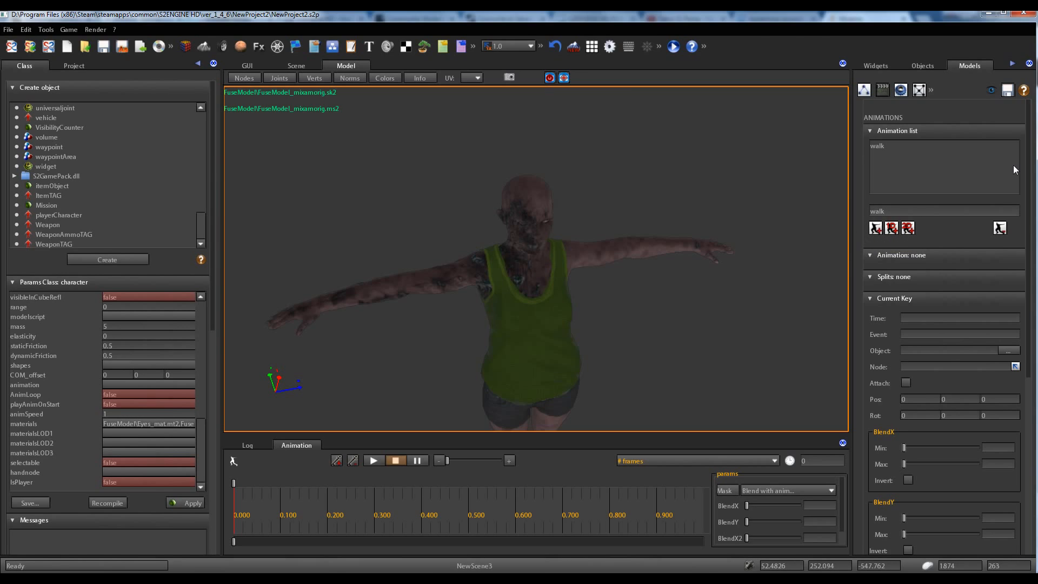
{"action": "left_click", "coordinate": [877, 145]}
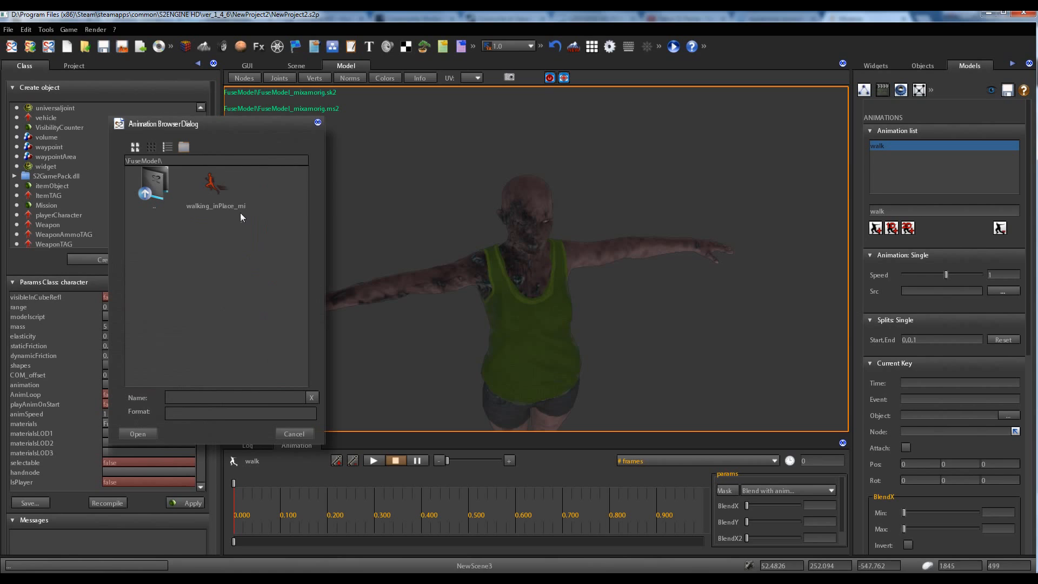
Use walking_inPlace as the walk animation's source and play it on the zombie model
{"action": "left_click", "coordinate": [137, 434]}
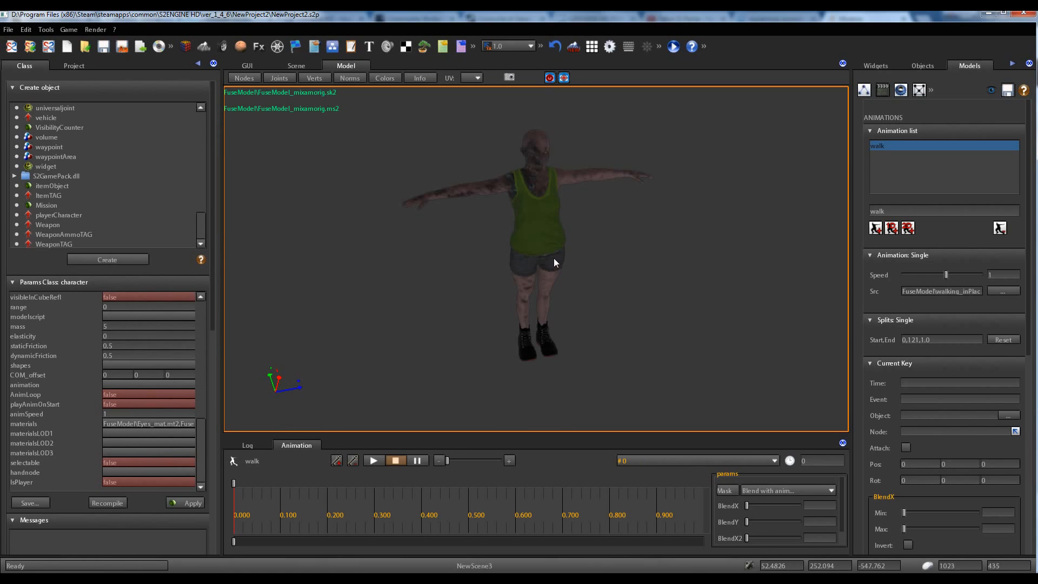
{"action": "left_click", "coordinate": [373, 460]}
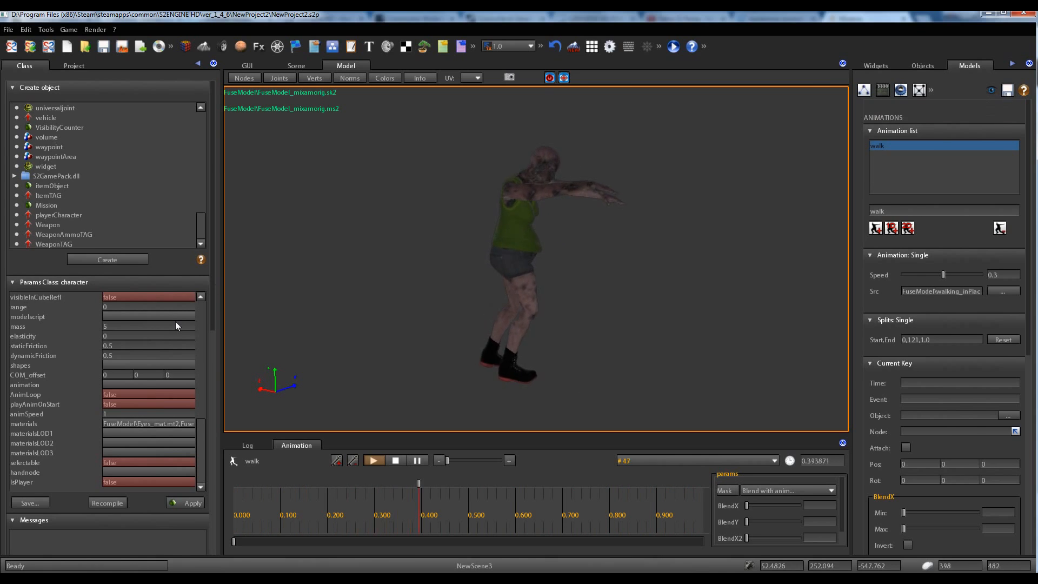
Finish previewing the walk, then return to the Scene with the FuseModel_mixamorig character selected
{"action": "left_click", "coordinate": [349, 78]}
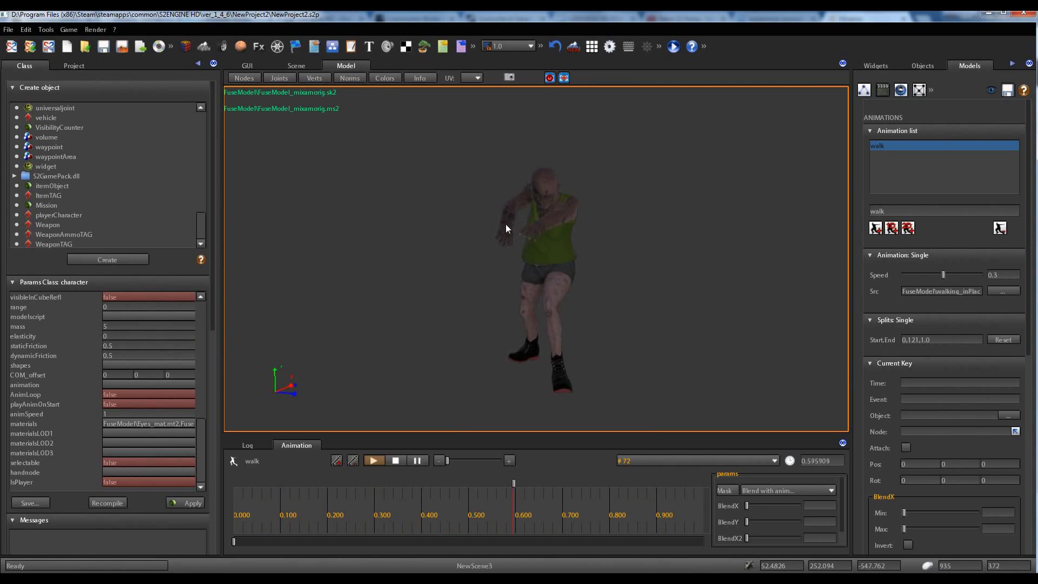
{"action": "left_click", "coordinate": [331, 482]}
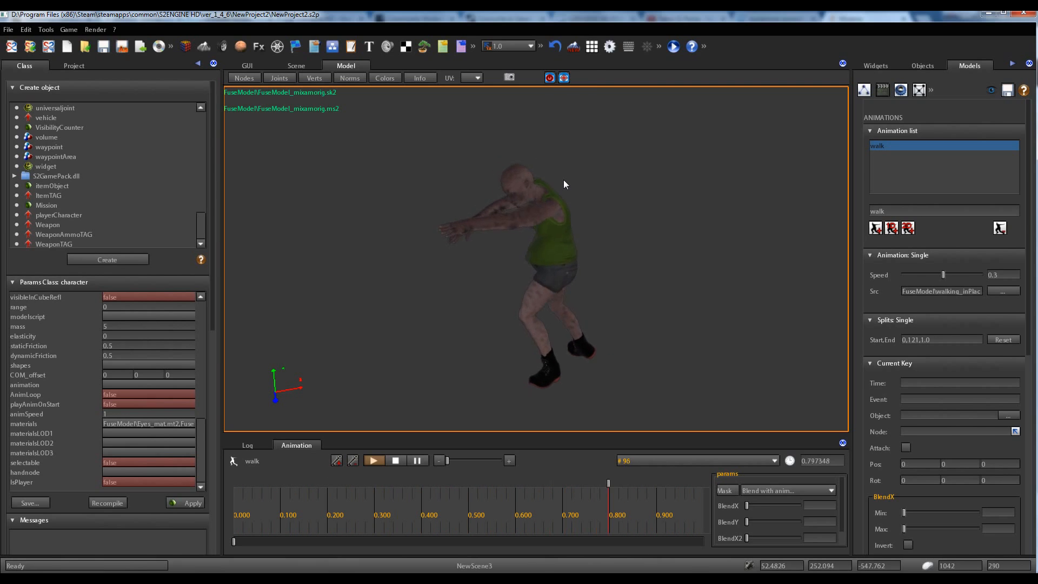
{"action": "left_click", "coordinate": [424, 483]}
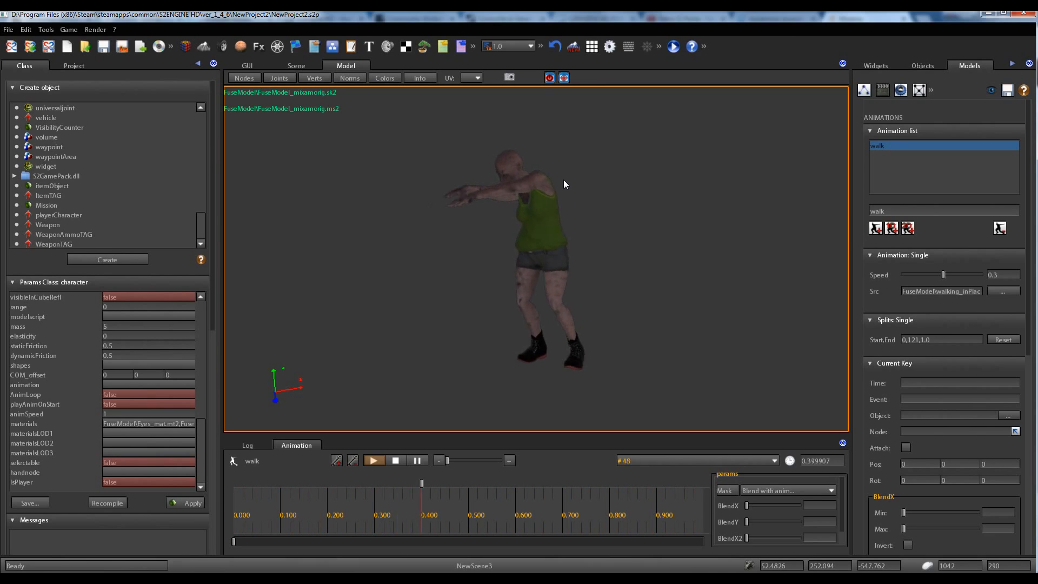
{"action": "left_click", "coordinate": [296, 66]}
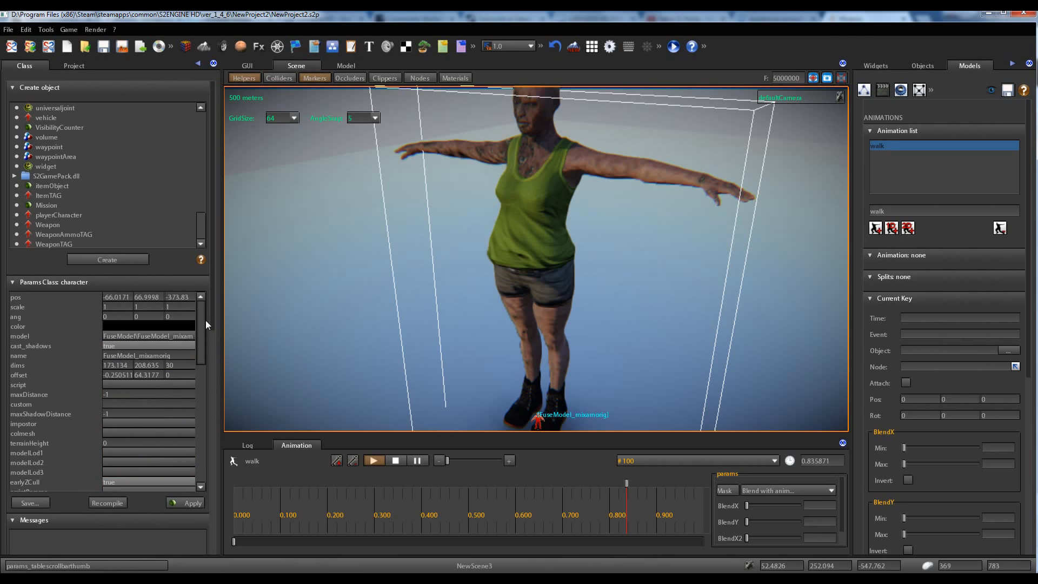
Scroll the character's Params list down to reach the modelscript parameter
{"action": "scroll", "scroll_direction": "down", "scroll_amount": 3}
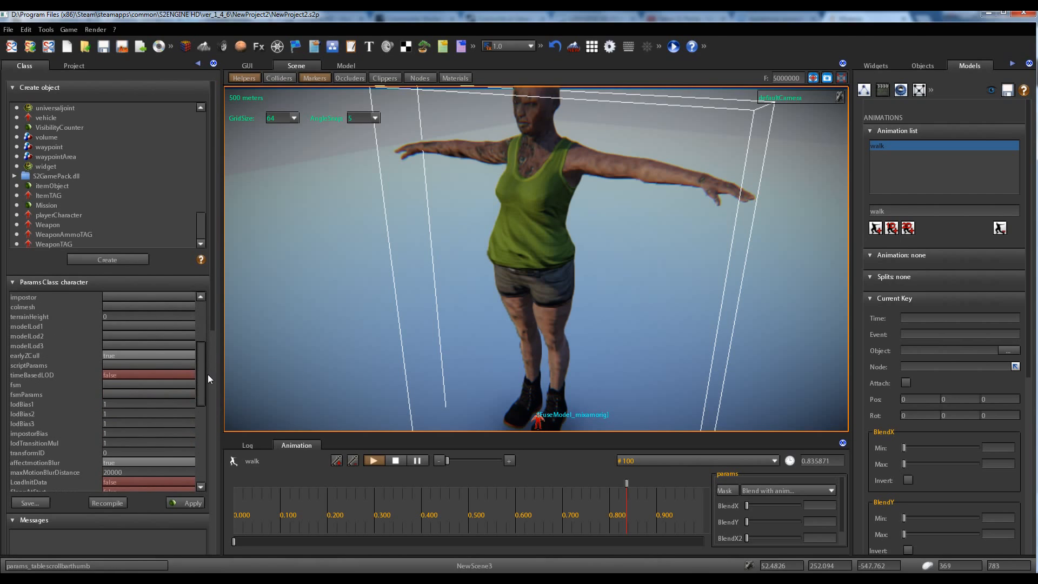
{"action": "mouse_move", "coordinate": [517, 233]}
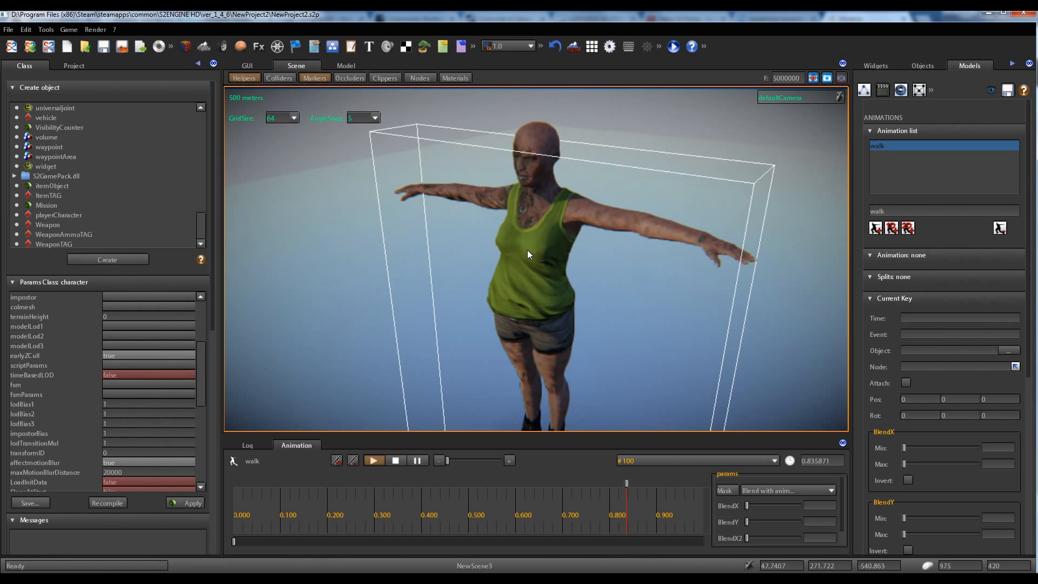
{"action": "mouse_move", "coordinate": [540, 257]}
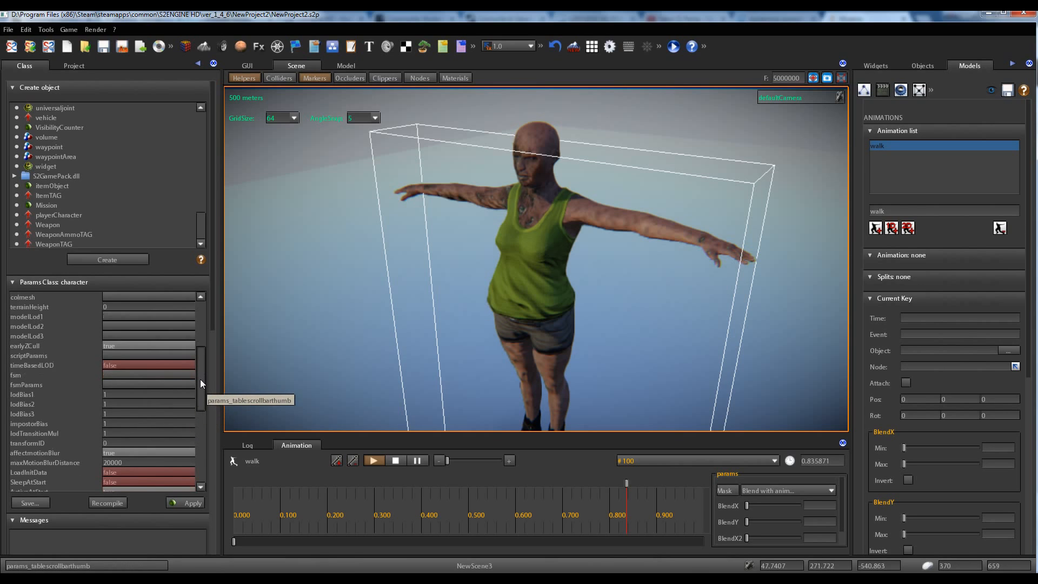
{"action": "scroll", "scroll_direction": "down", "scroll_amount": 3}
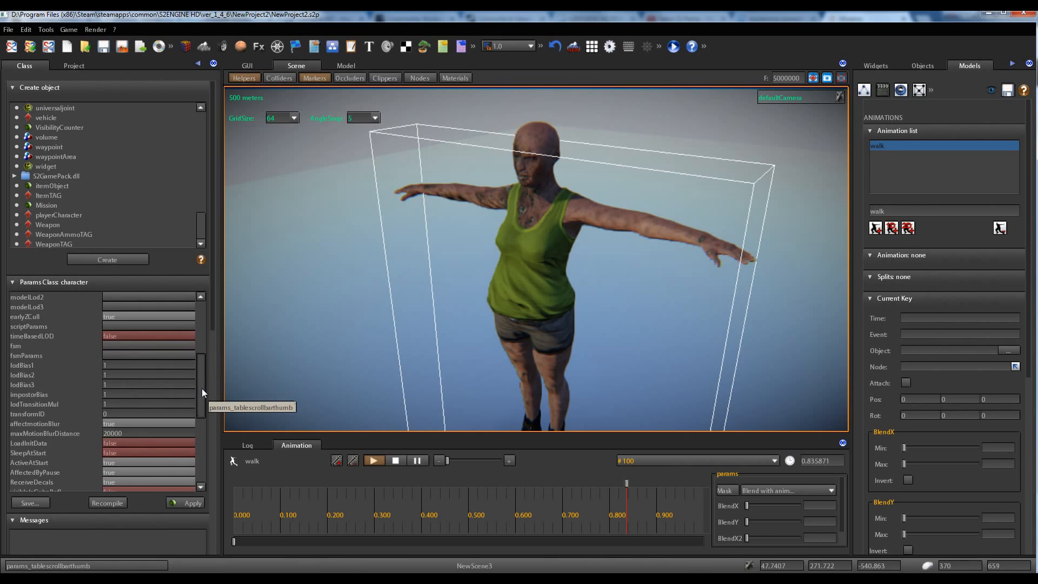
{"action": "scroll", "scroll_direction": "up", "scroll_amount": 3}
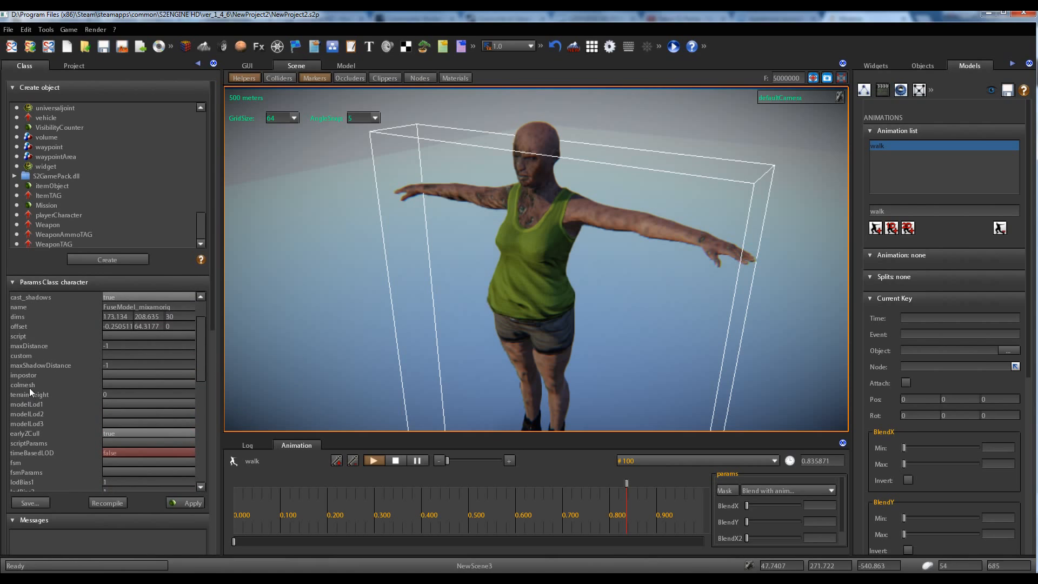
{"action": "scroll", "scroll_direction": "up", "scroll_amount": 3}
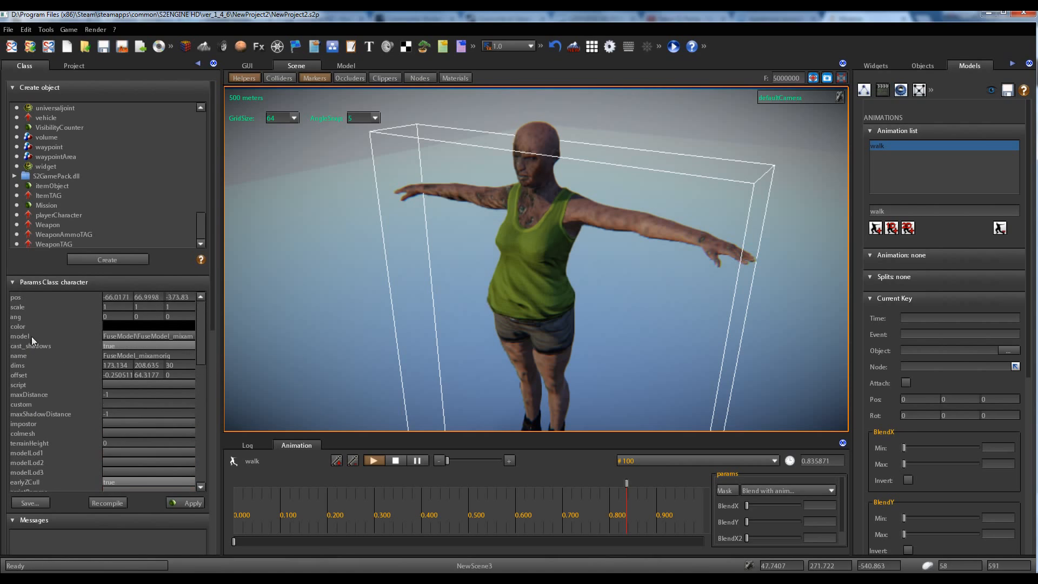
{"action": "mouse_move", "coordinate": [34, 385]}
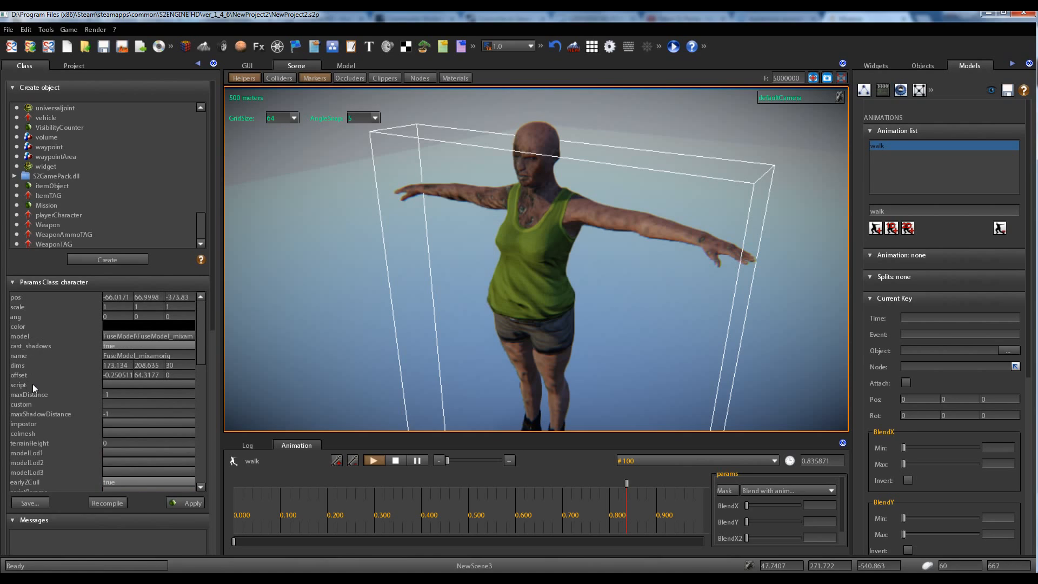
{"action": "scroll", "scroll_direction": "down", "scroll_amount": 3}
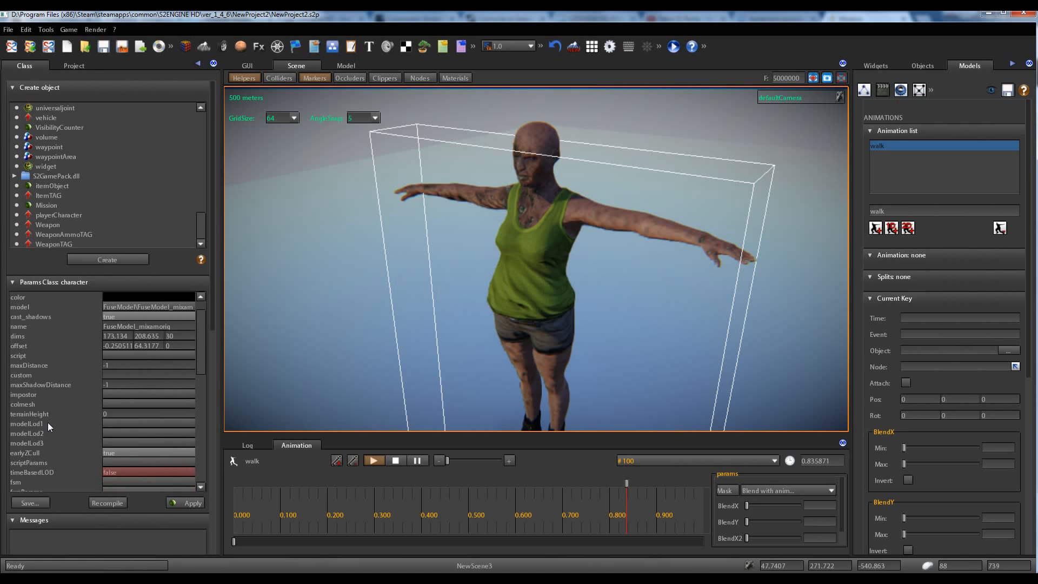
{"action": "scroll", "scroll_direction": "down", "scroll_amount": 3}
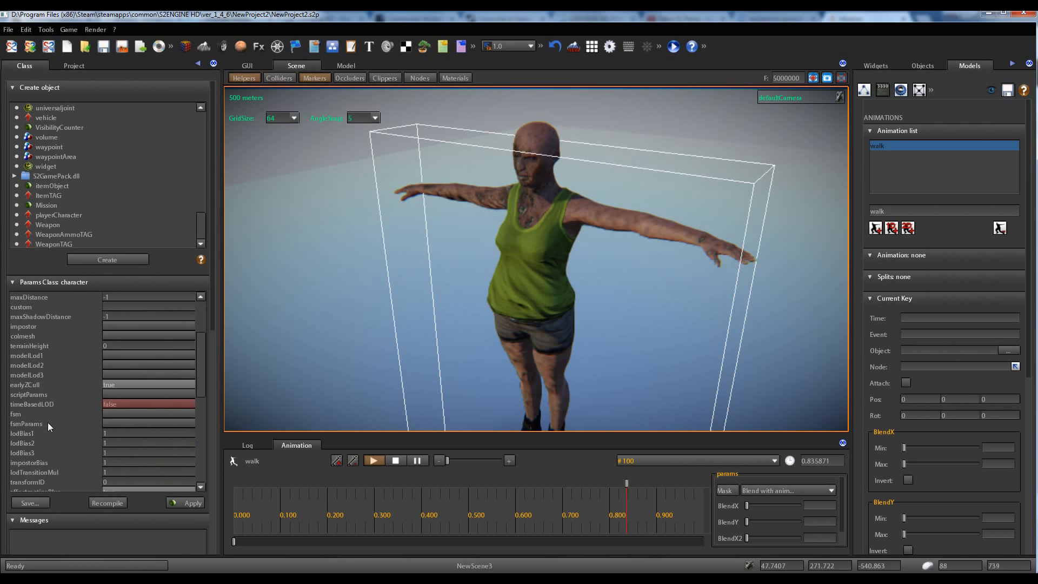
{"action": "scroll", "scroll_direction": "down", "scroll_amount": 3}
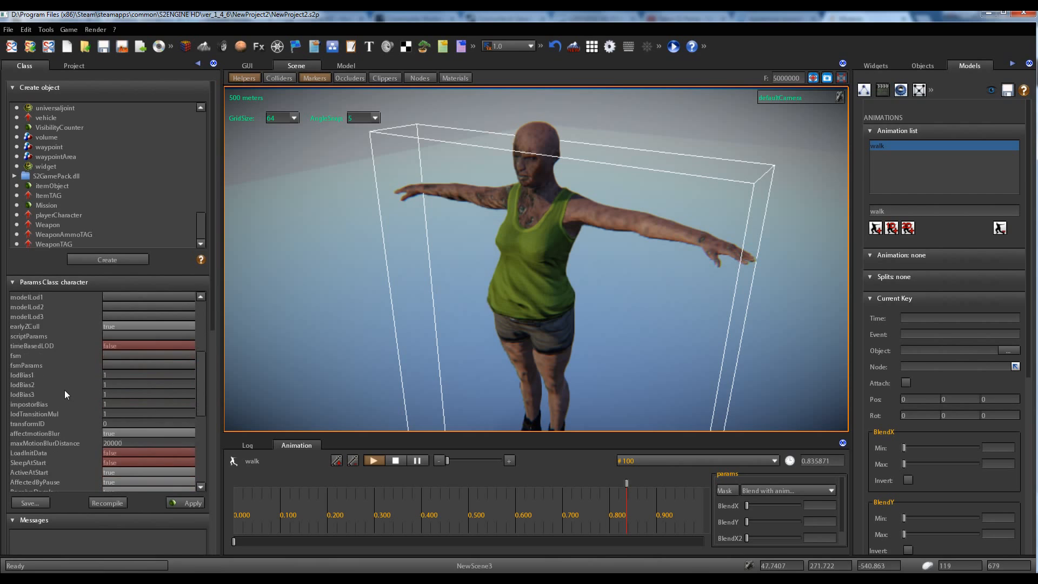
{"action": "scroll", "scroll_direction": "down", "scroll_amount": 3}
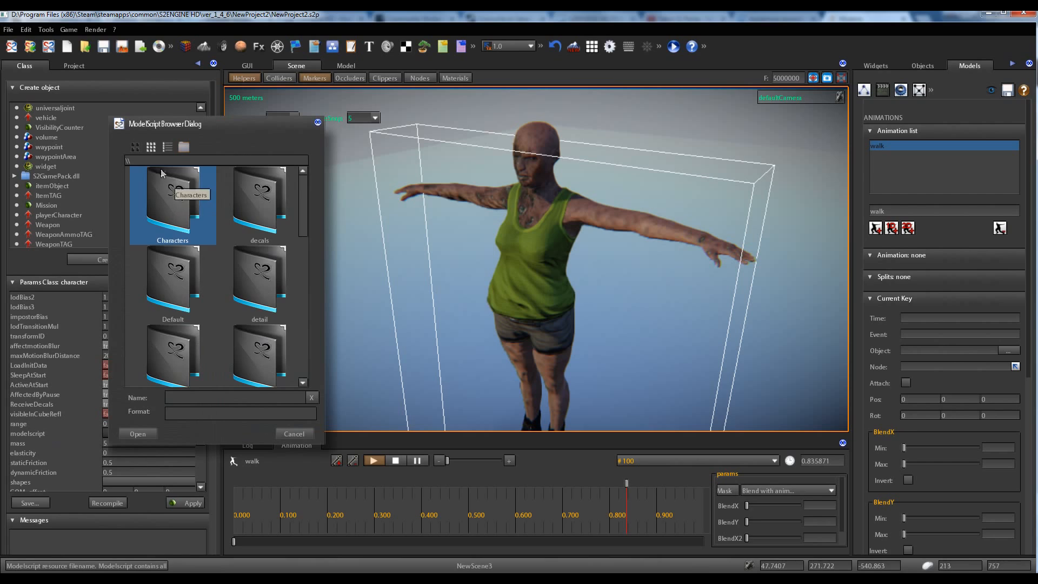
Set the character's modelscript to FuseModel_mixamorig.ms2 from the FuseModel folder
{"action": "left_click", "coordinate": [150, 147]}
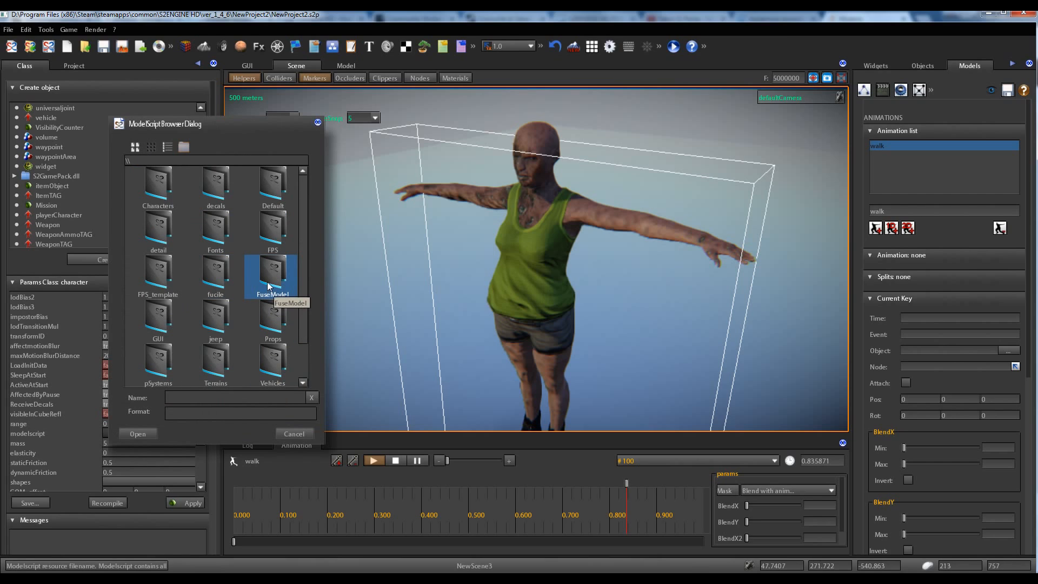
{"action": "mouse_move", "coordinate": [281, 282]}
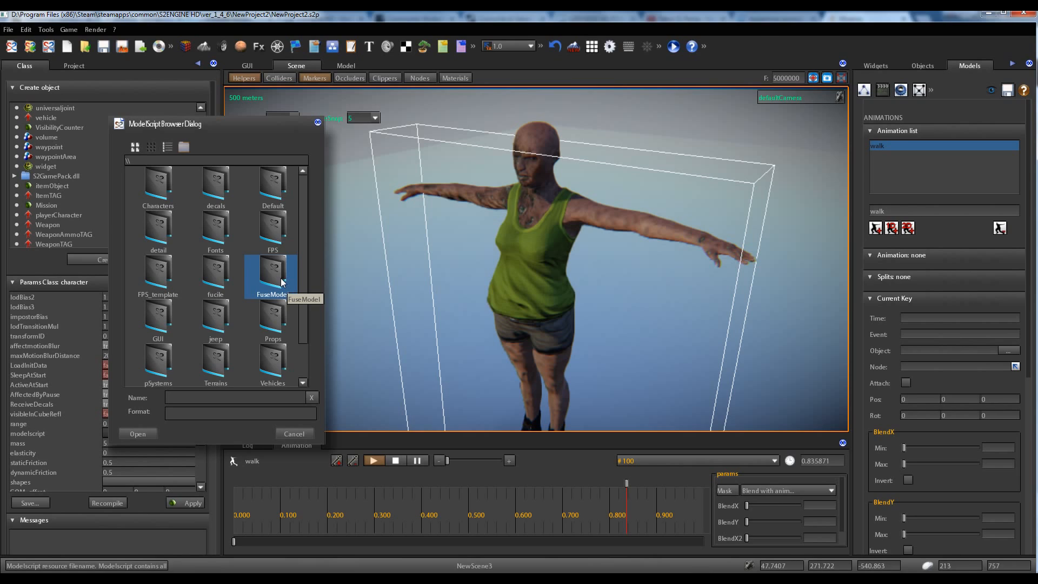
{"action": "double_click", "coordinate": [271, 272]}
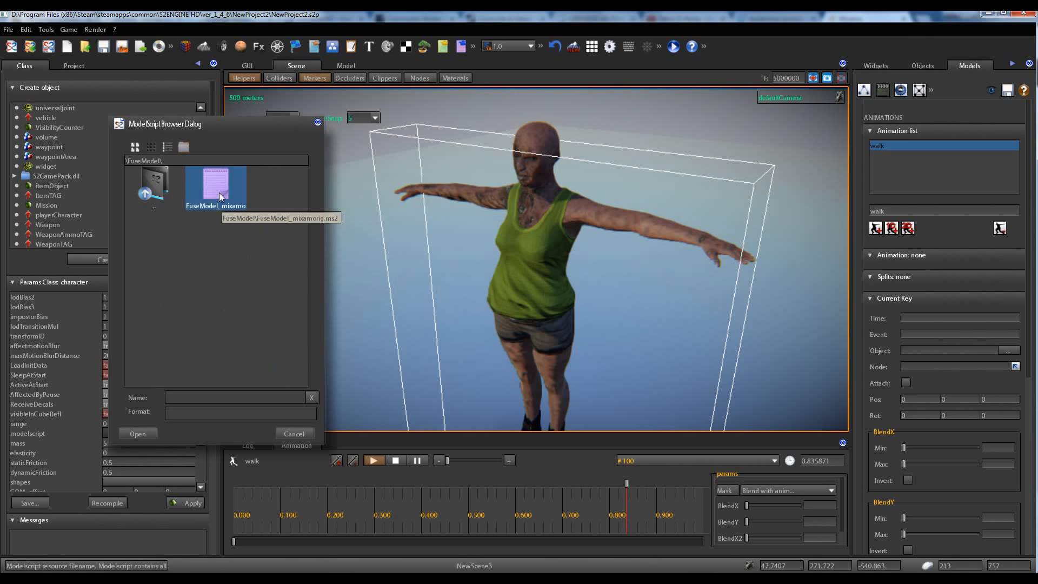
{"action": "left_click", "coordinate": [216, 185]}
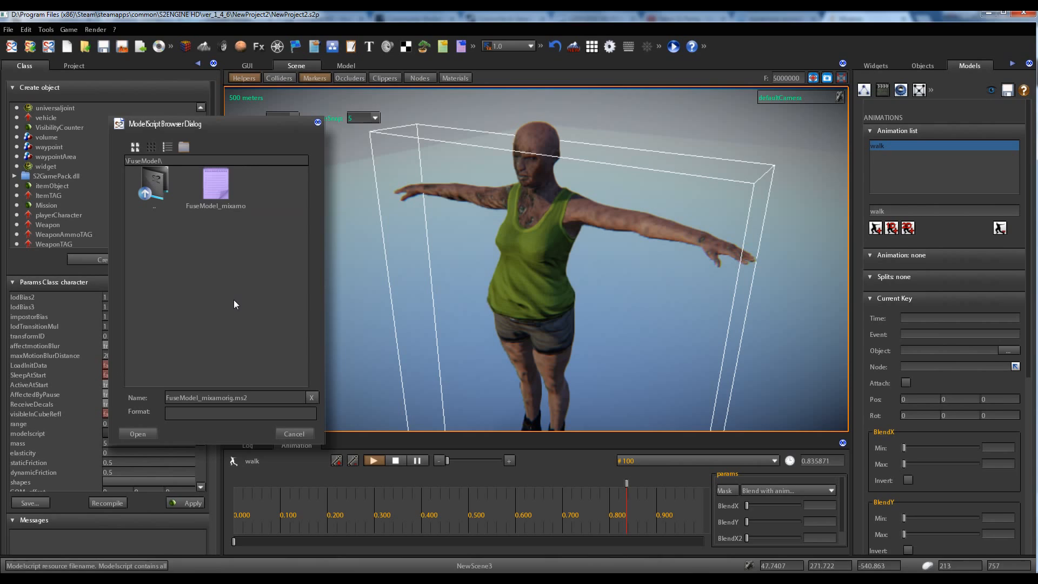
{"action": "mouse_move", "coordinate": [204, 220]}
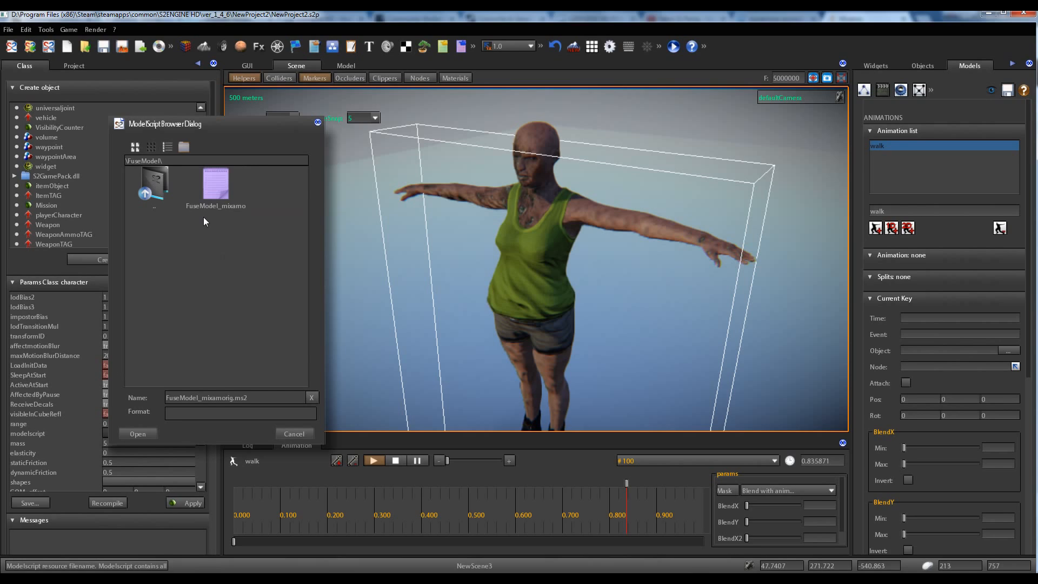
{"action": "mouse_move", "coordinate": [257, 271]}
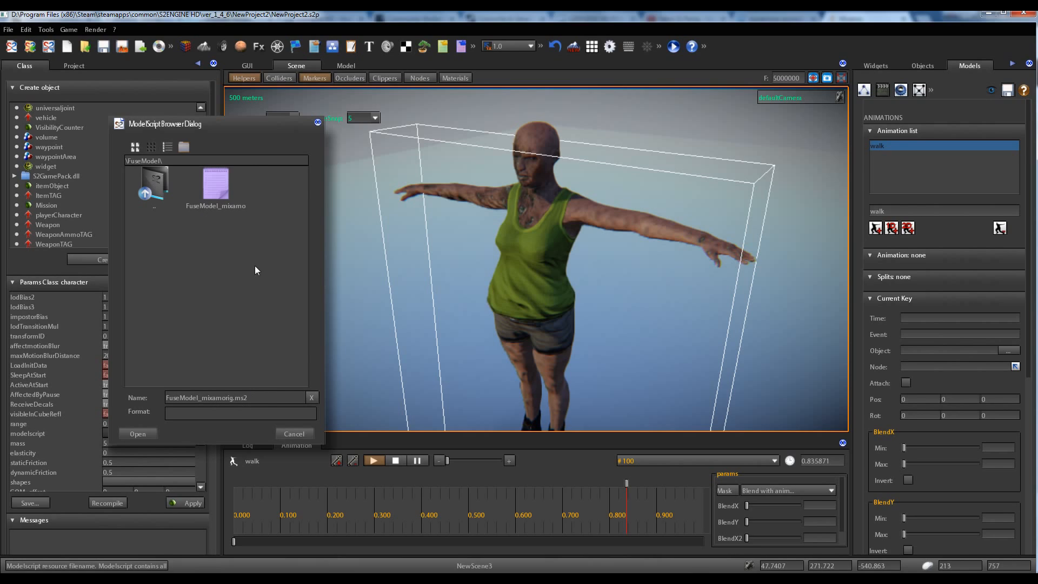
{"action": "left_click", "coordinate": [154, 184]}
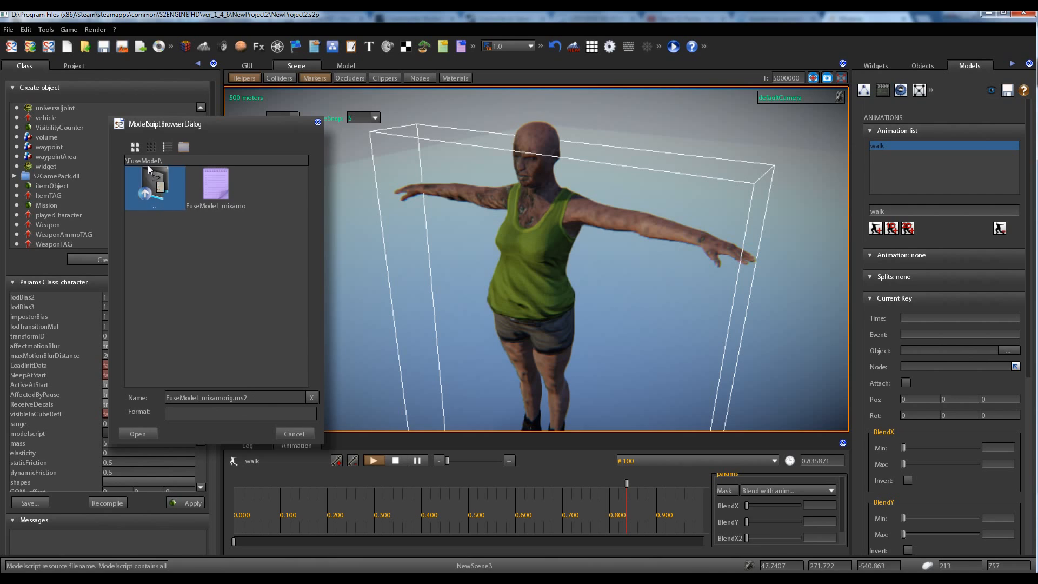
{"action": "left_click", "coordinate": [137, 433]}
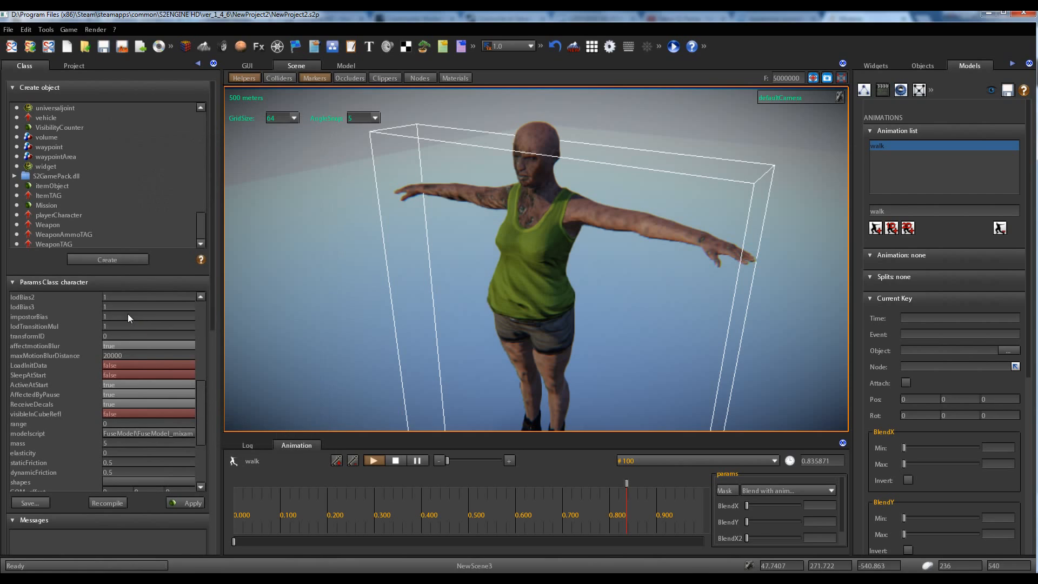